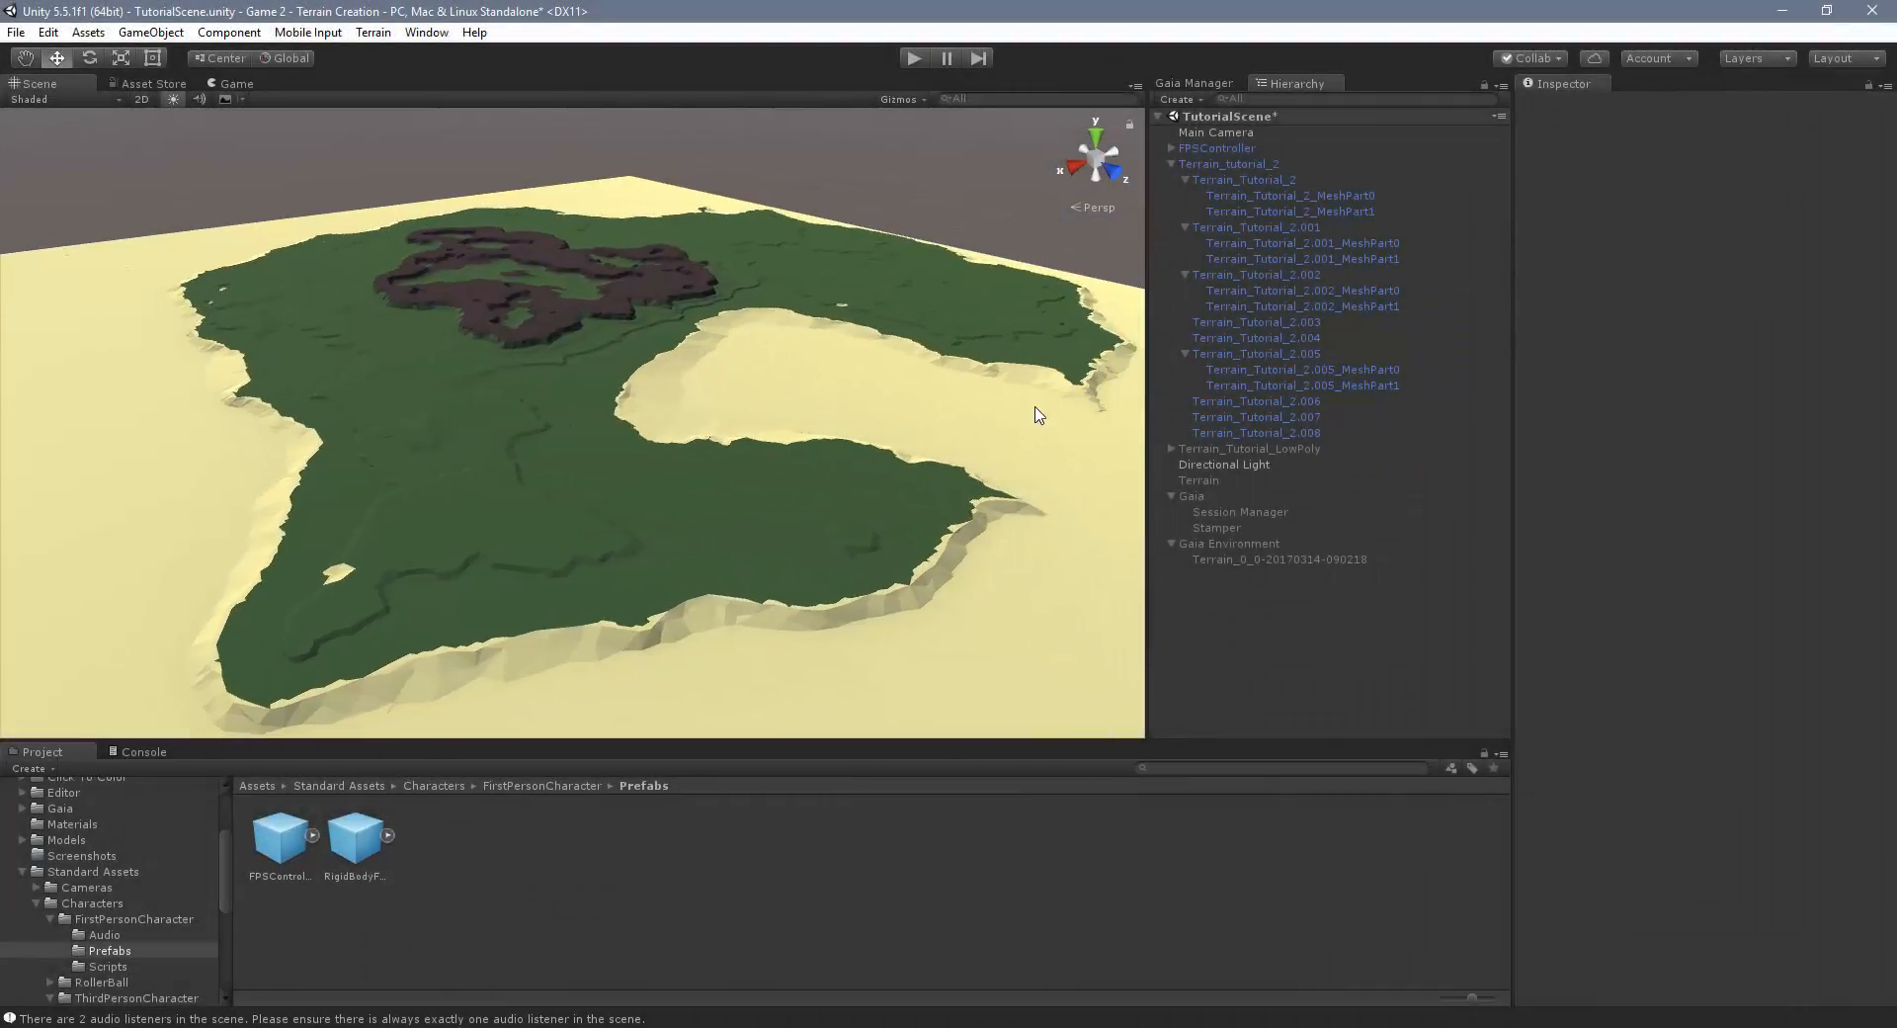
Inspect terrain chunks, then flag Terrain_tutorial_2 as Static and apply it to all children
left_click(1255, 416)
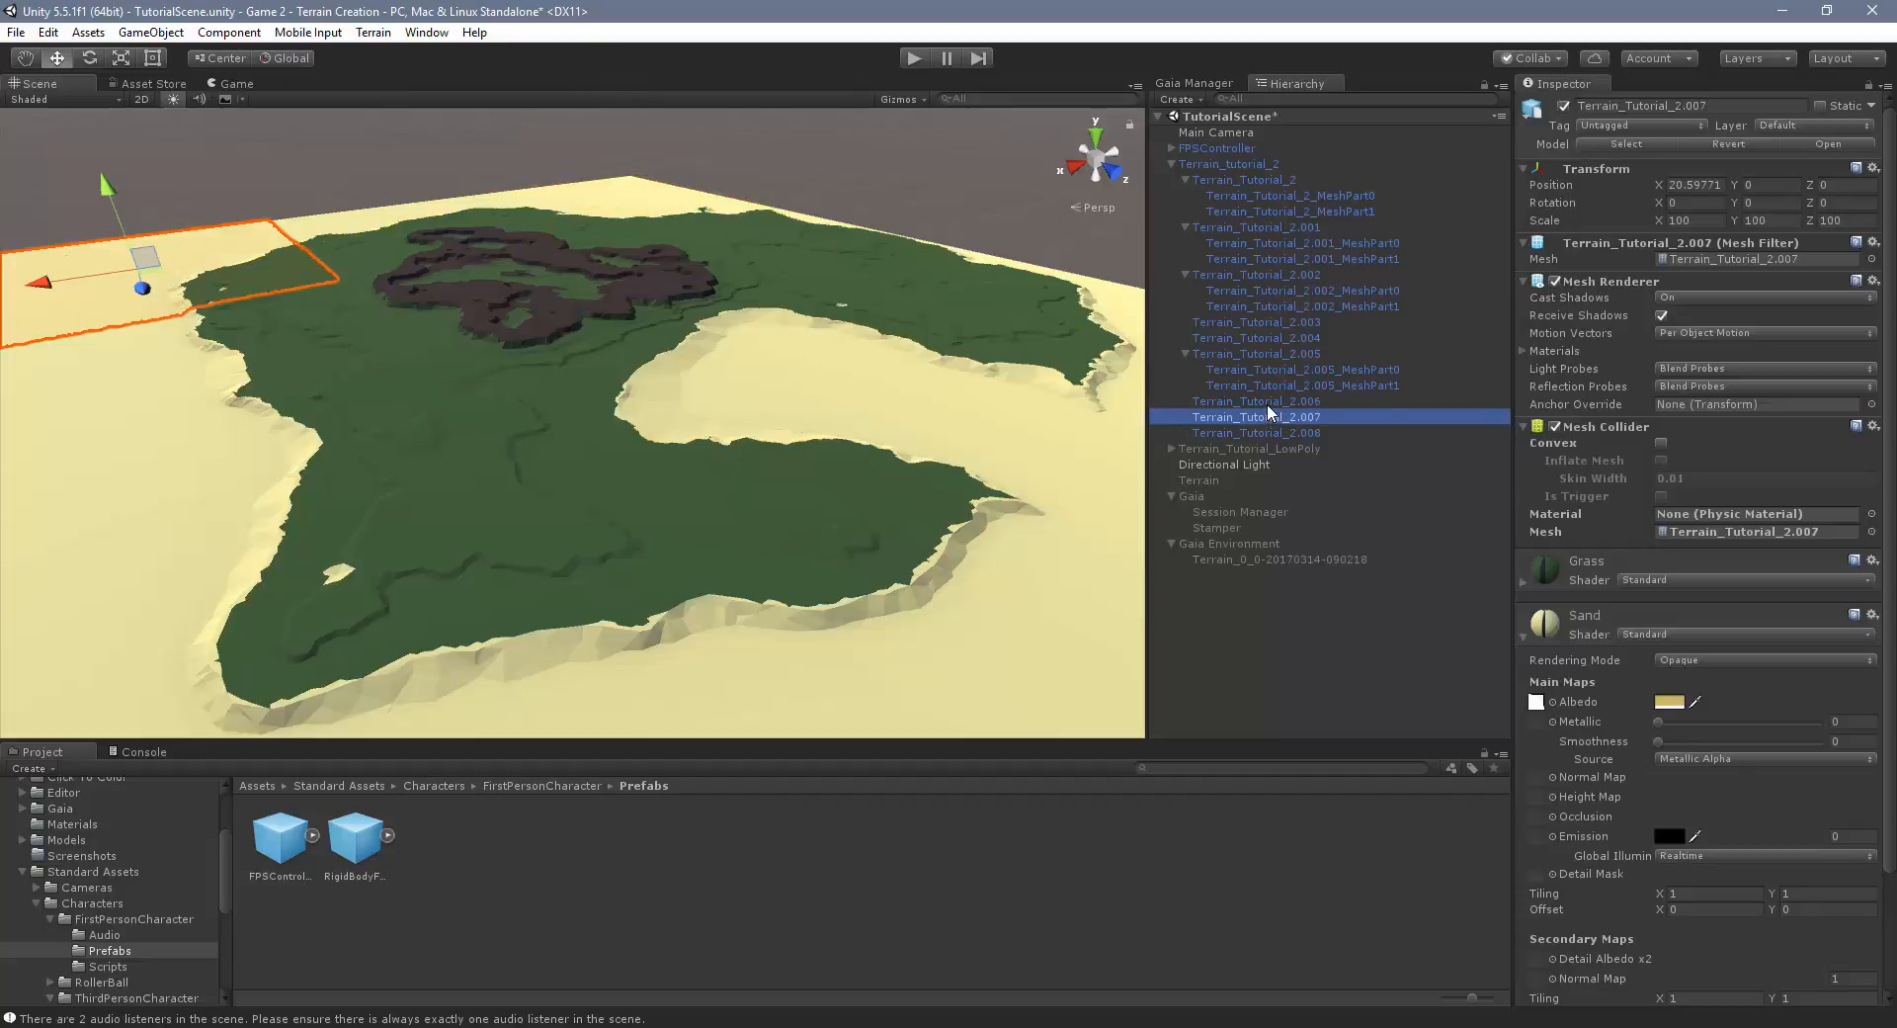
left_click(1256, 322)
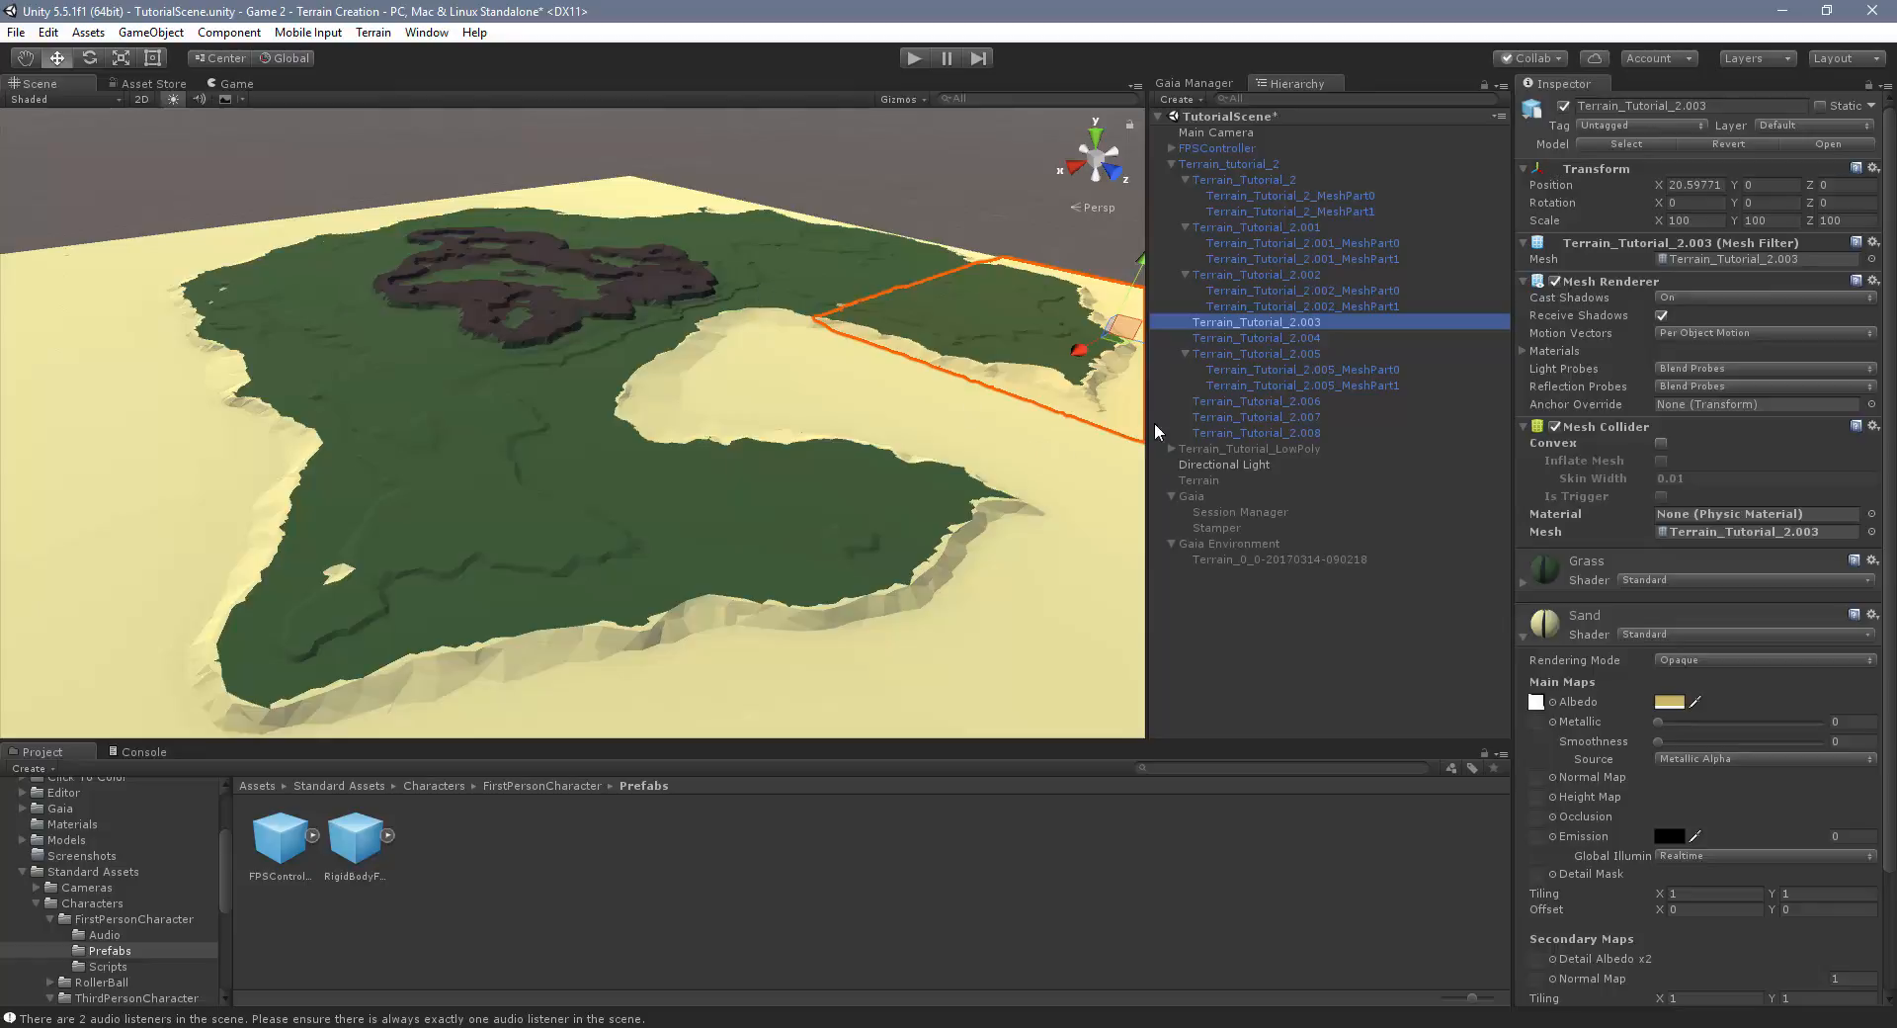
mouse_move(1211, 179)
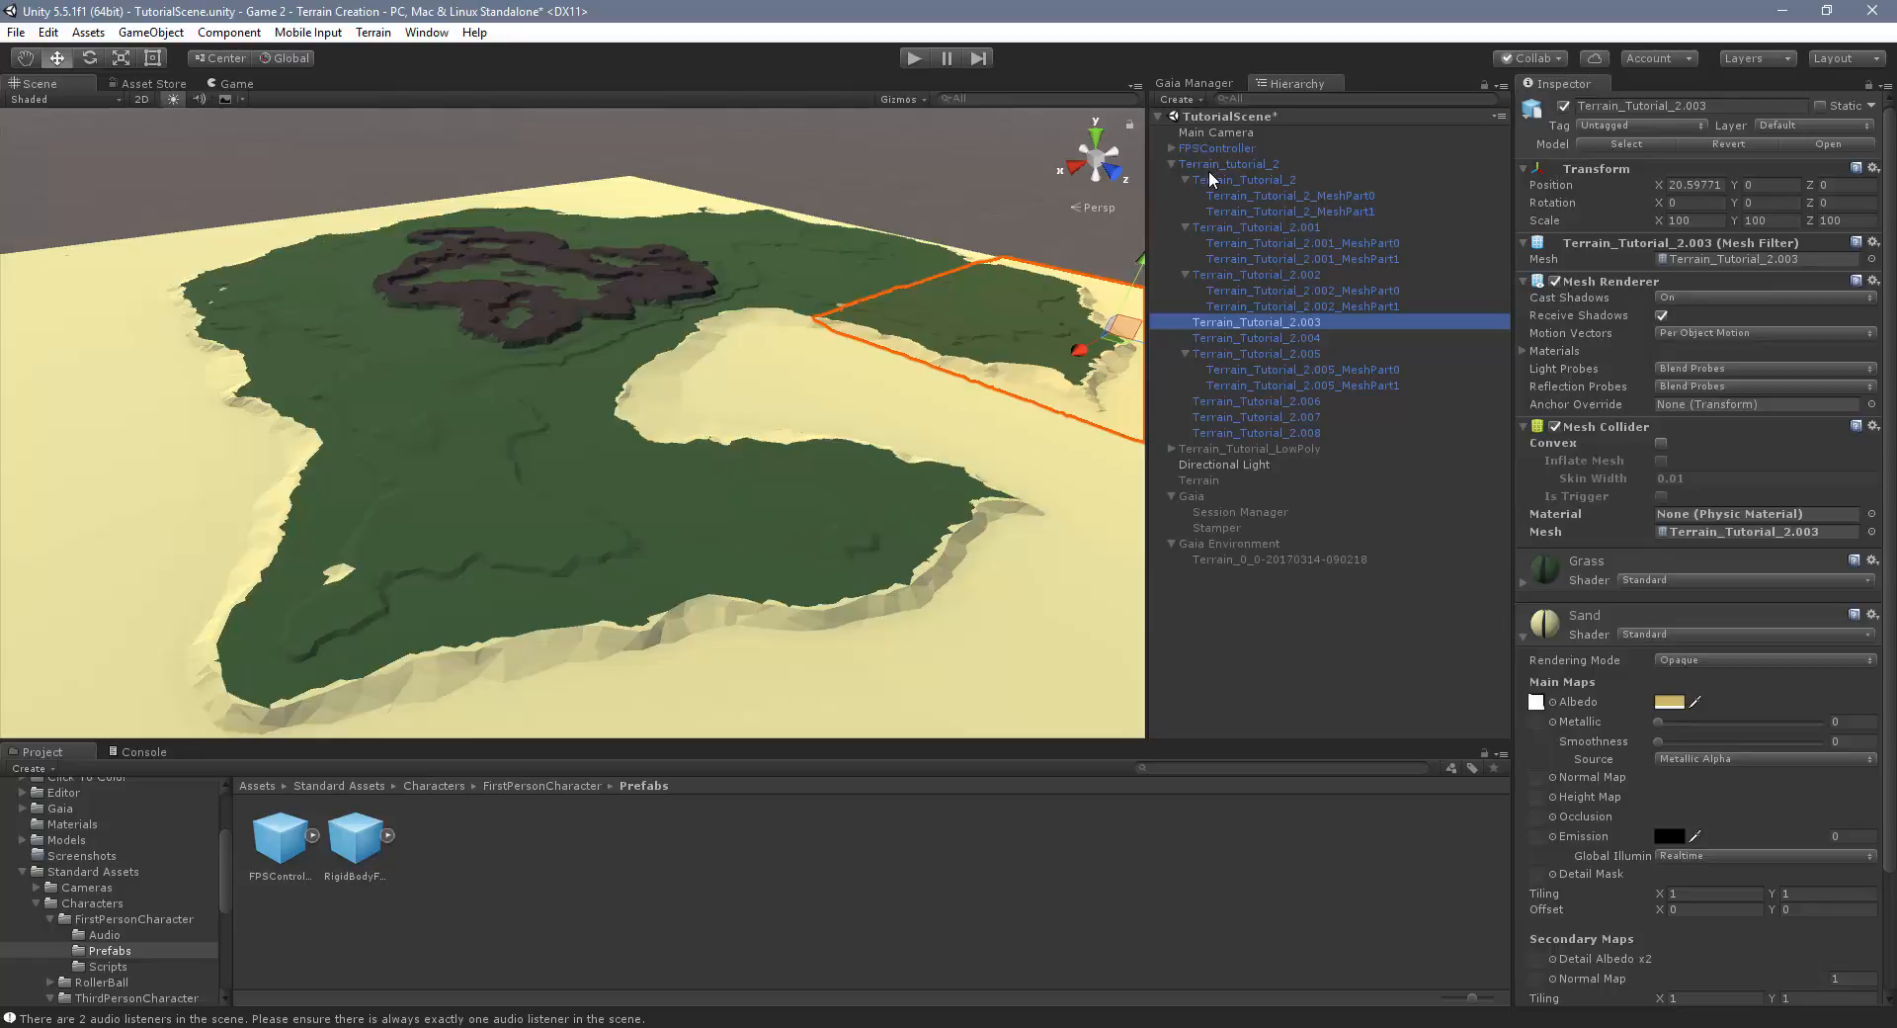
left_click(1228, 163)
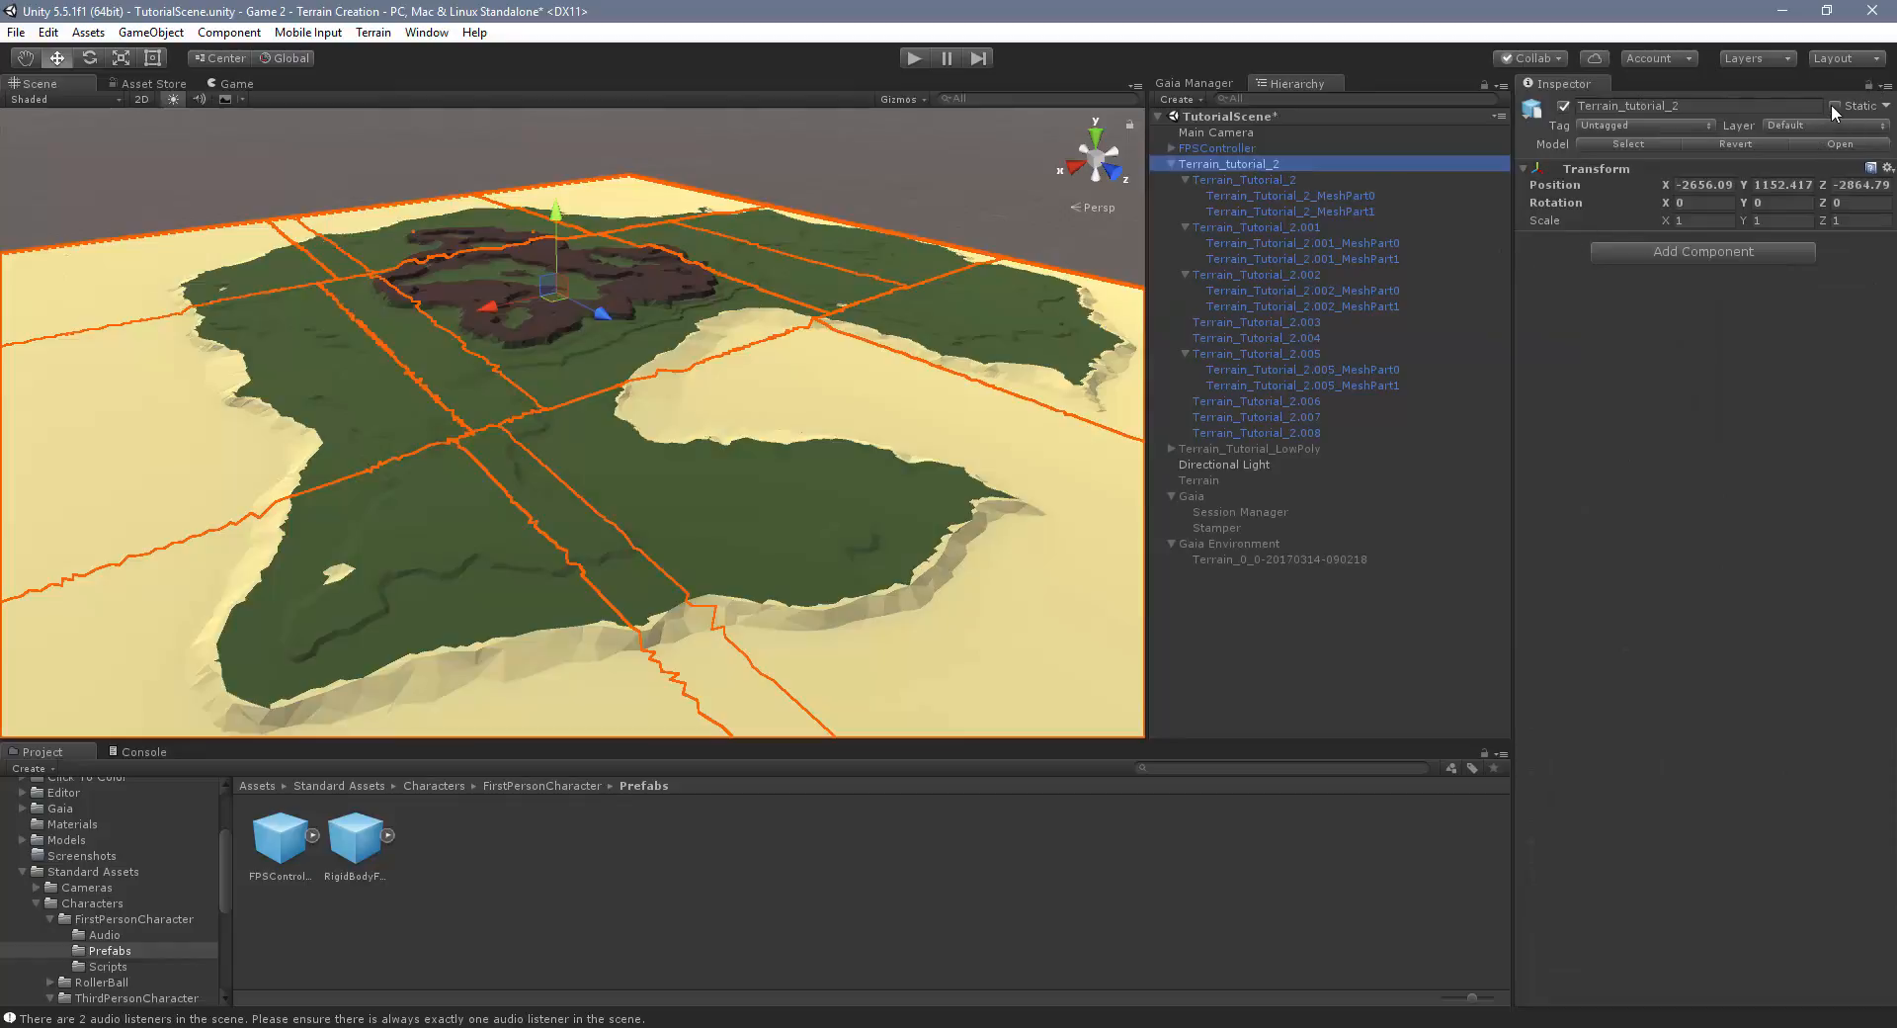
left_click(1837, 107)
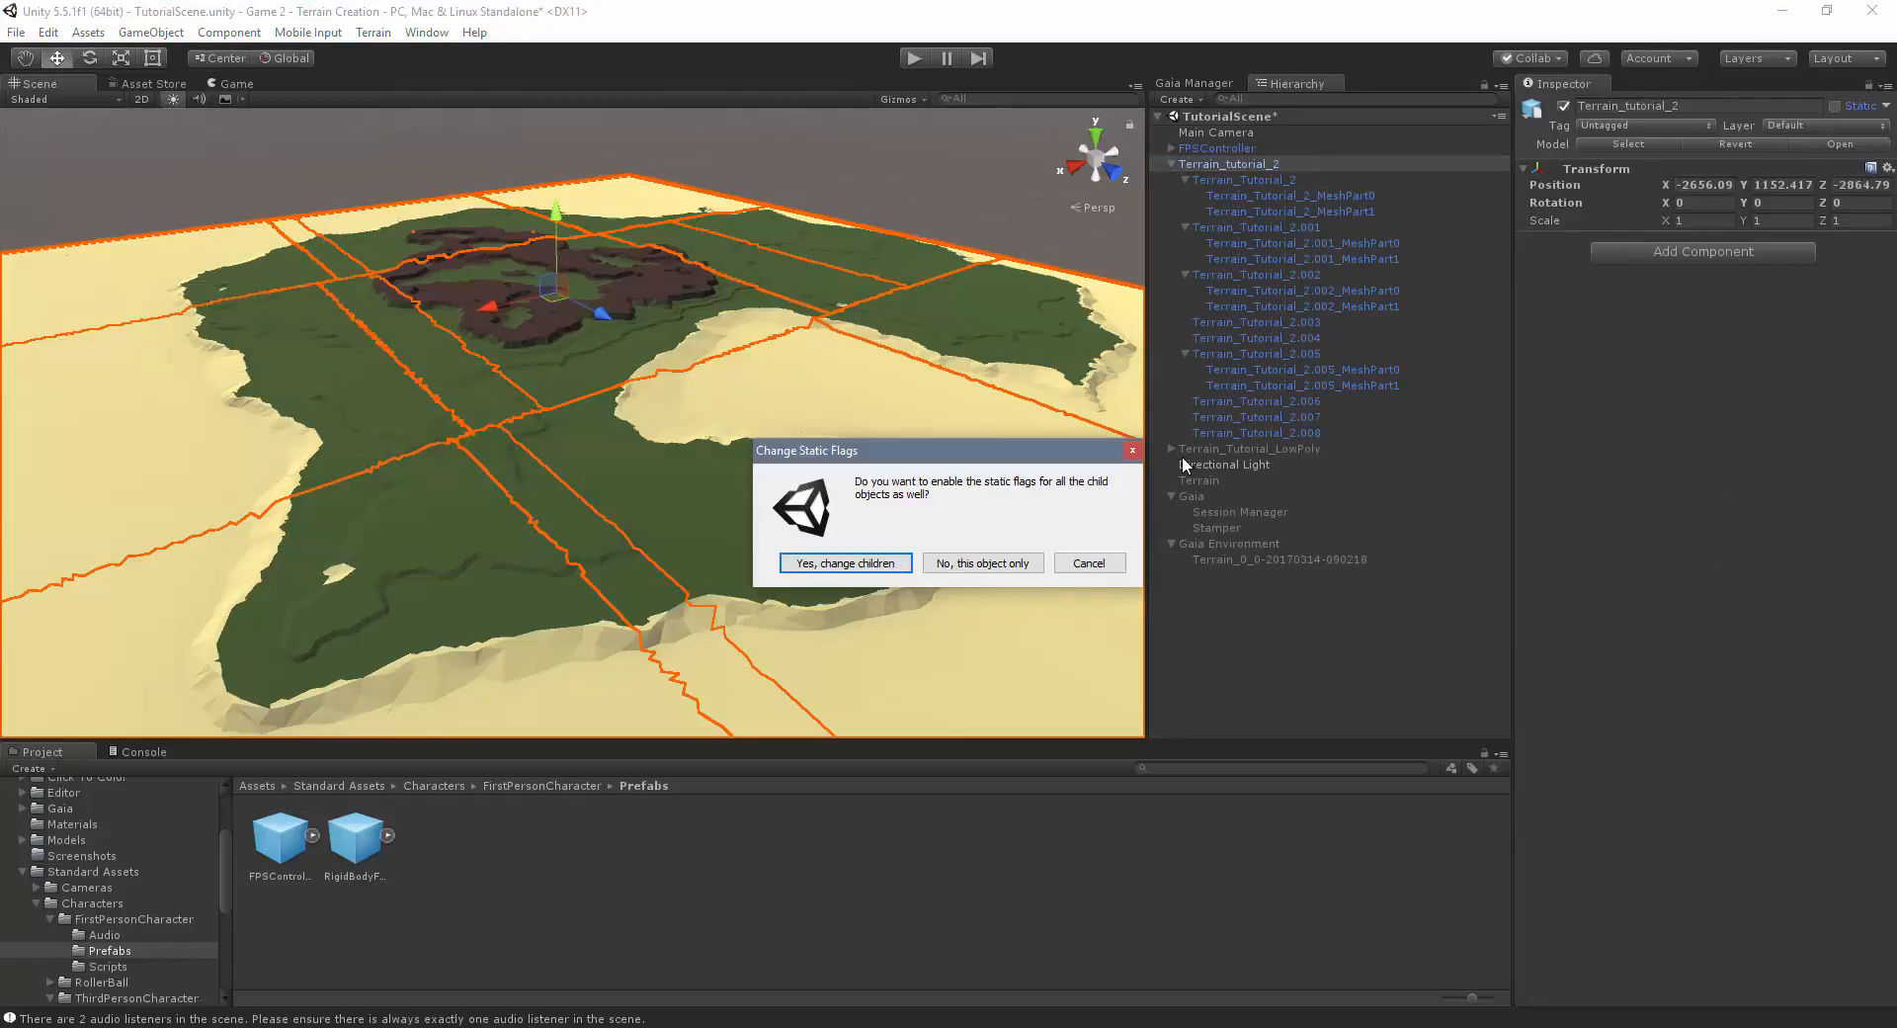
mouse_move(906, 553)
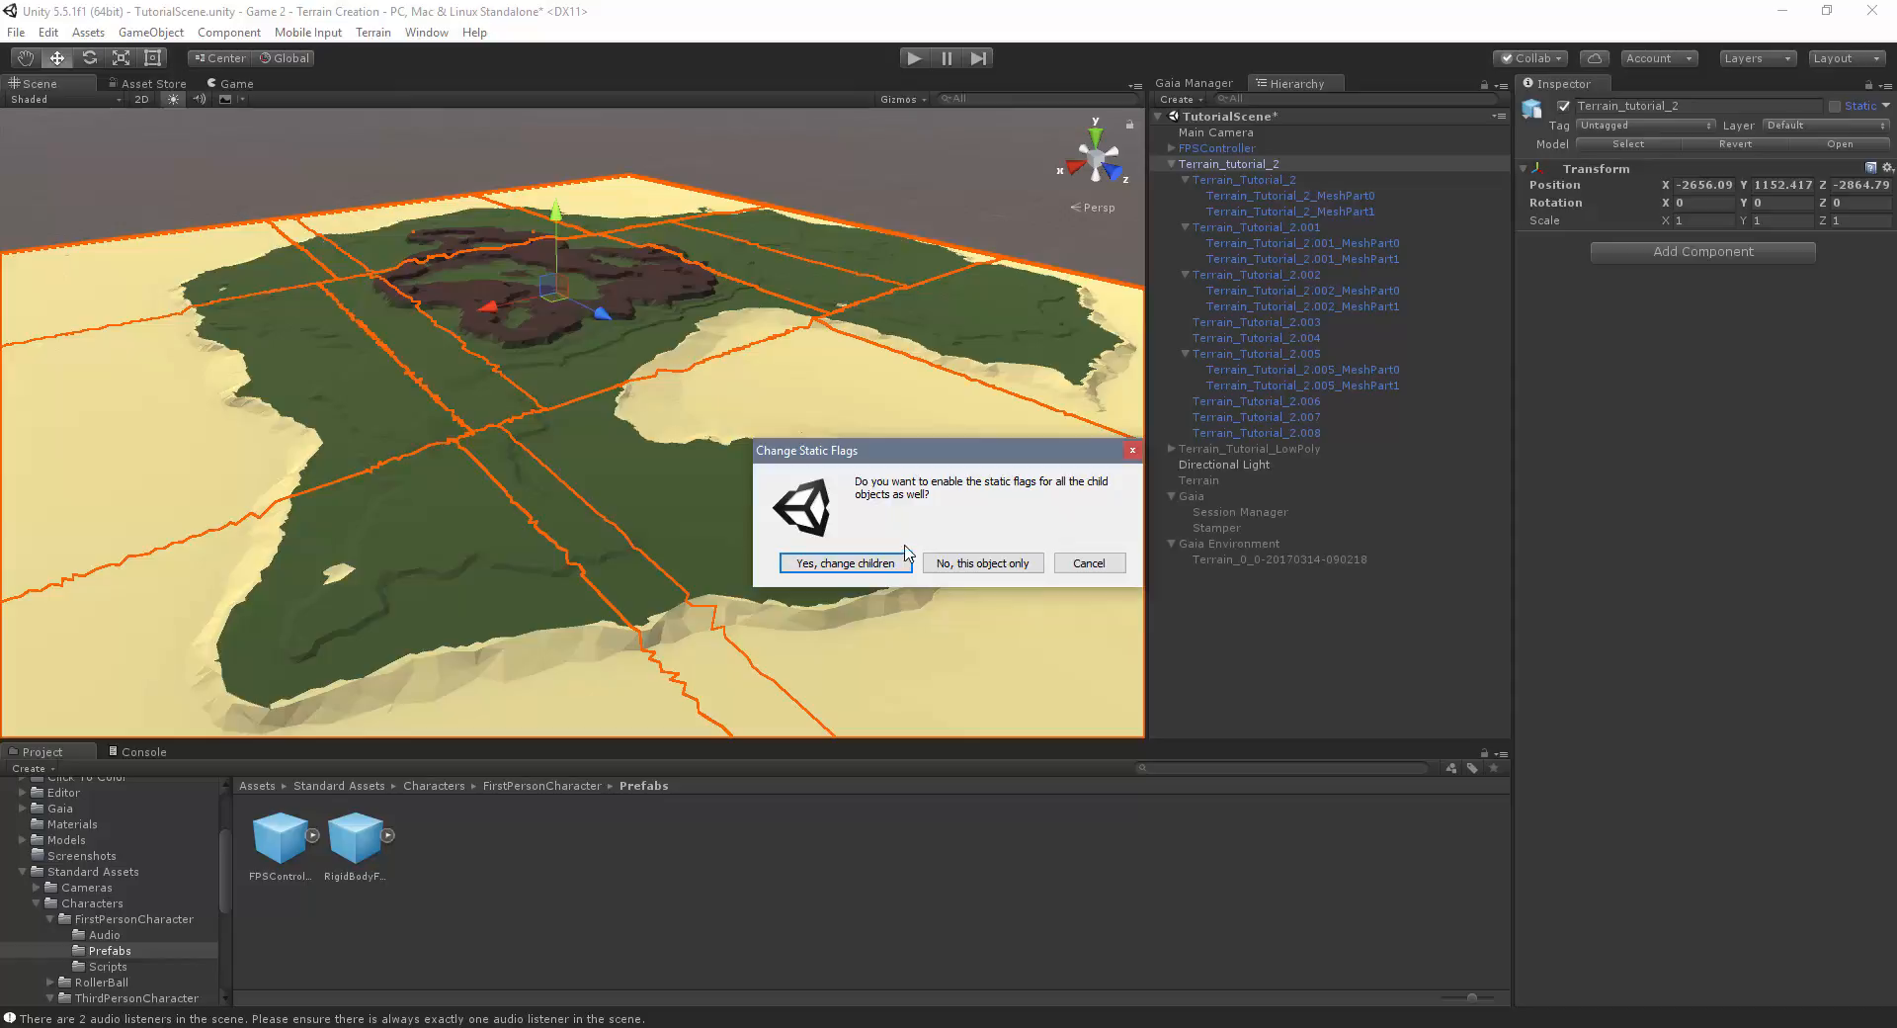
mouse_move(869, 563)
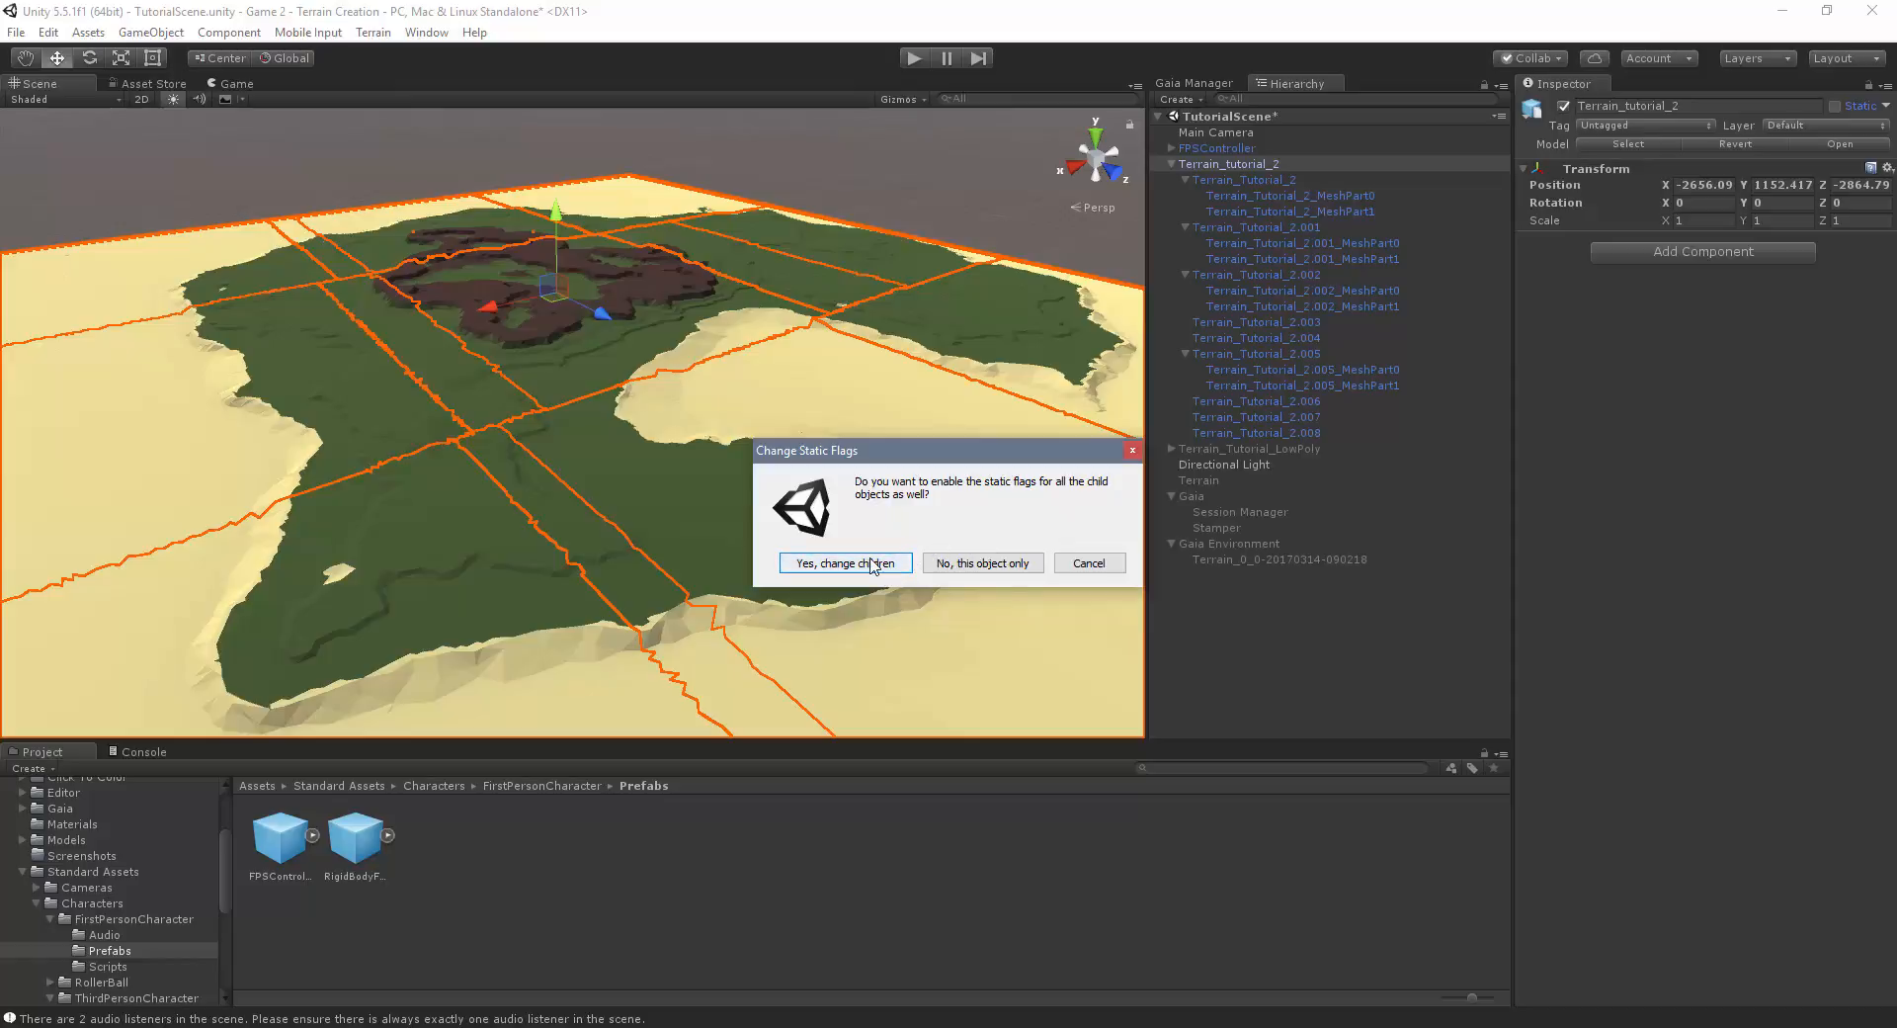
left_click(845, 561)
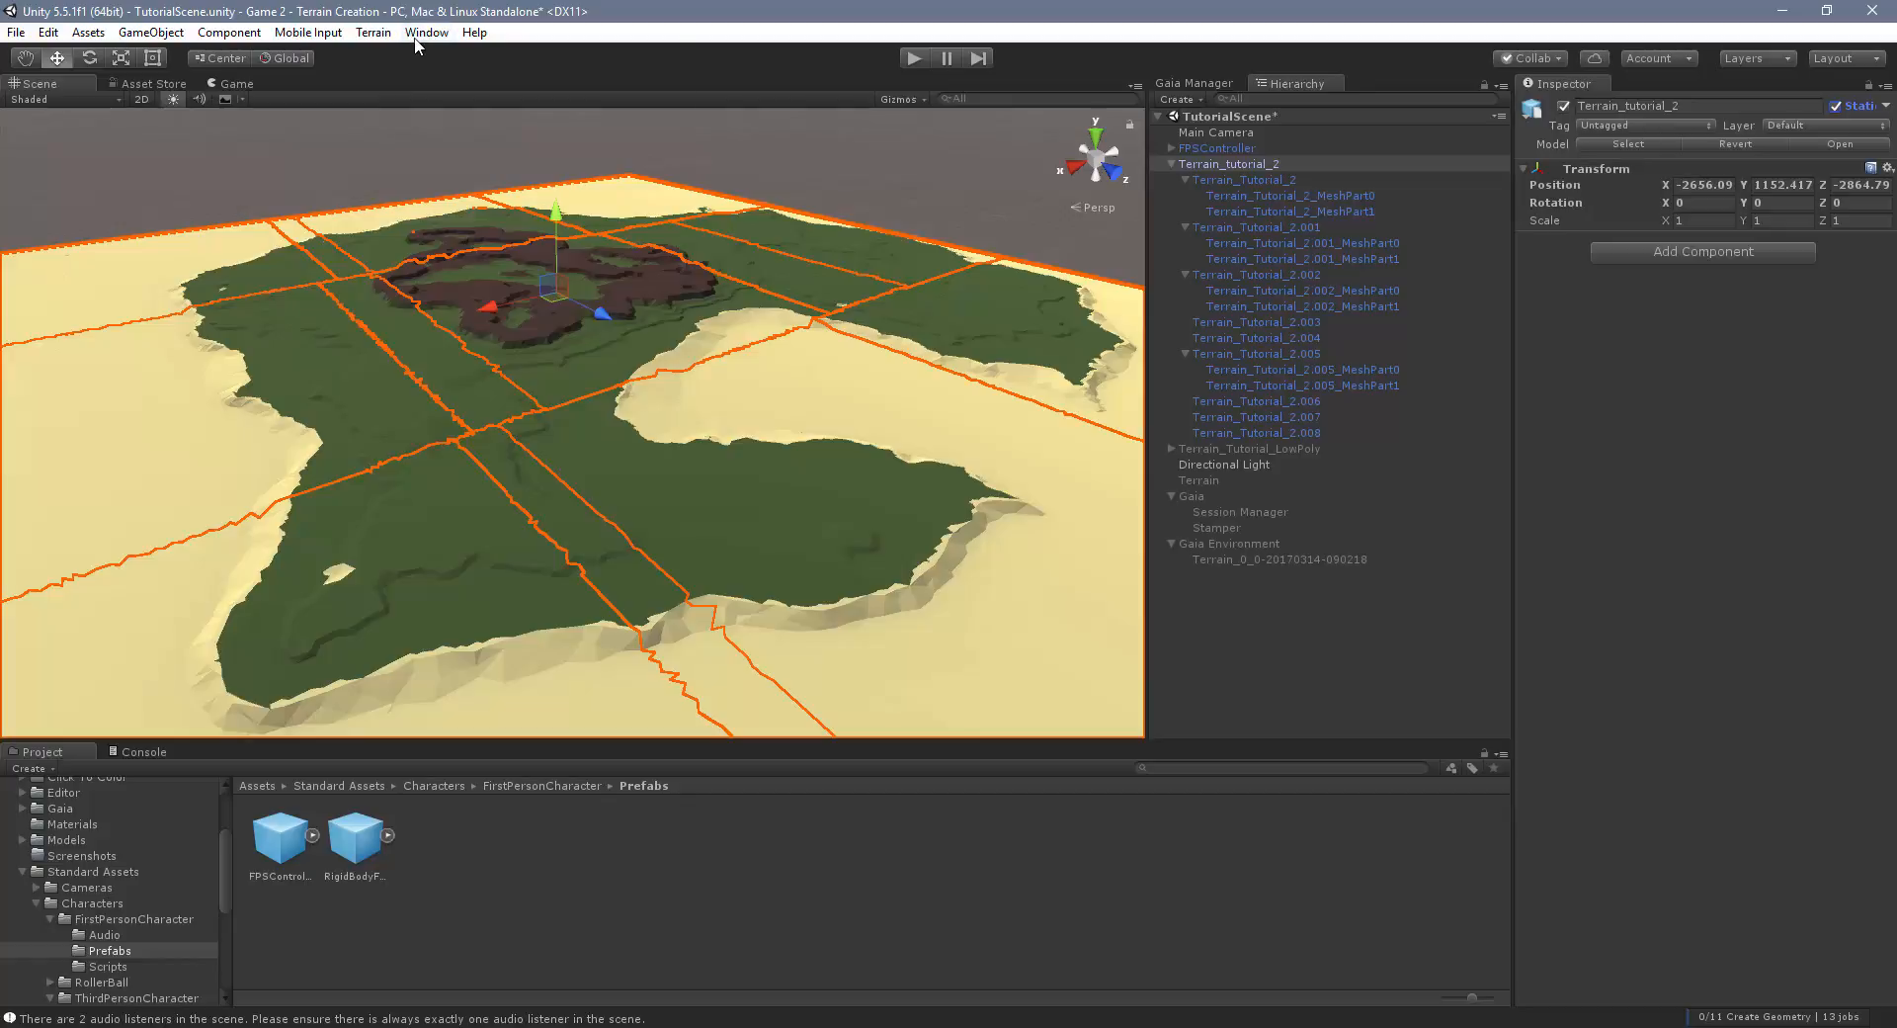
Bring up the Occlusion Culling window from the Window menu
left_click(426, 31)
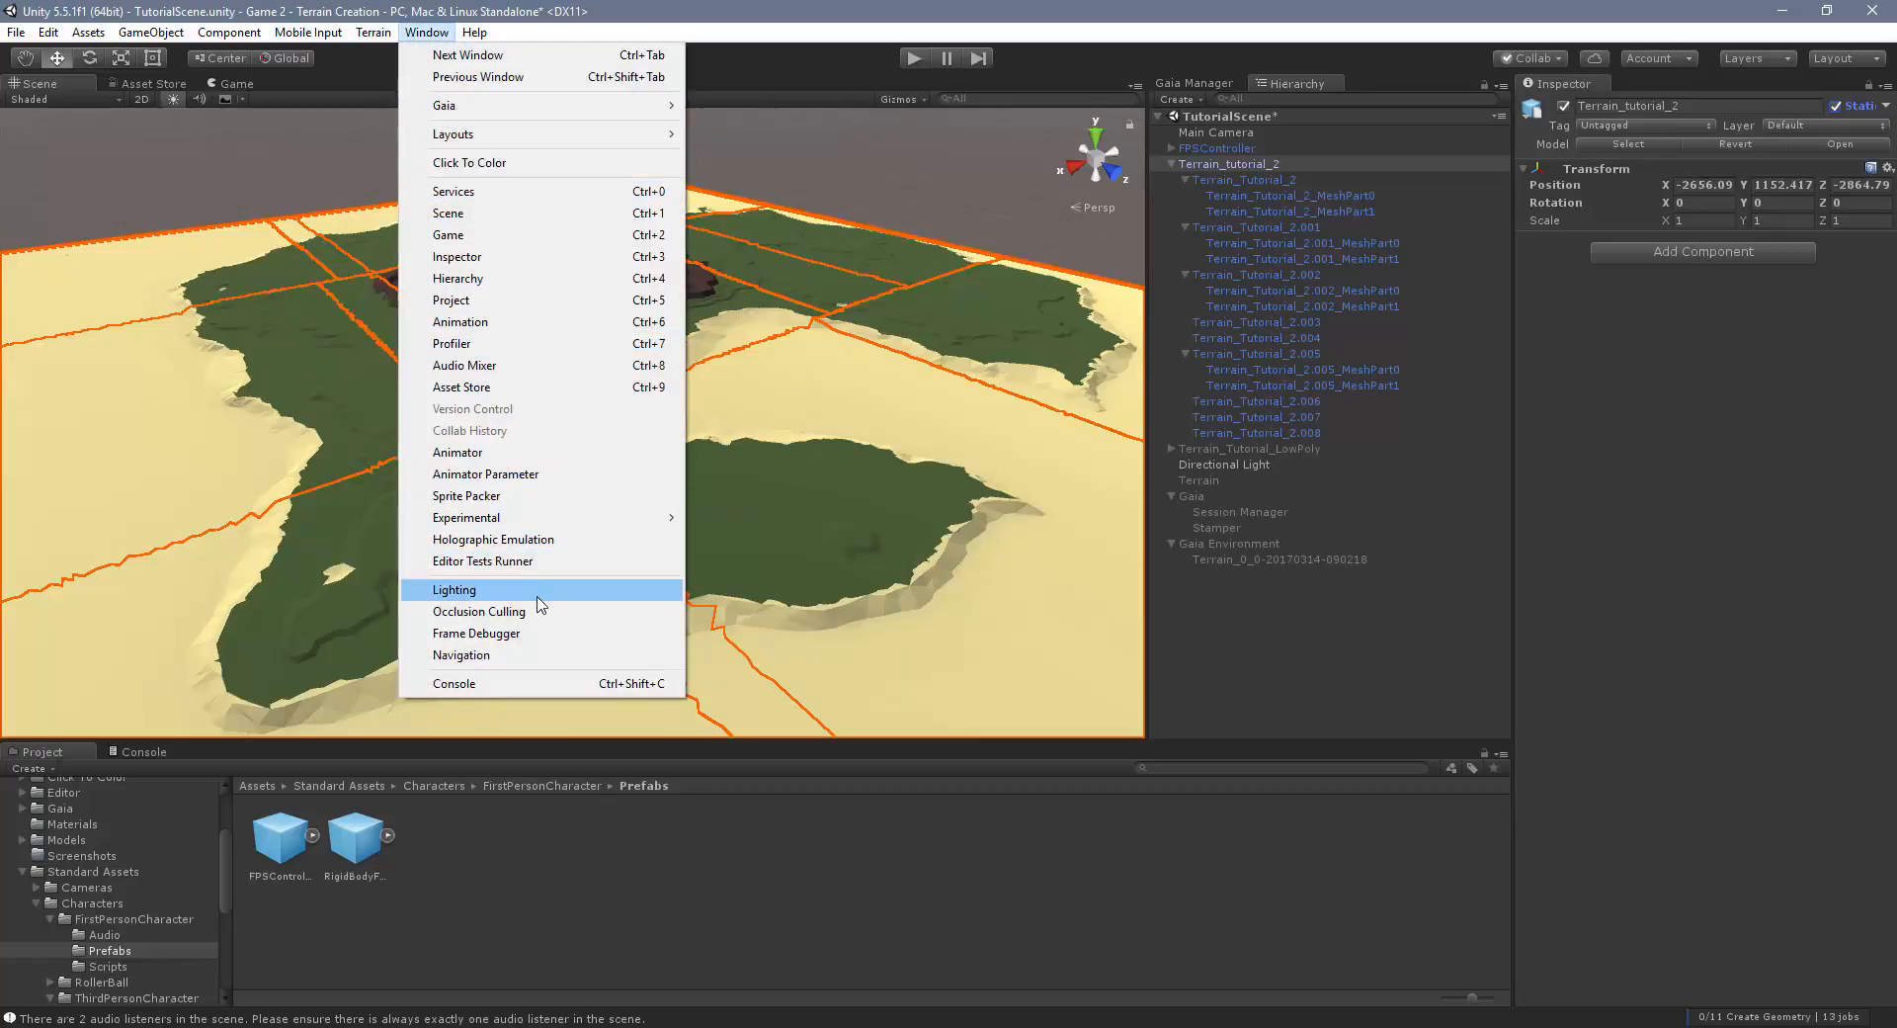
mouse_move(557, 619)
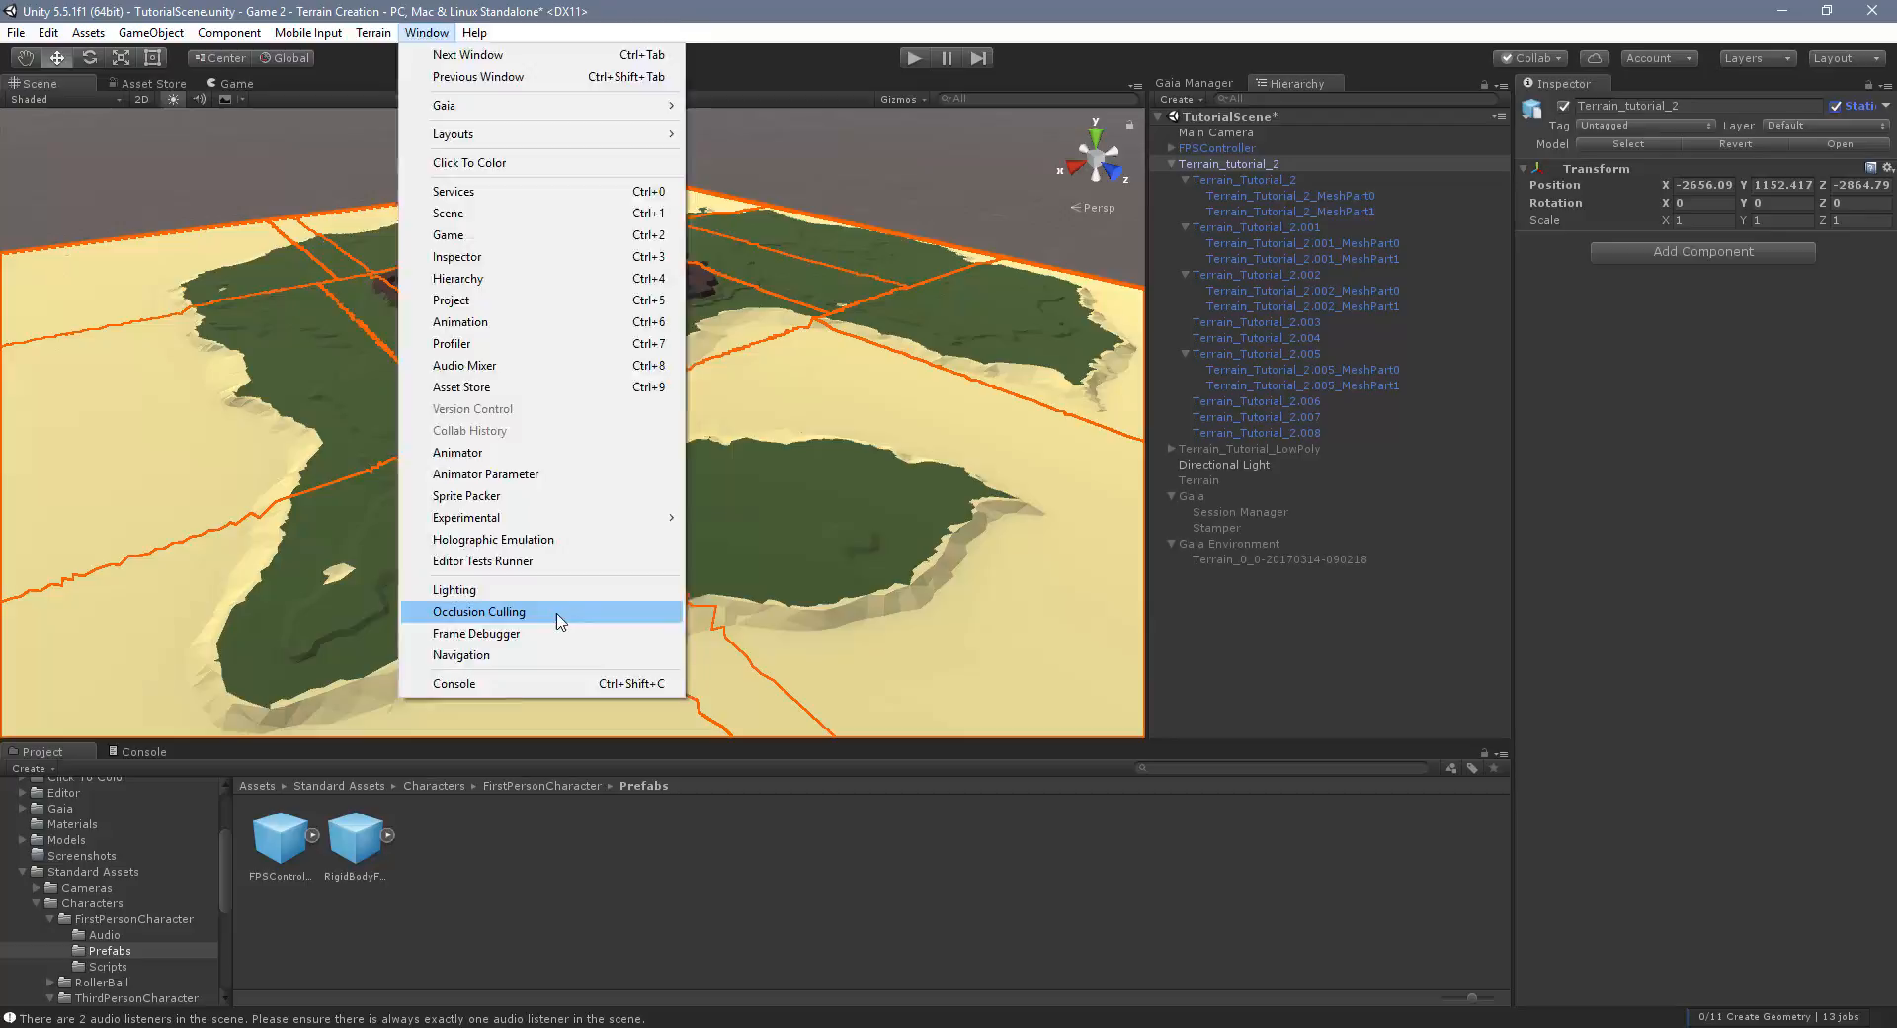
left_click(479, 612)
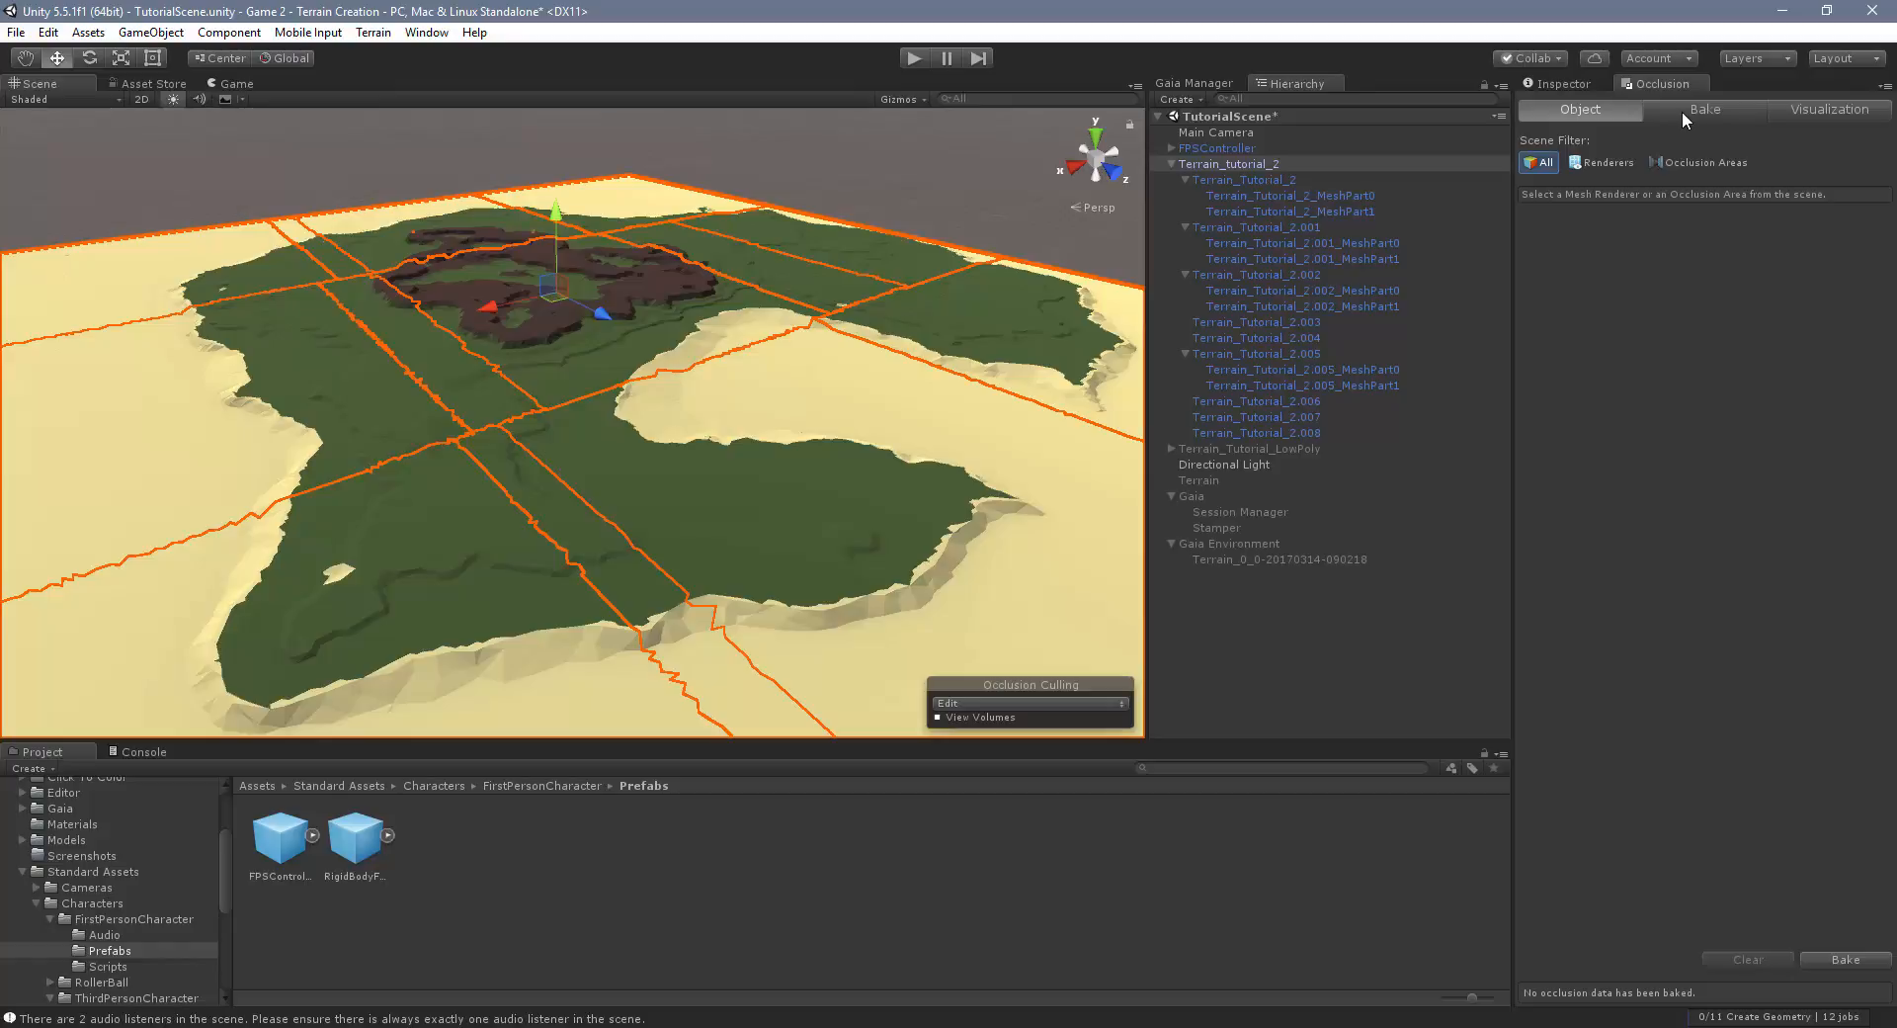
Show the Bake parameters: smallest occluder 5, smallest hole 0.25, backface threshold 100
left_click(1704, 108)
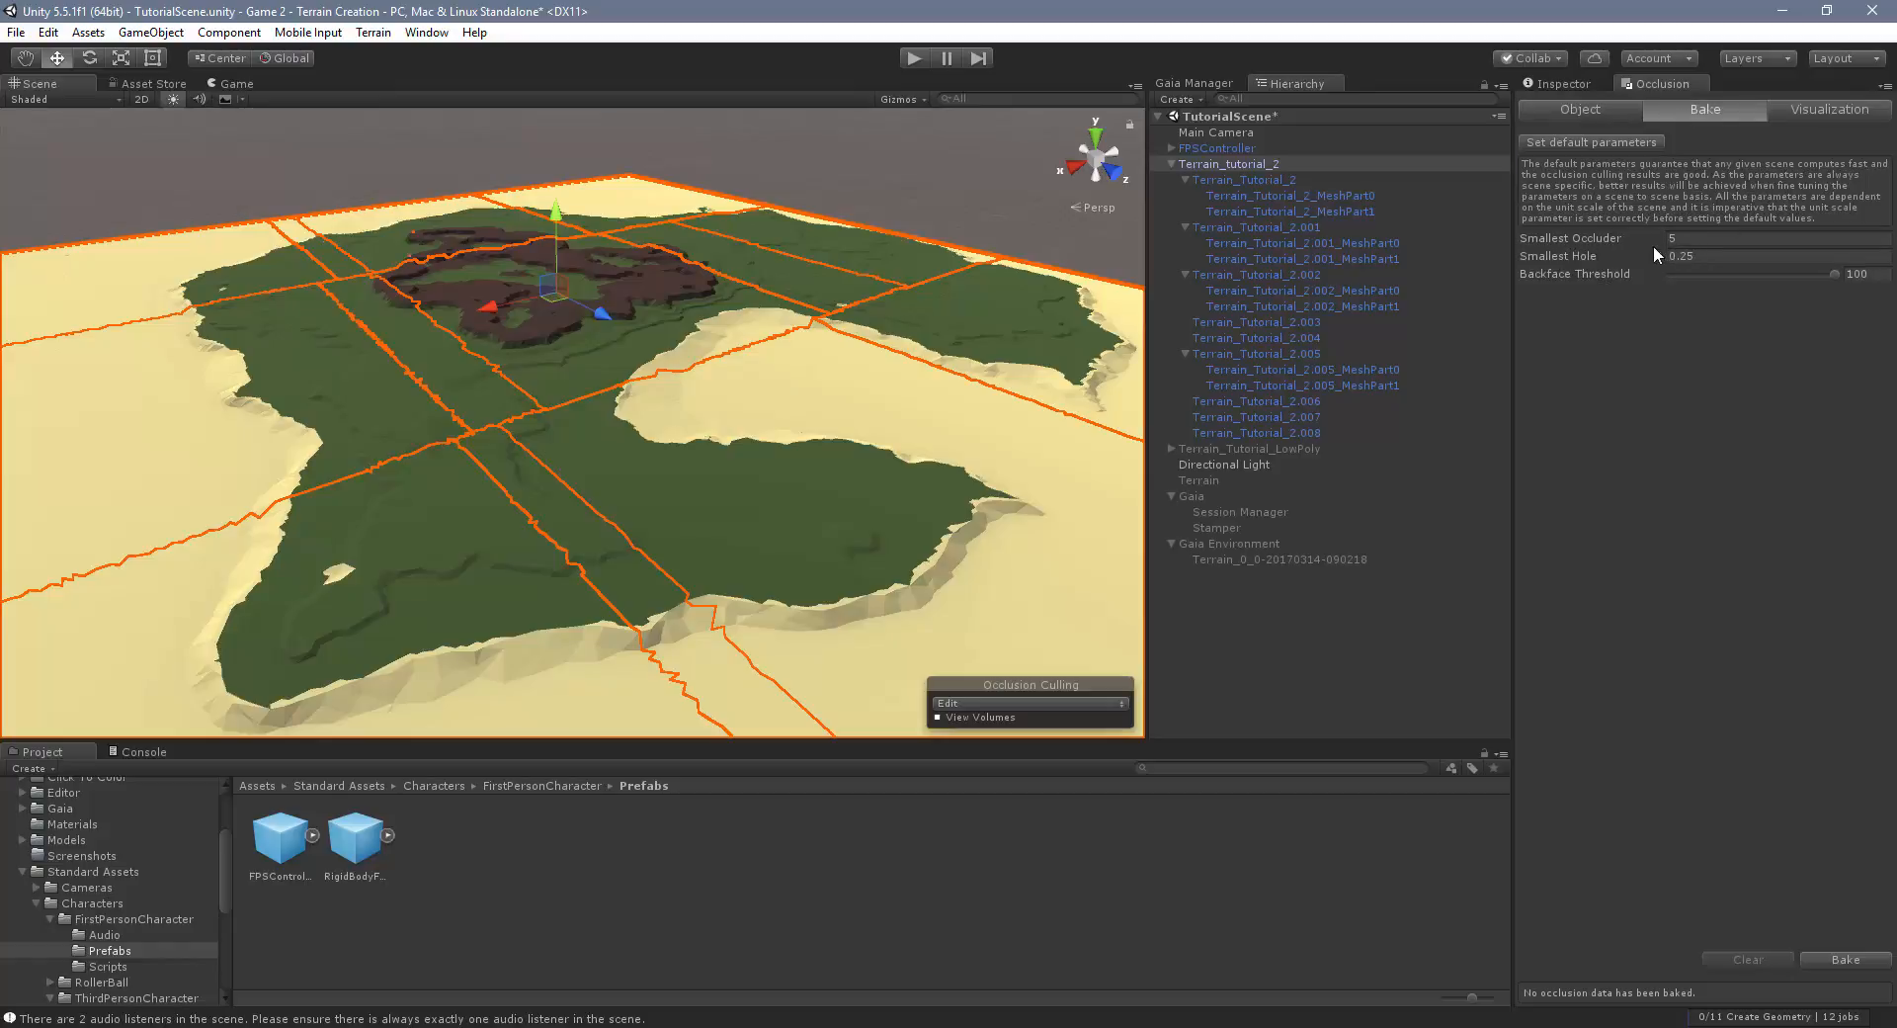
mouse_move(1875, 464)
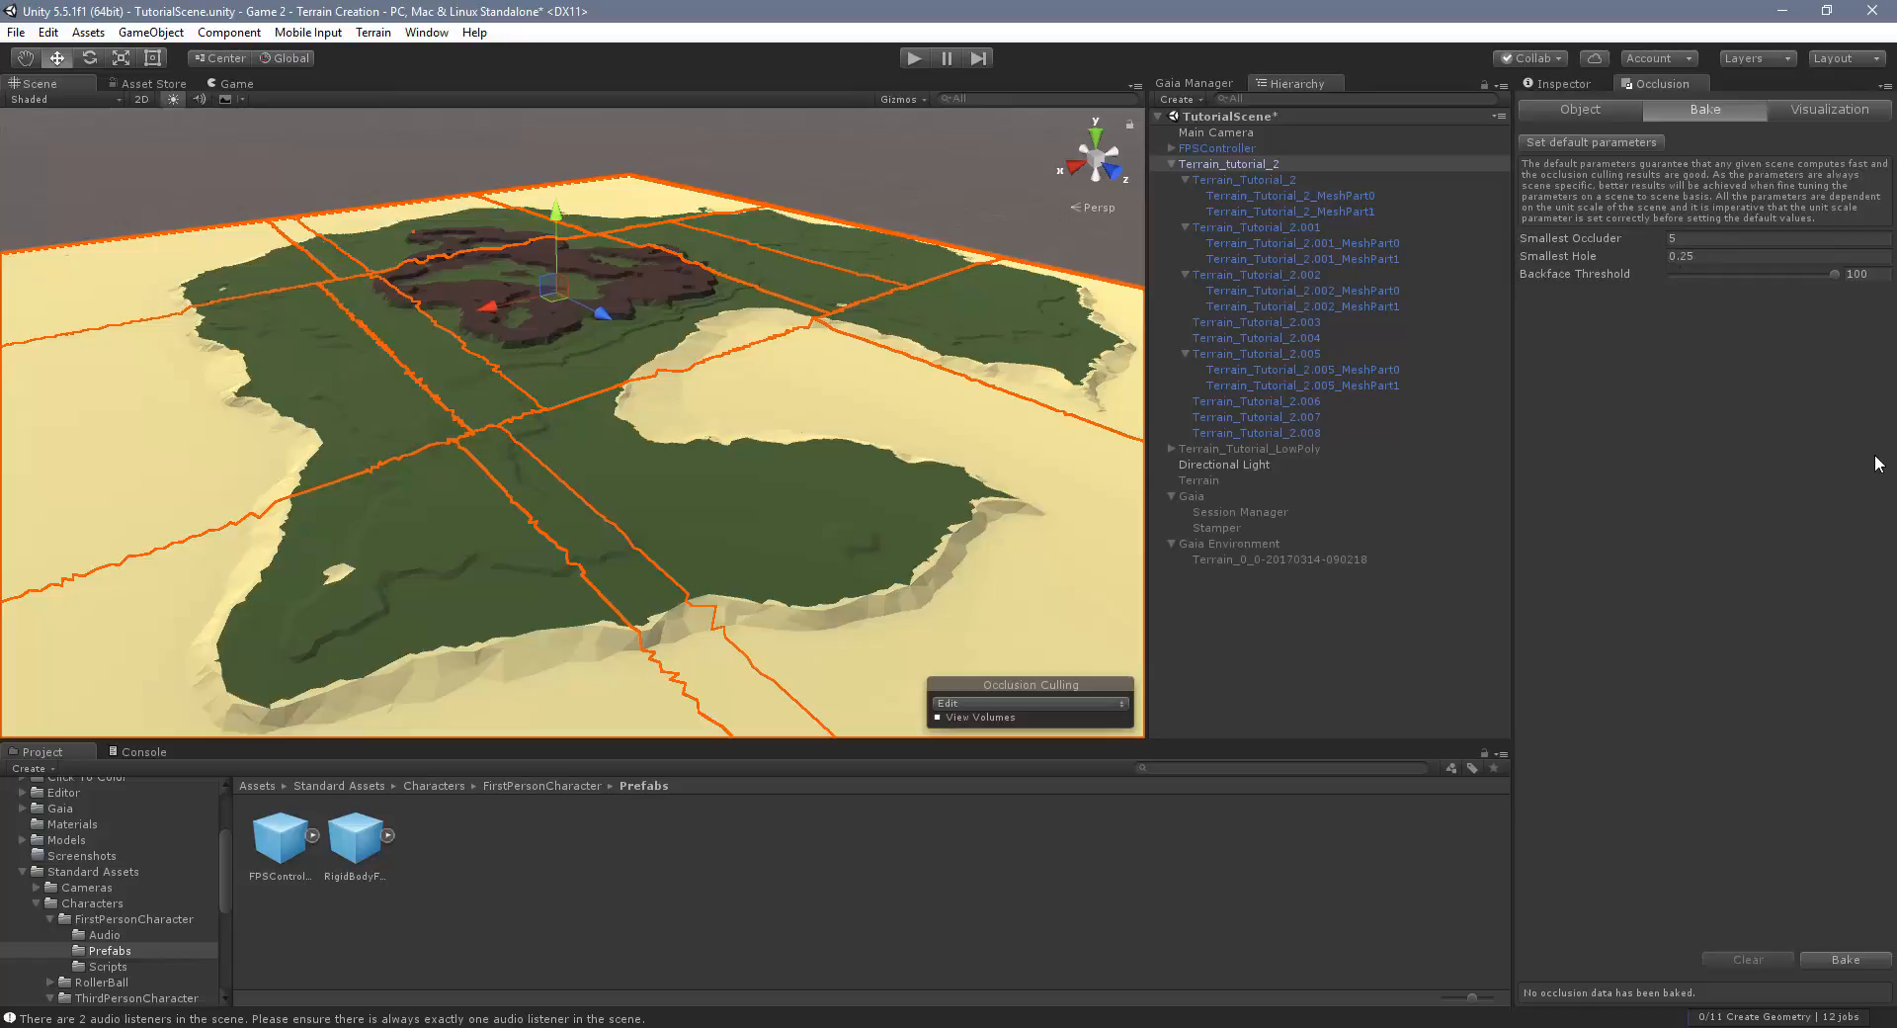
mouse_move(1710, 354)
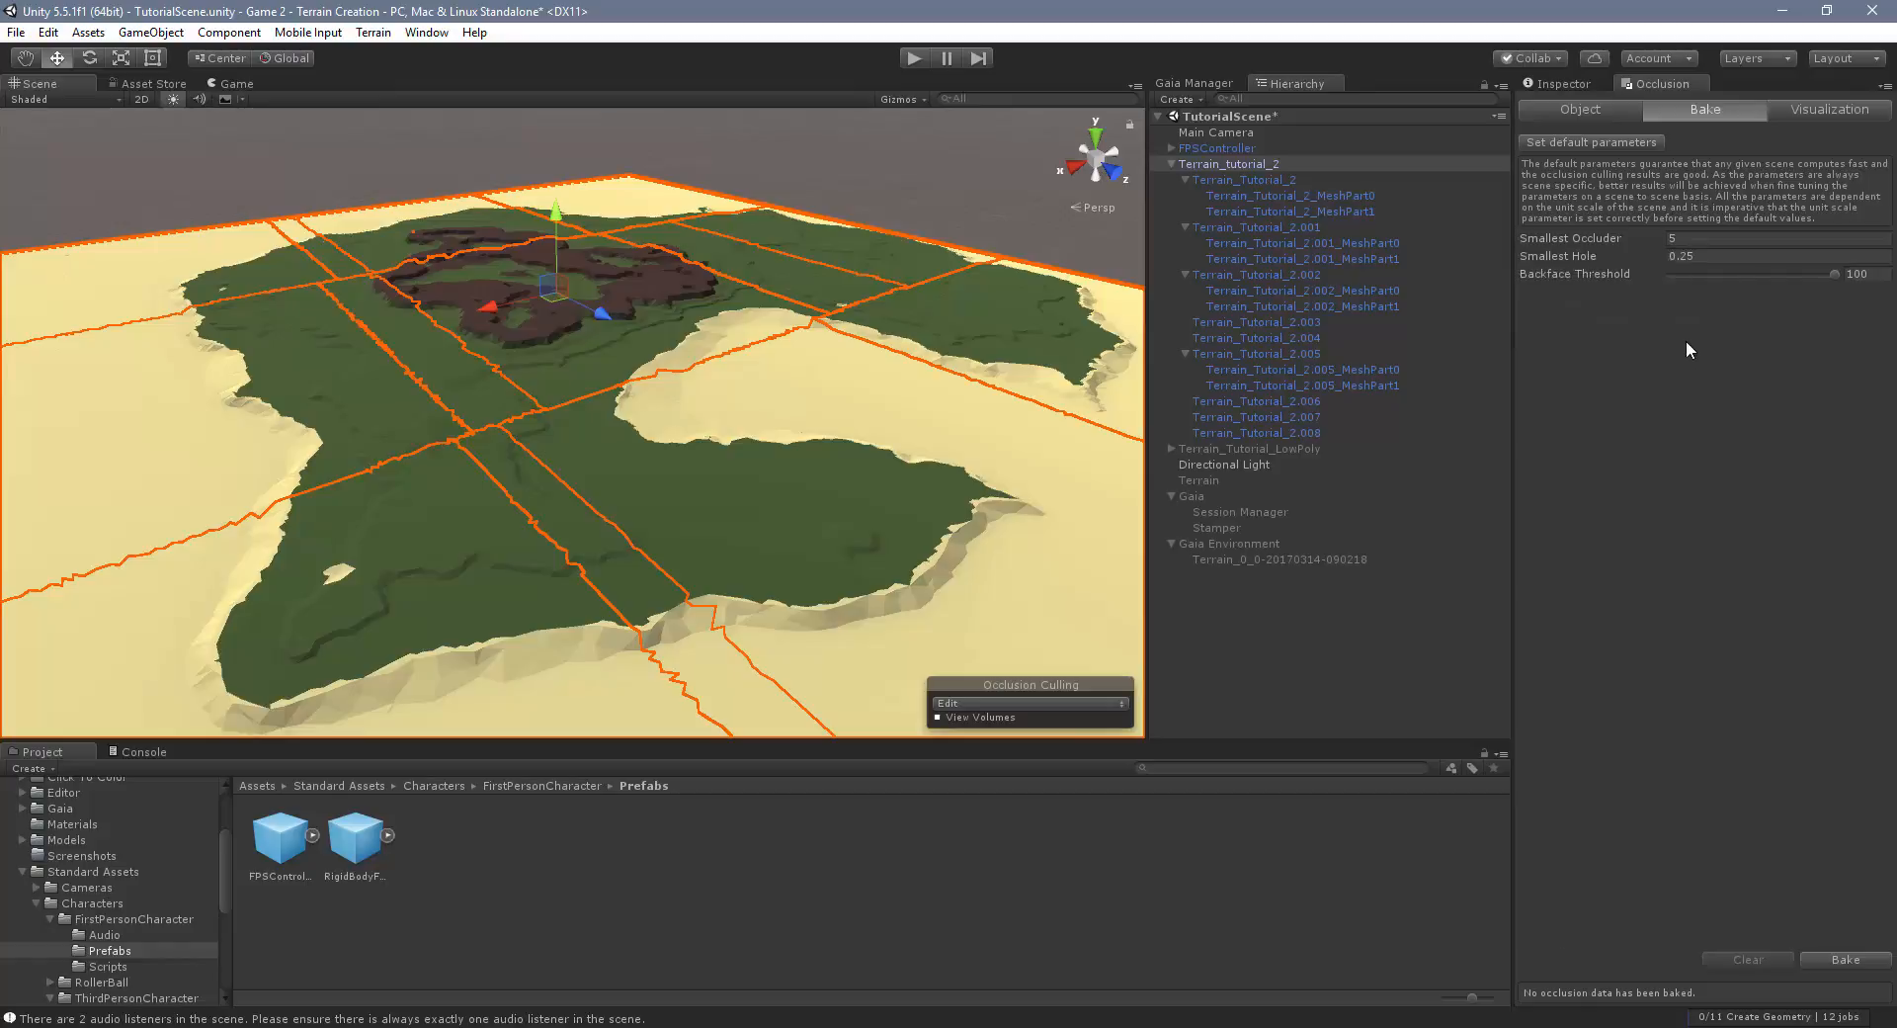
mouse_move(1844, 980)
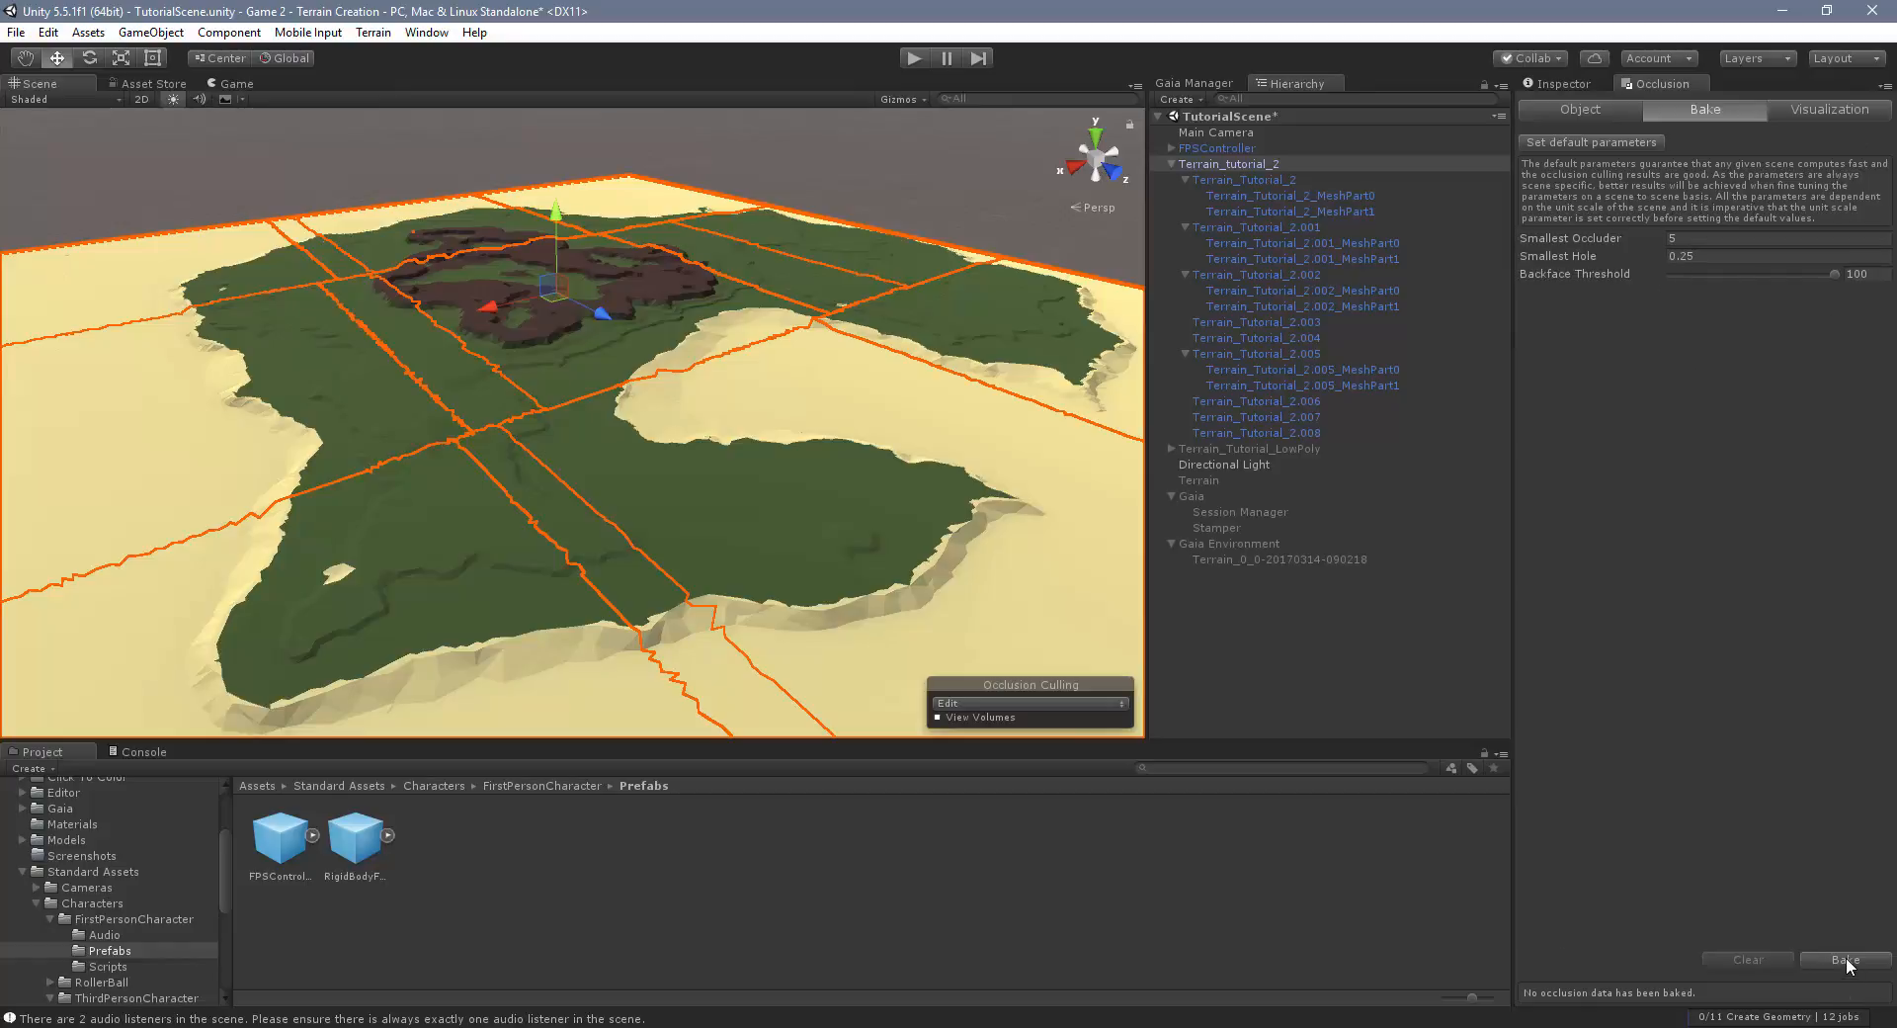
Bake the occlusion data with the default parameters and watch the culling cells spread over the terrain
left_click(1844, 958)
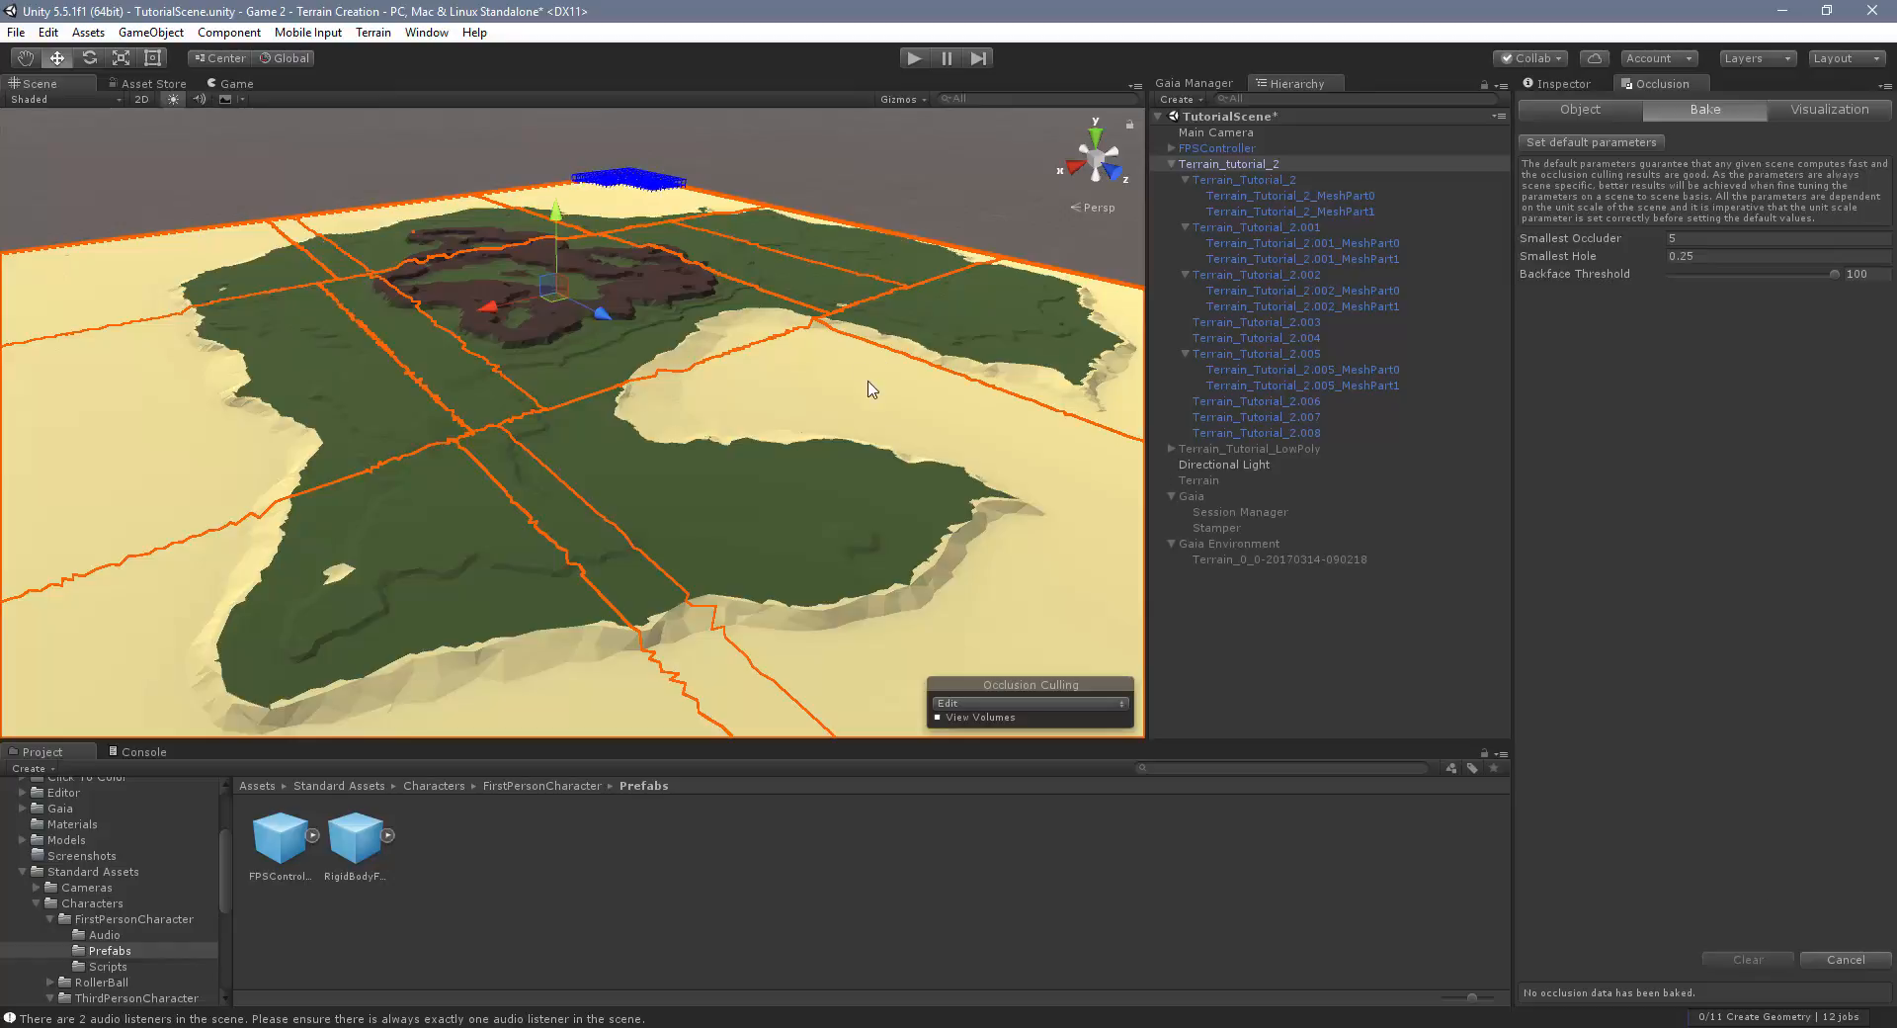
left_click_drag(866, 389, 529, 447)
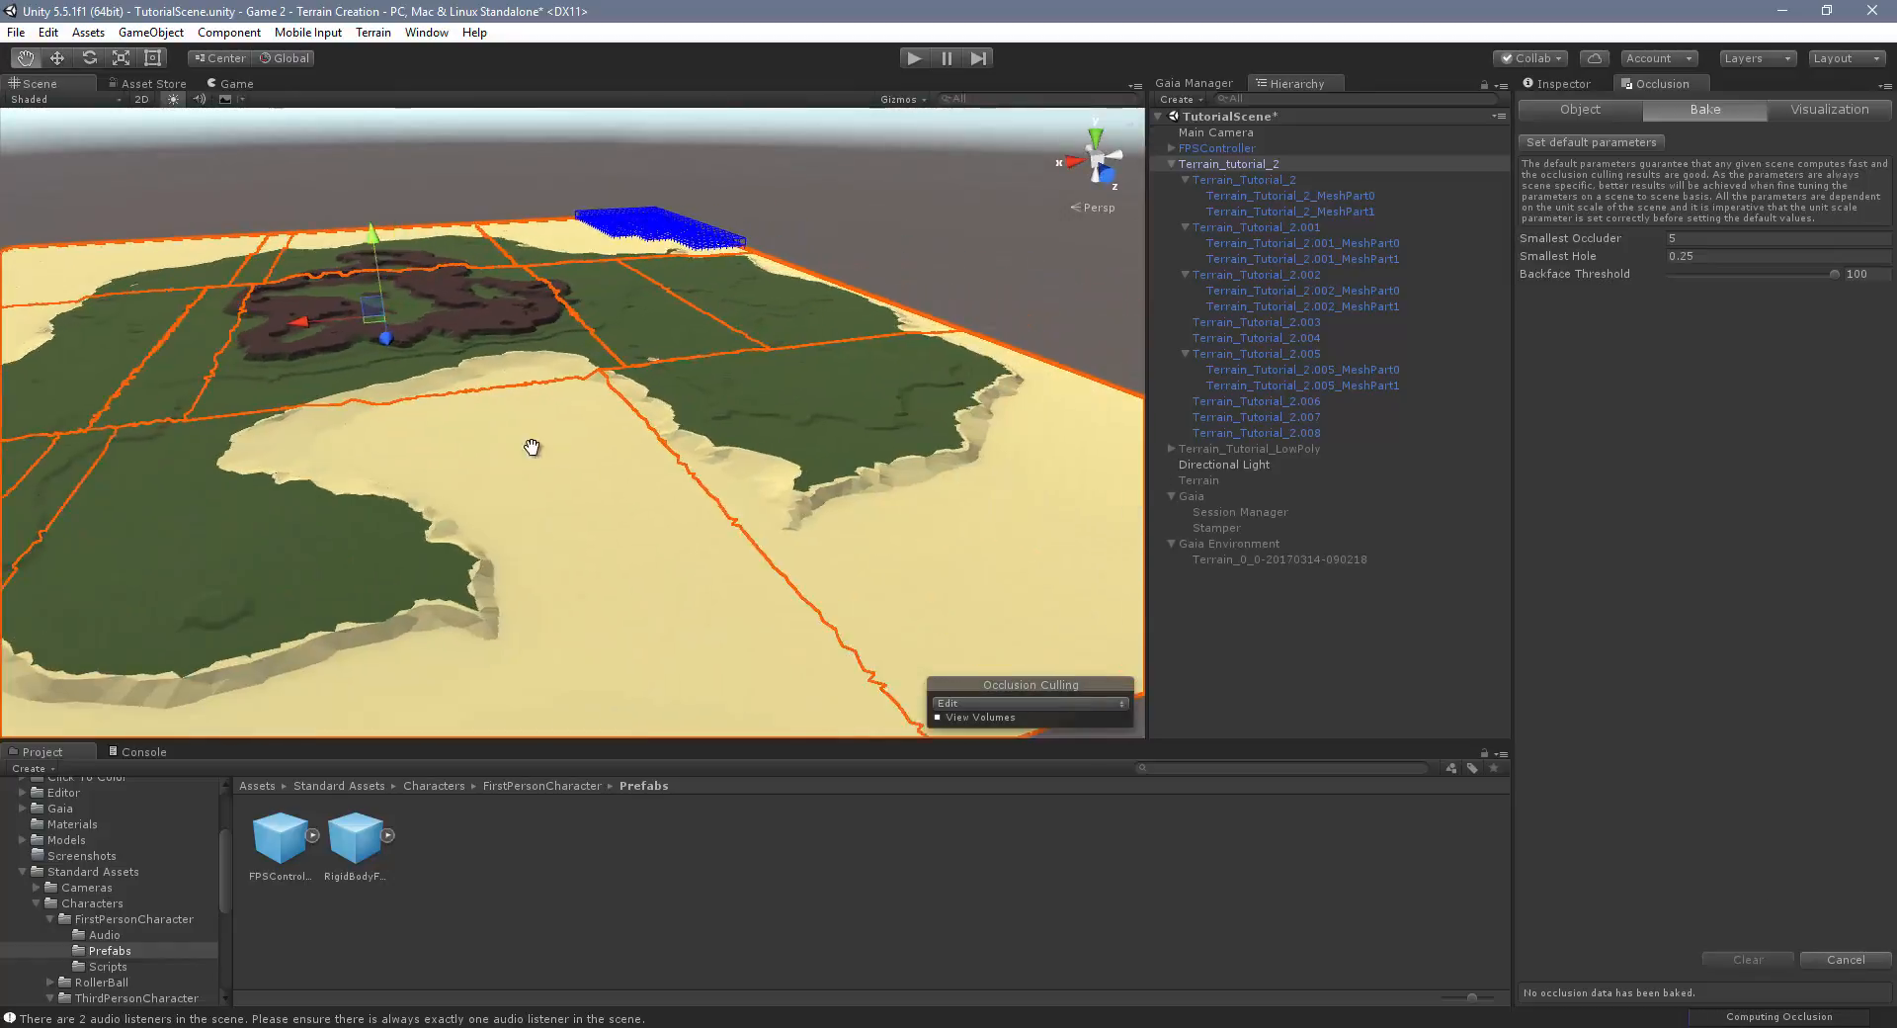
left_click_drag(529, 446, 517, 452)
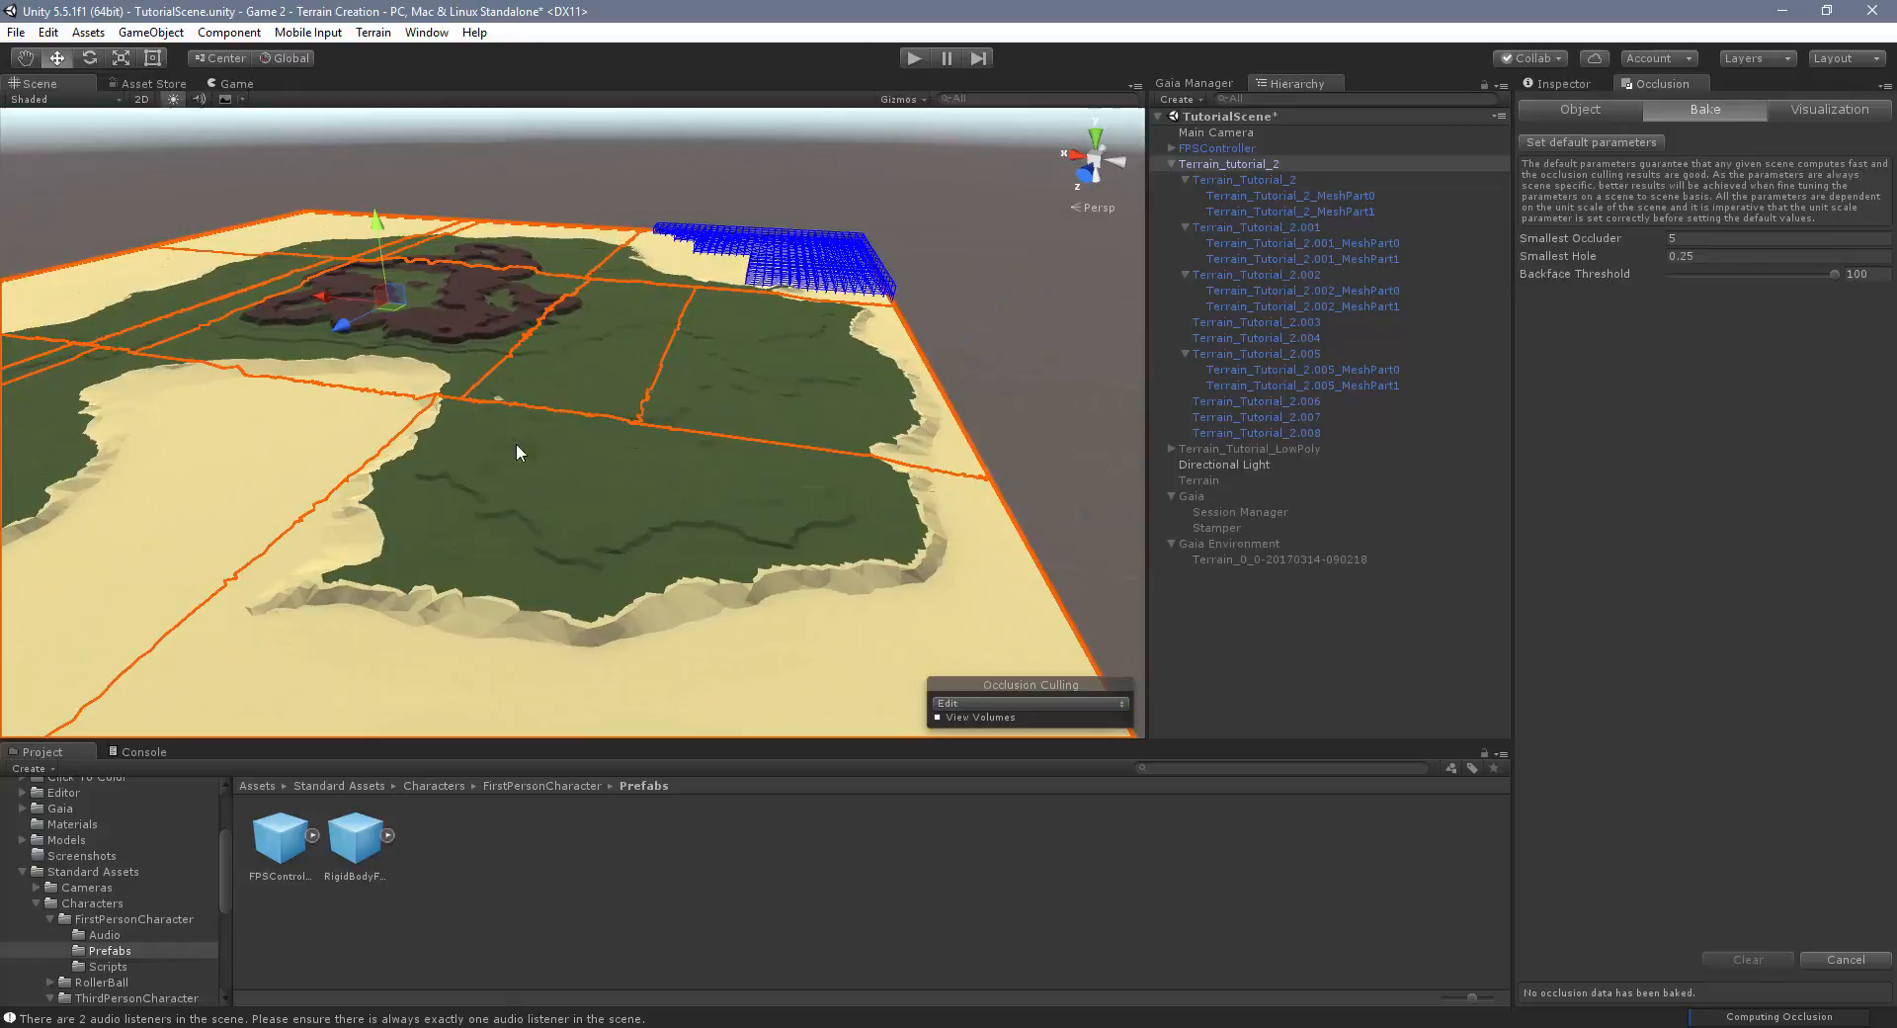
left_click_drag(516, 453, 756, 385)
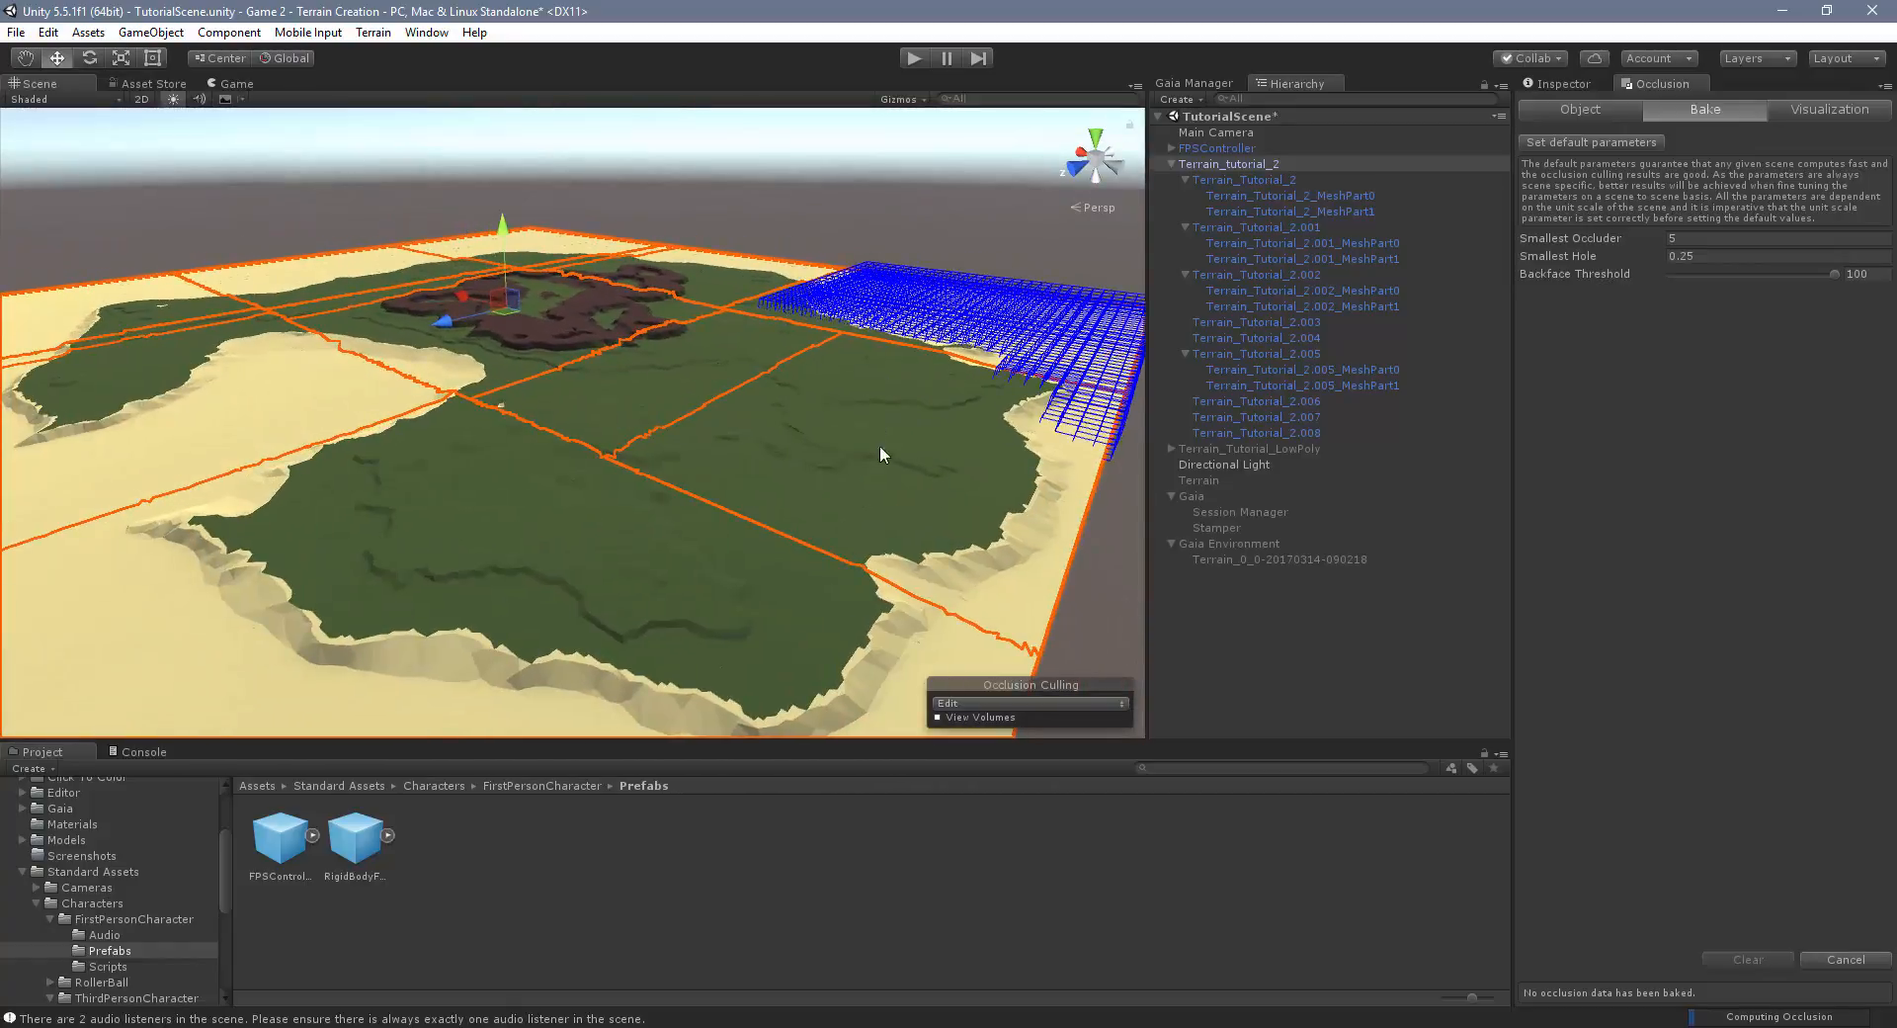
left_click_drag(880, 454, 750, 448)
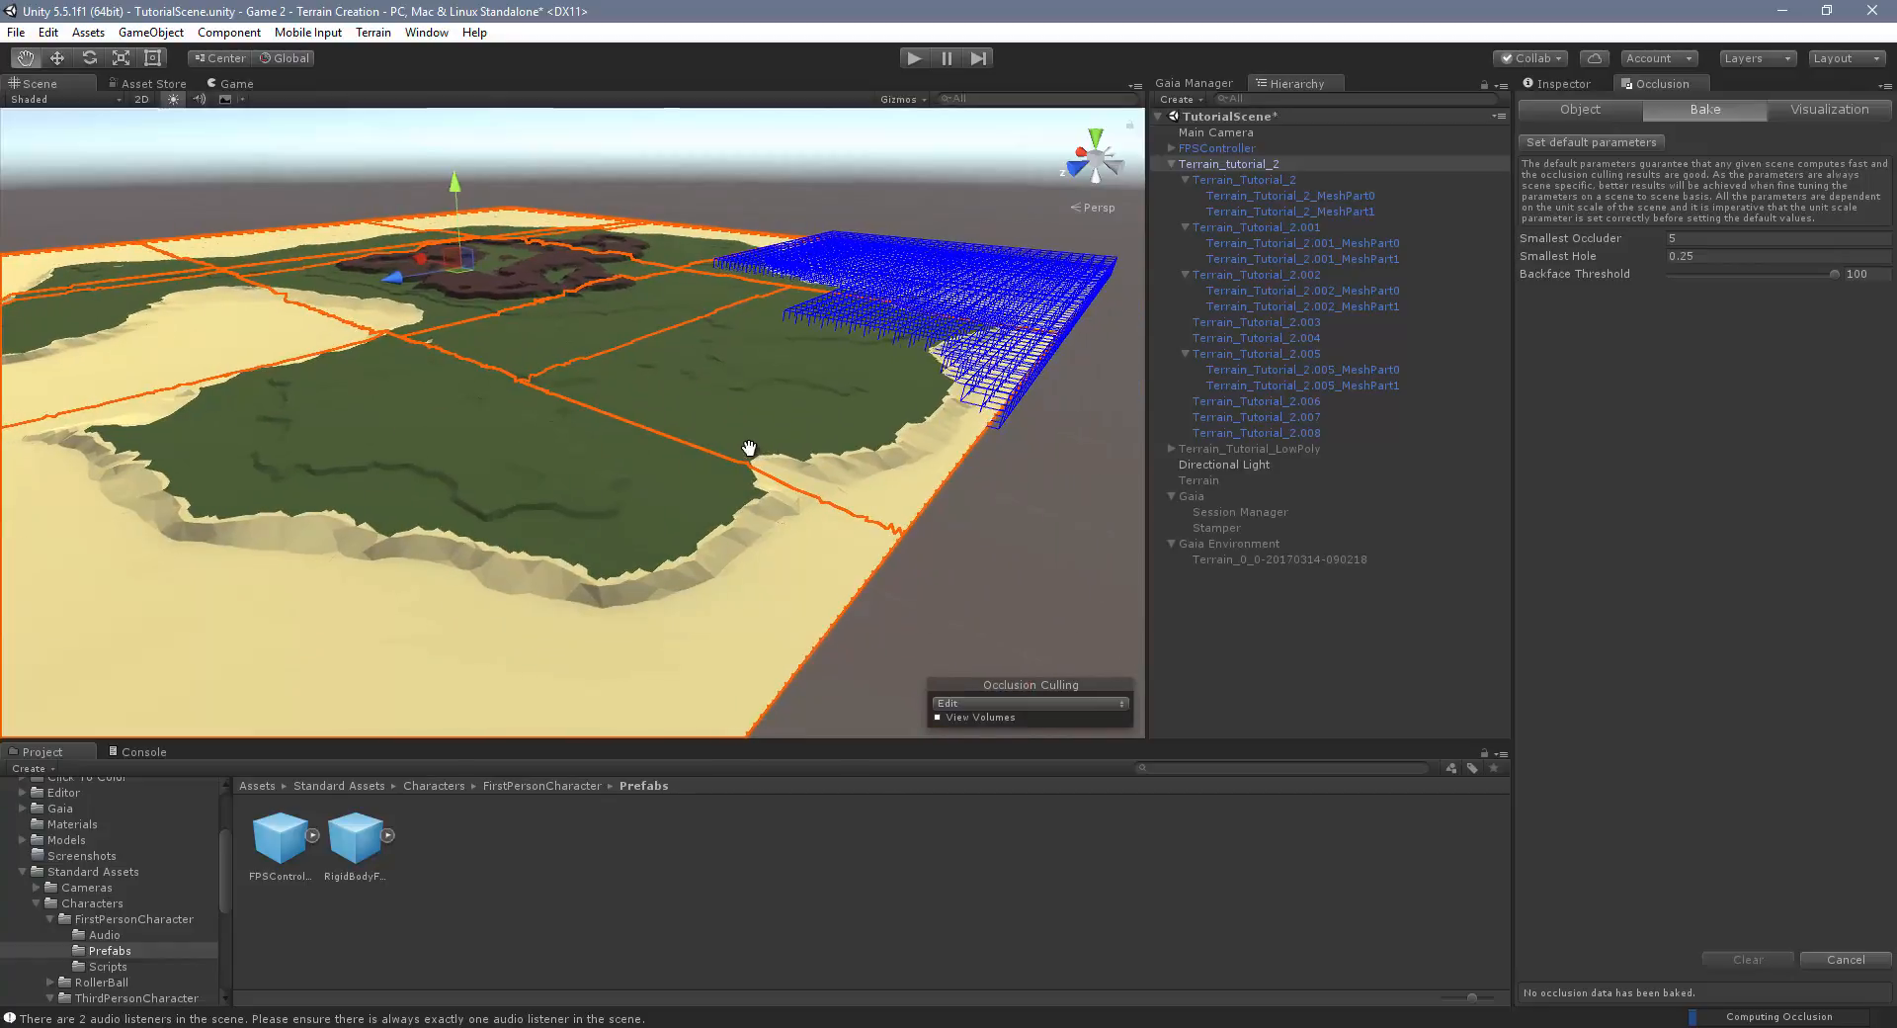
left_click_drag(748, 448, 851, 429)
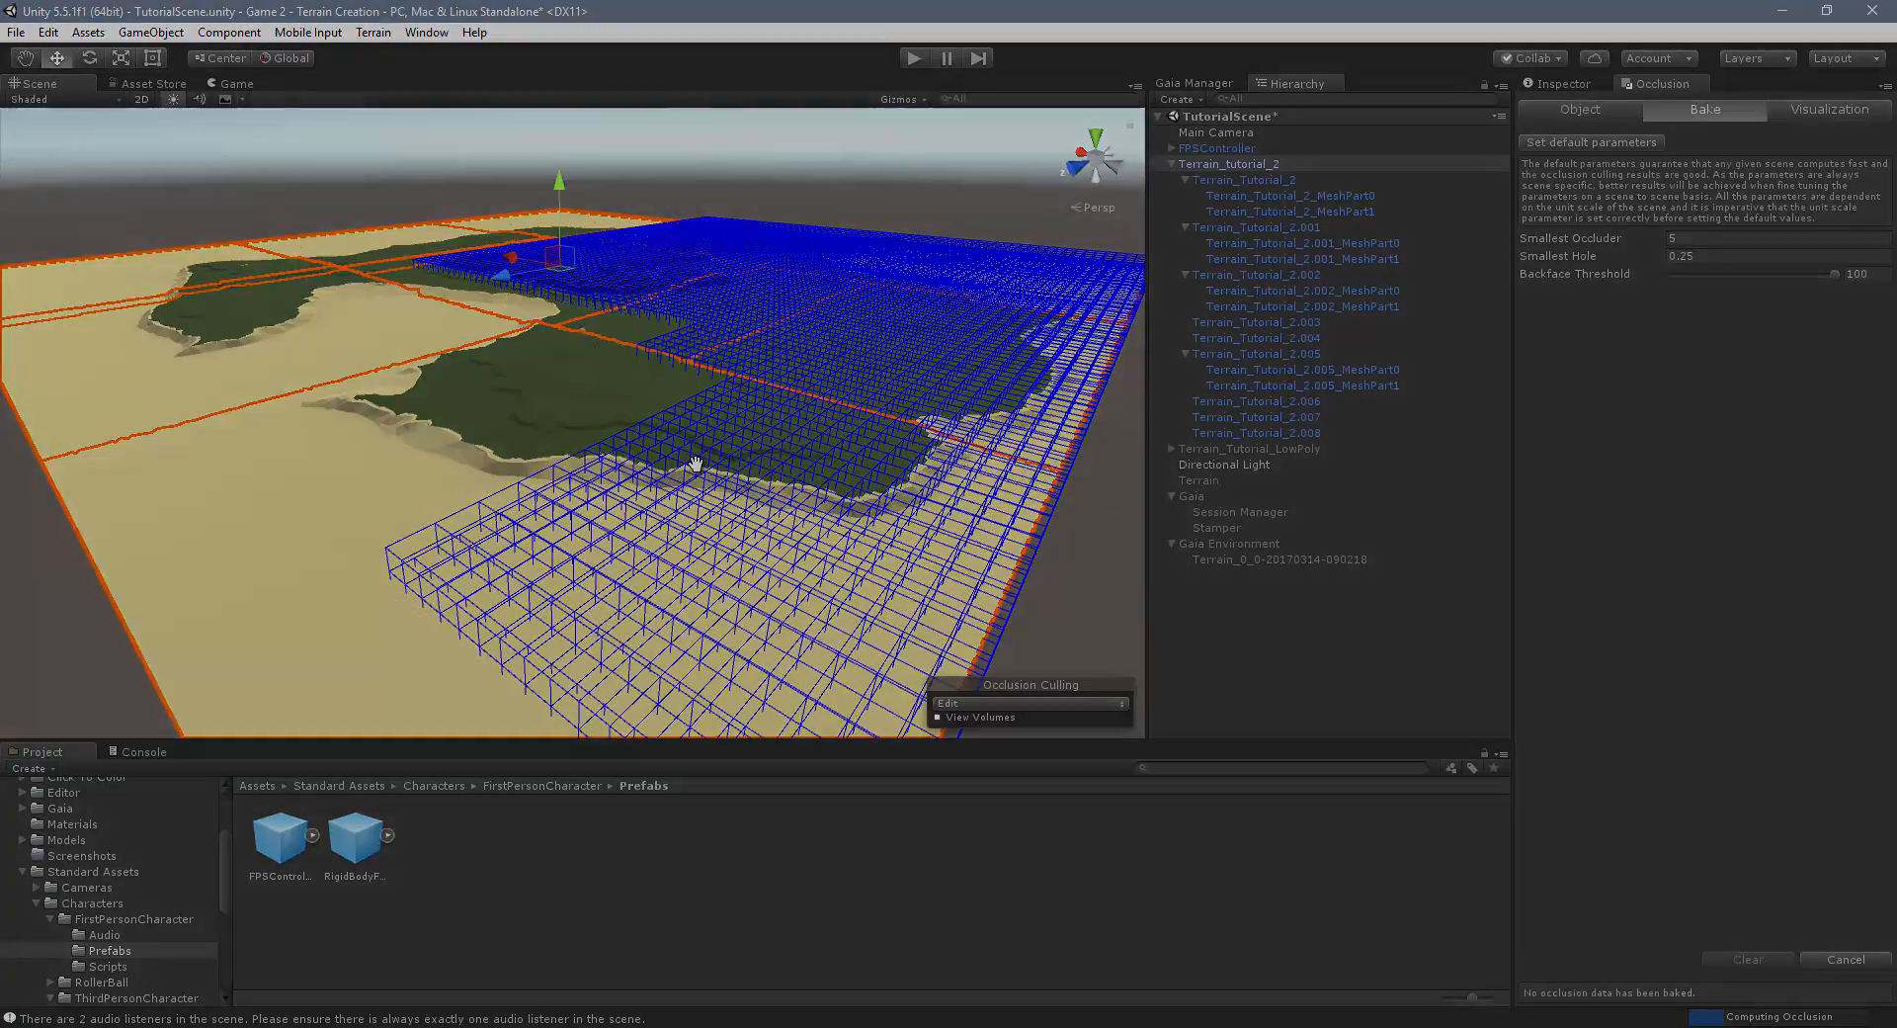
View the 2.6 MB bake in Visualization and dock the Game view beside the Scene view
left_click(1828, 109)
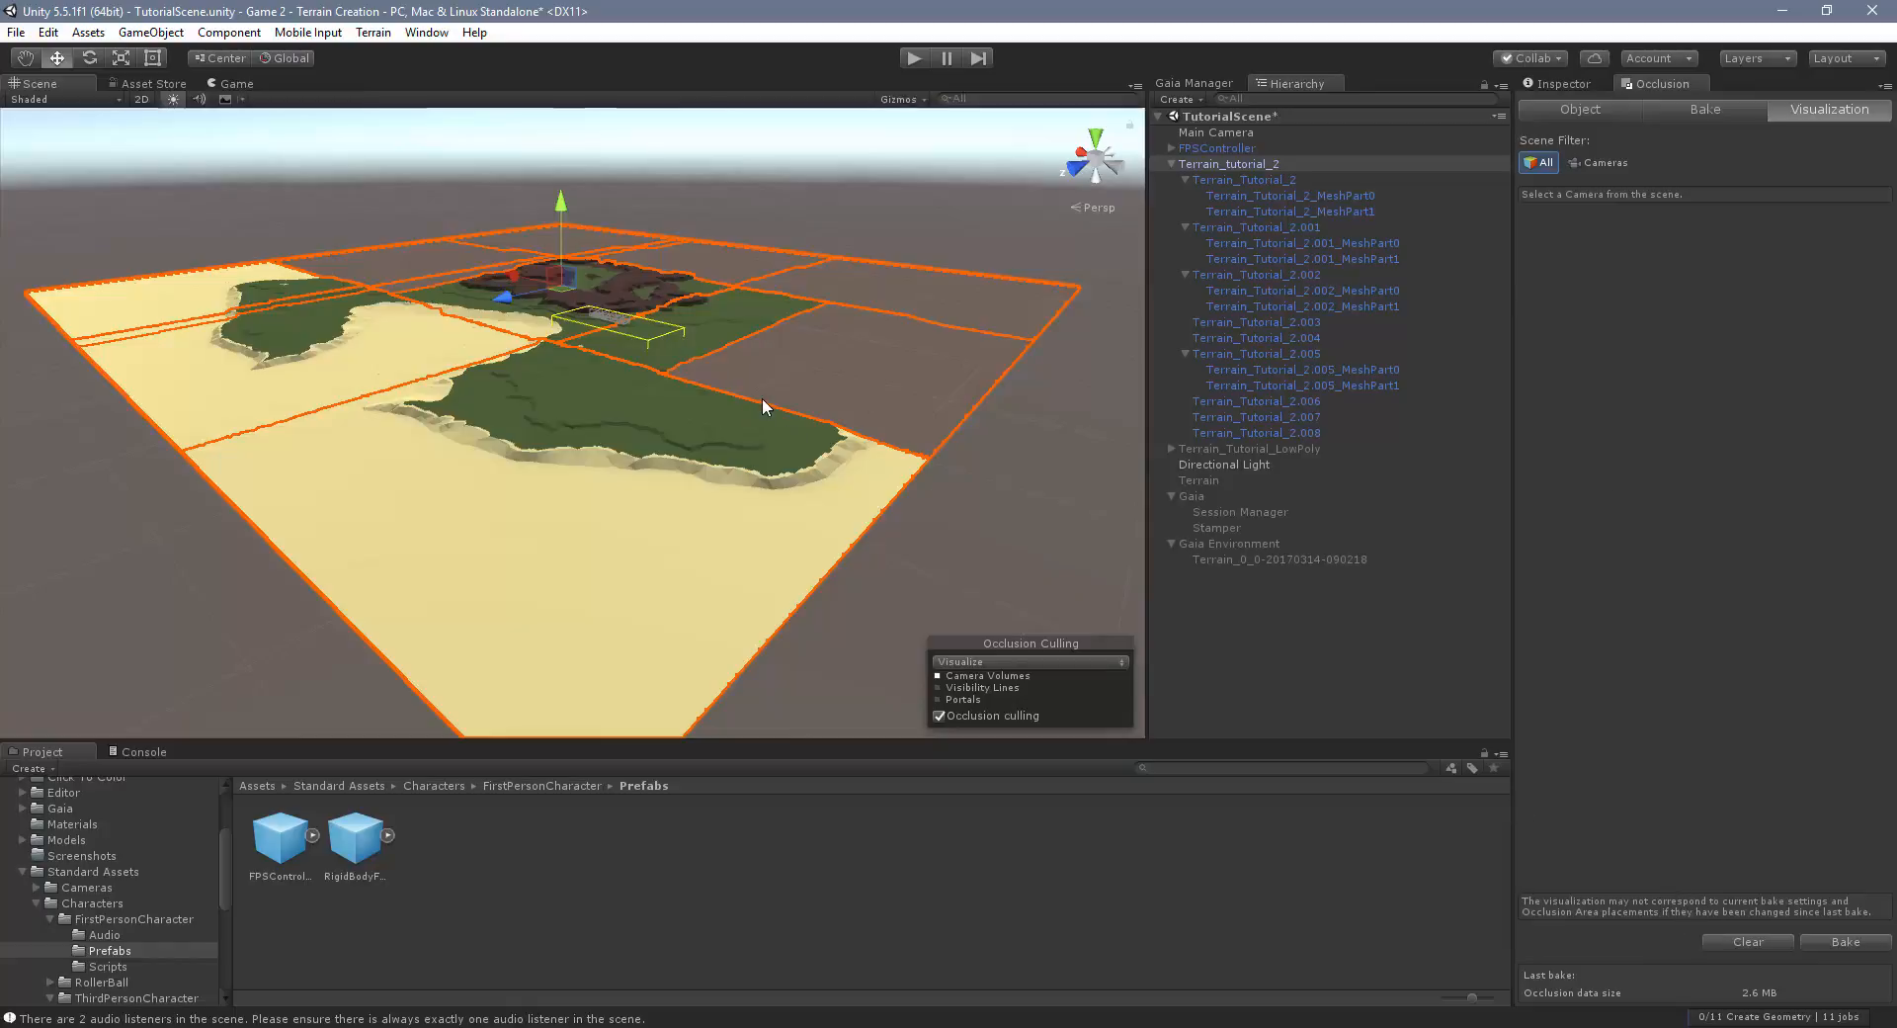
mouse_move(528, 233)
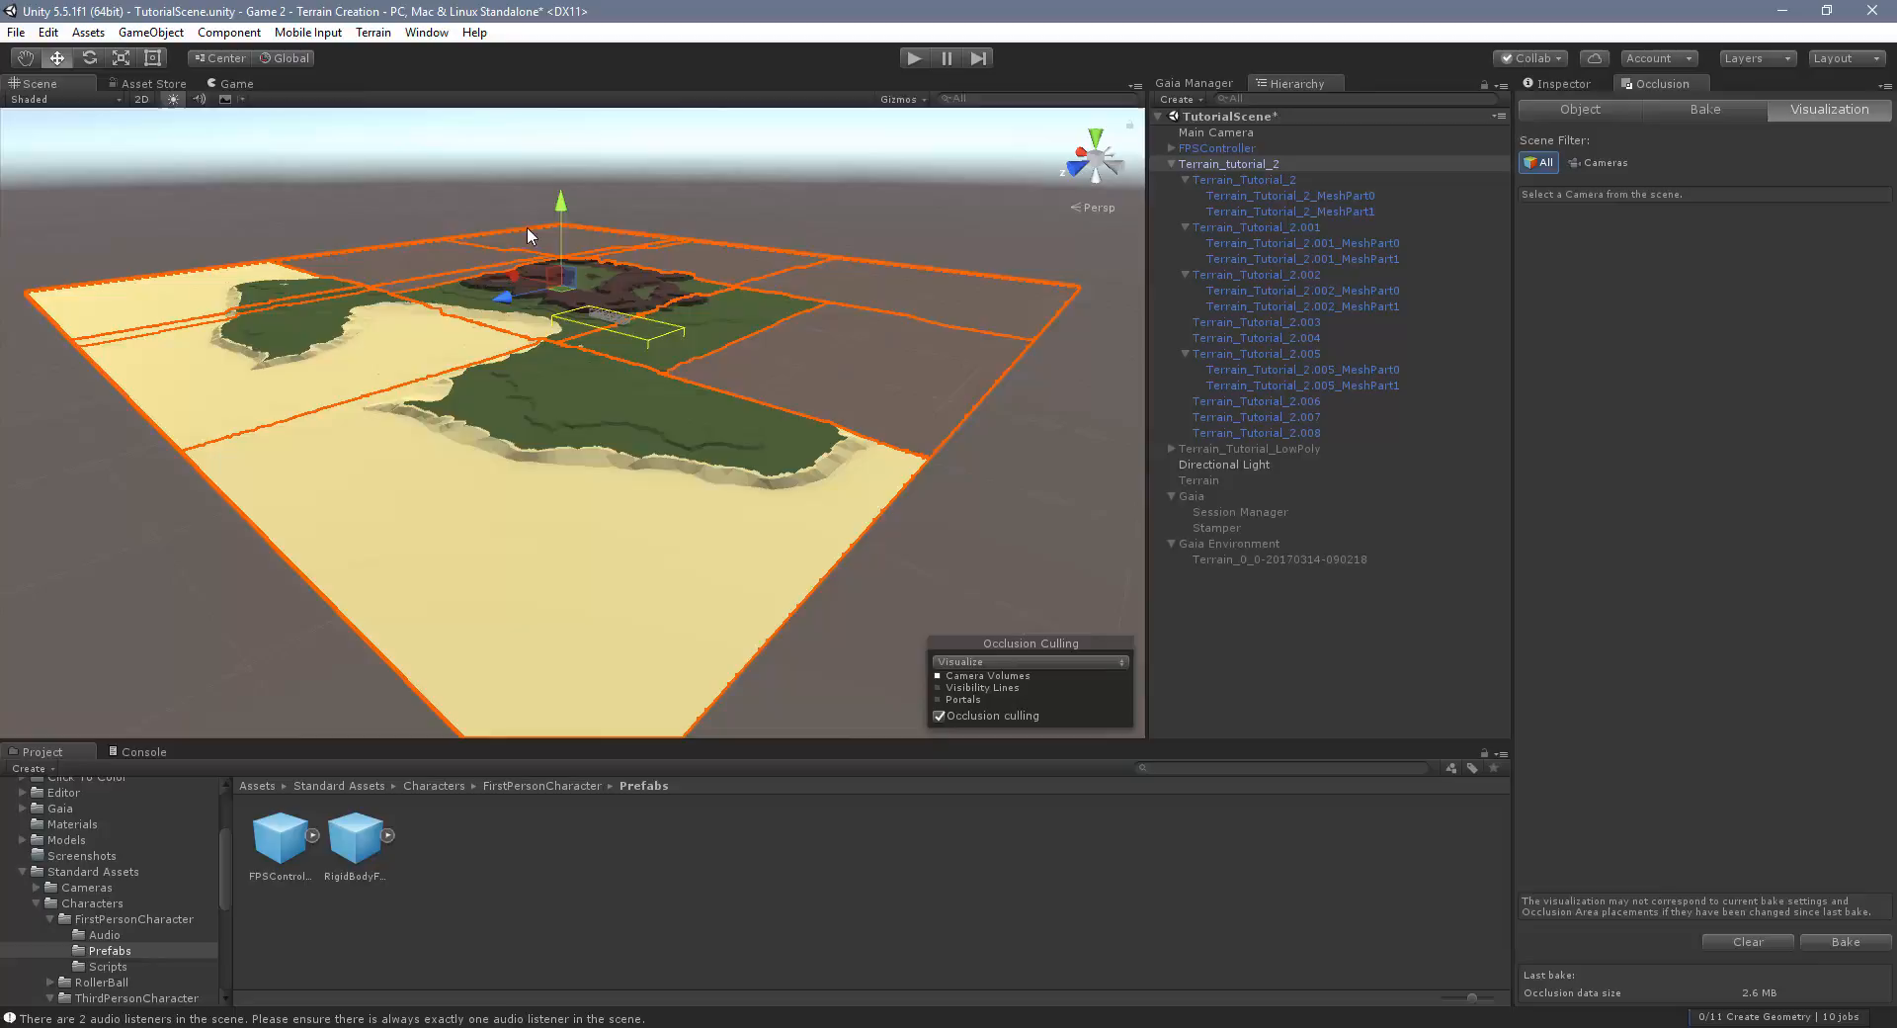
mouse_move(435, 260)
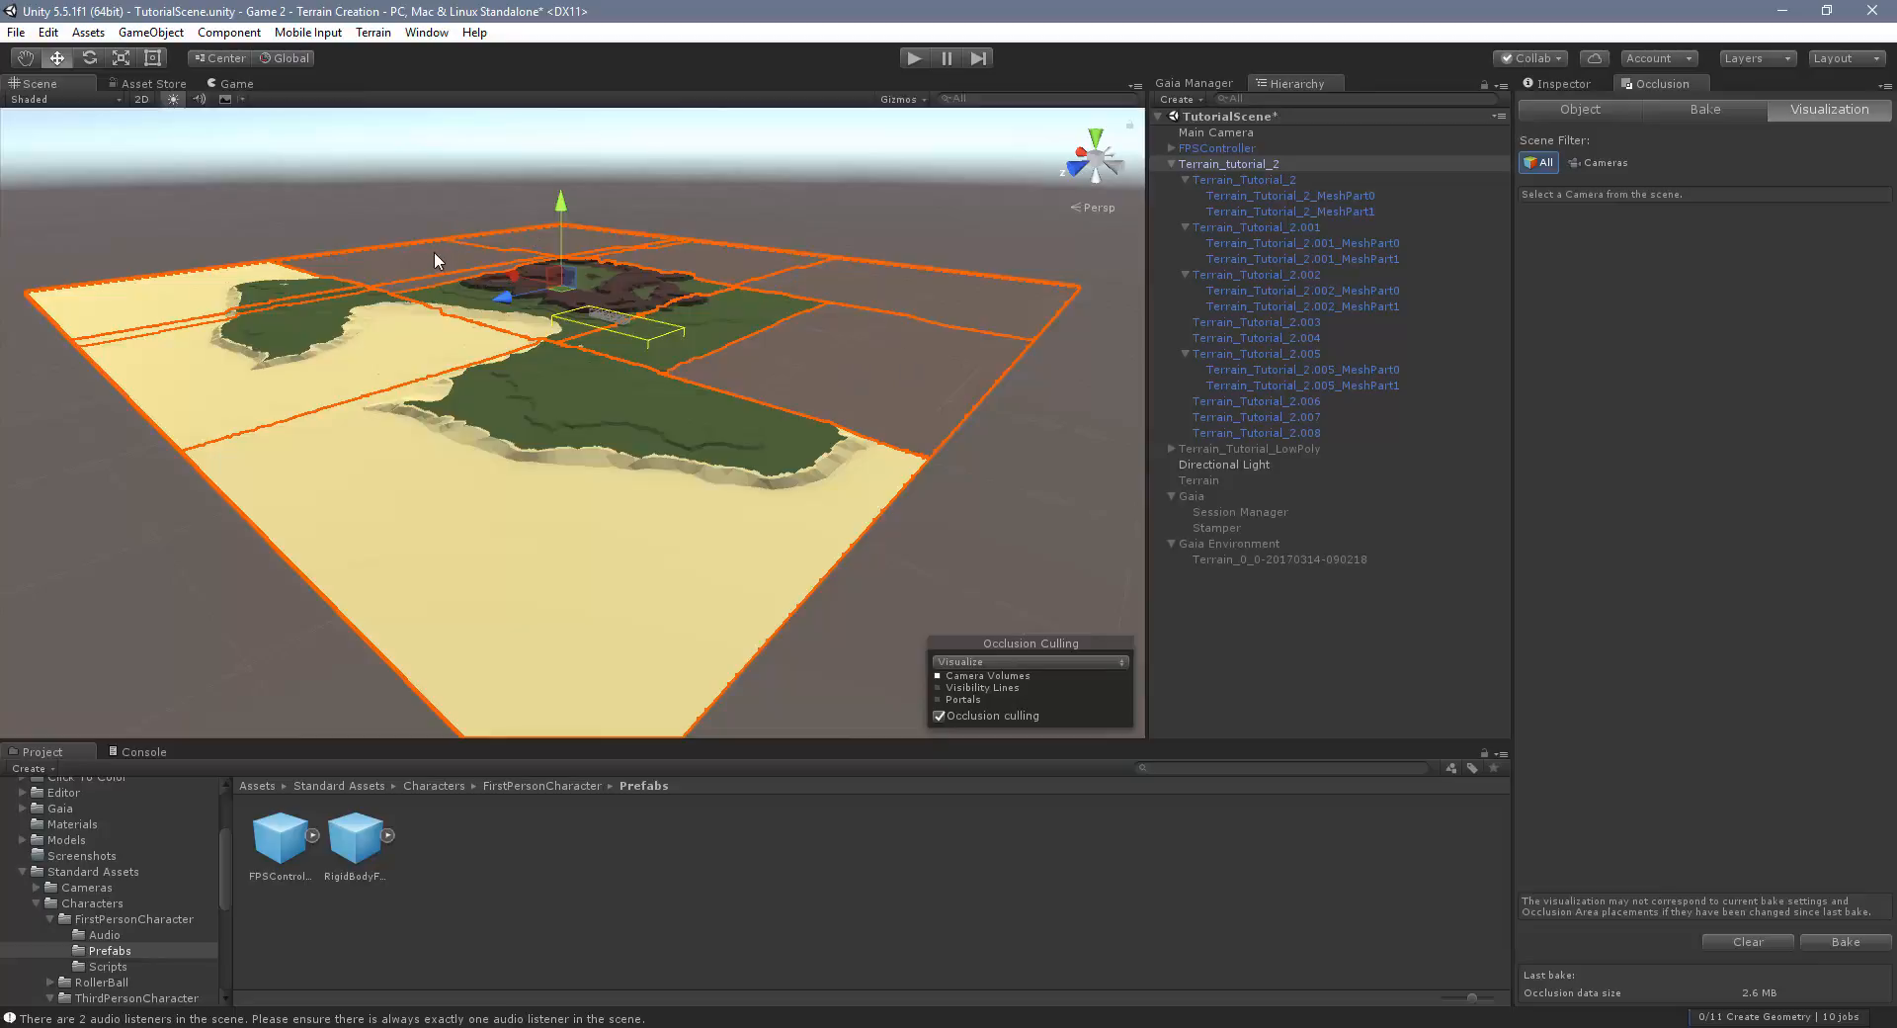
mouse_move(743, 350)
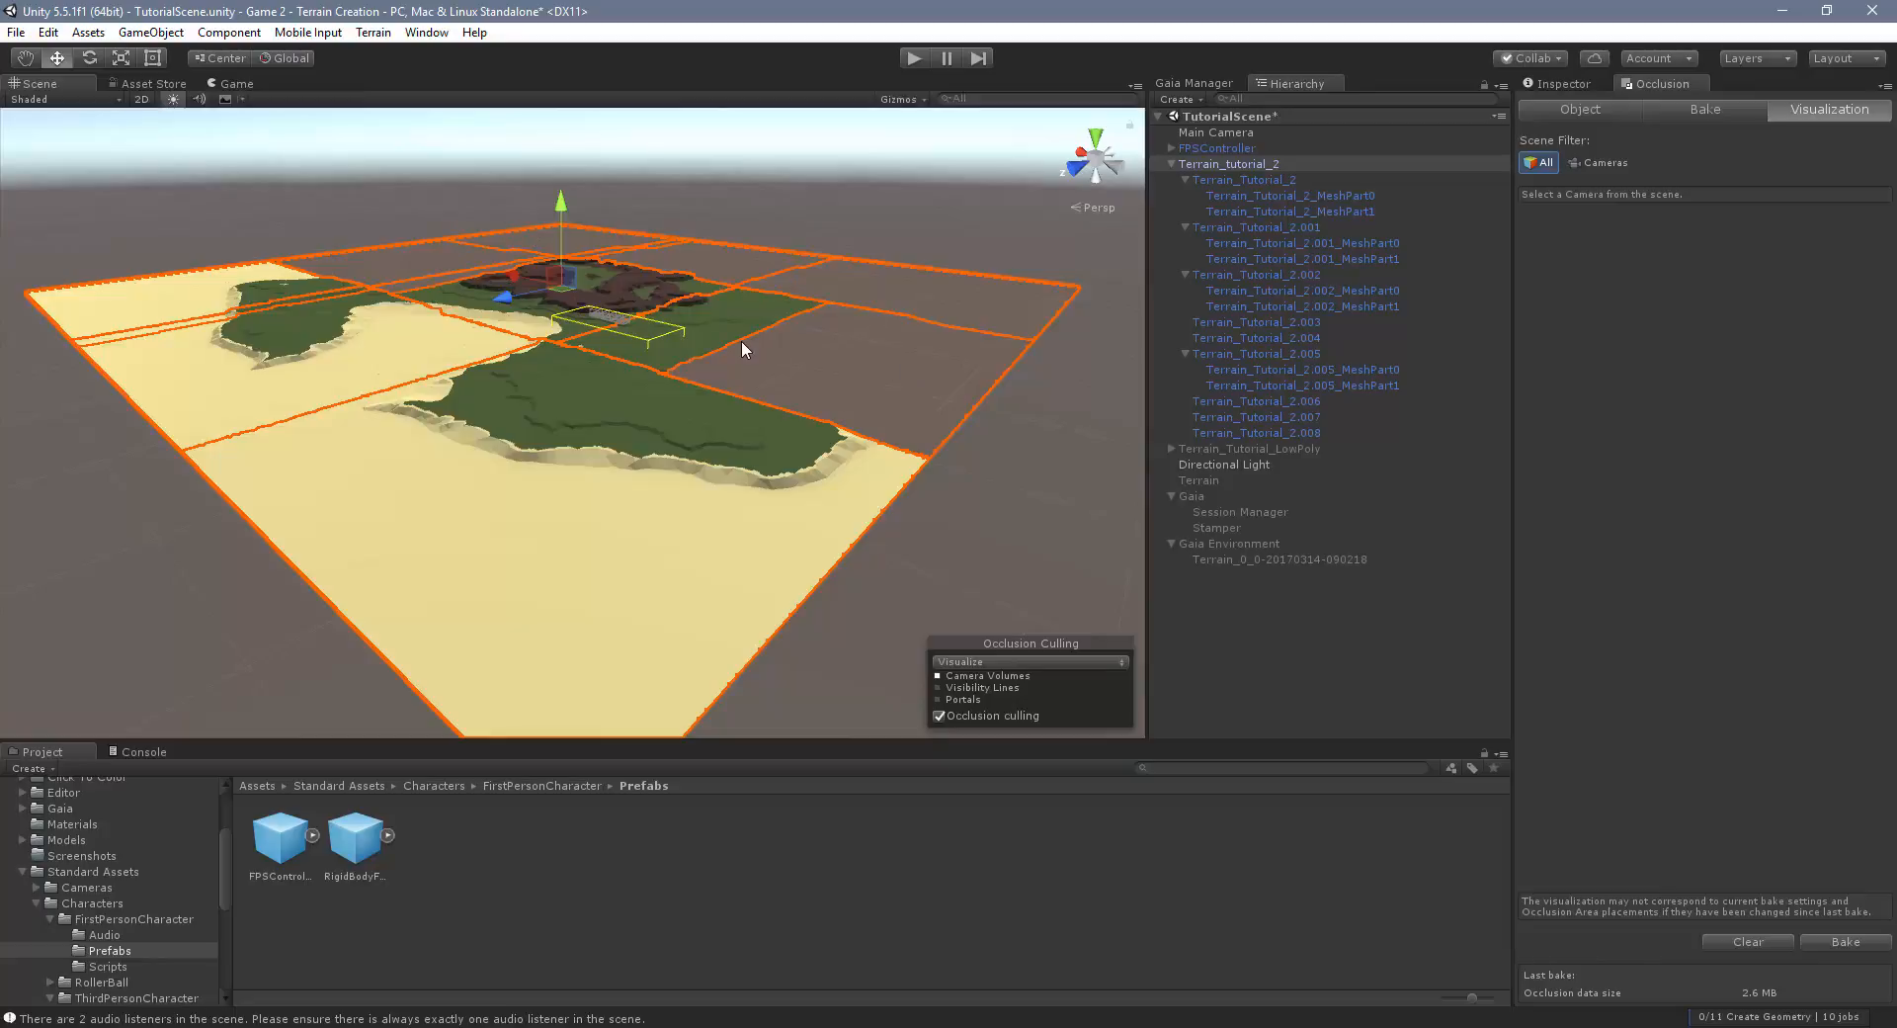
mouse_move(1405, 717)
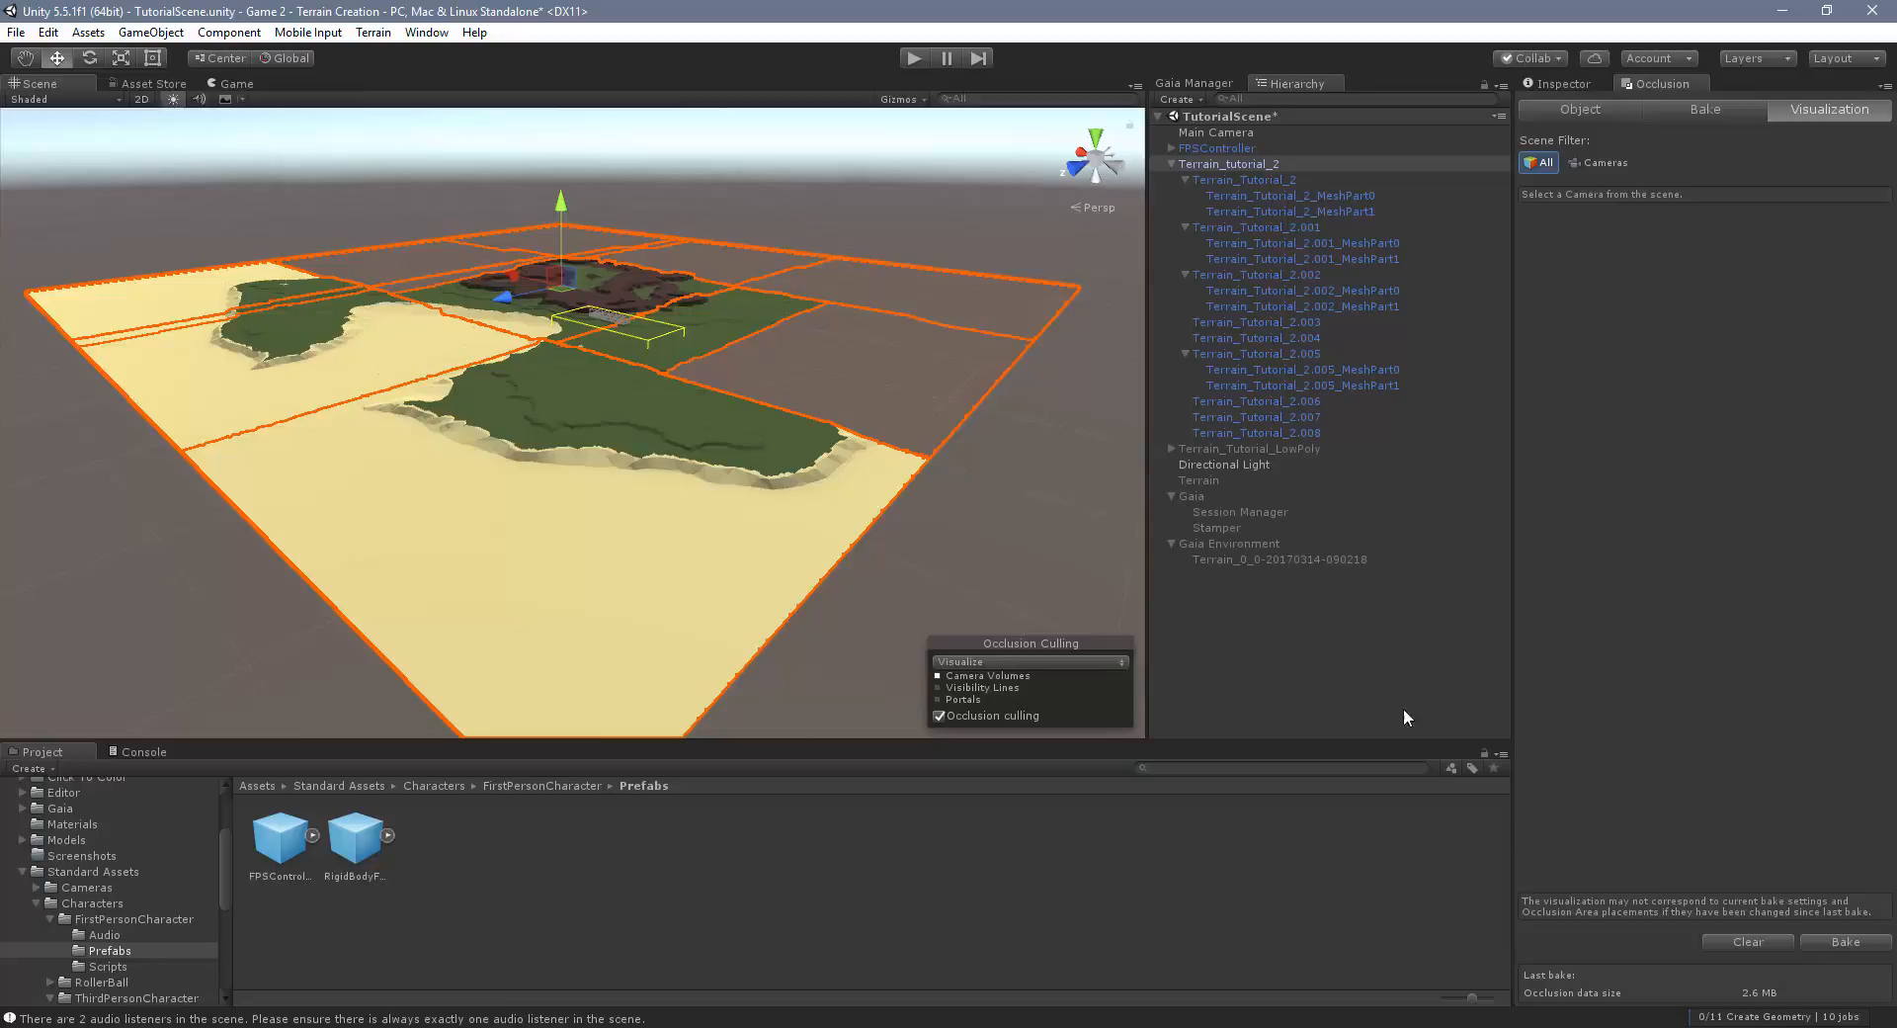
mouse_move(1743, 1001)
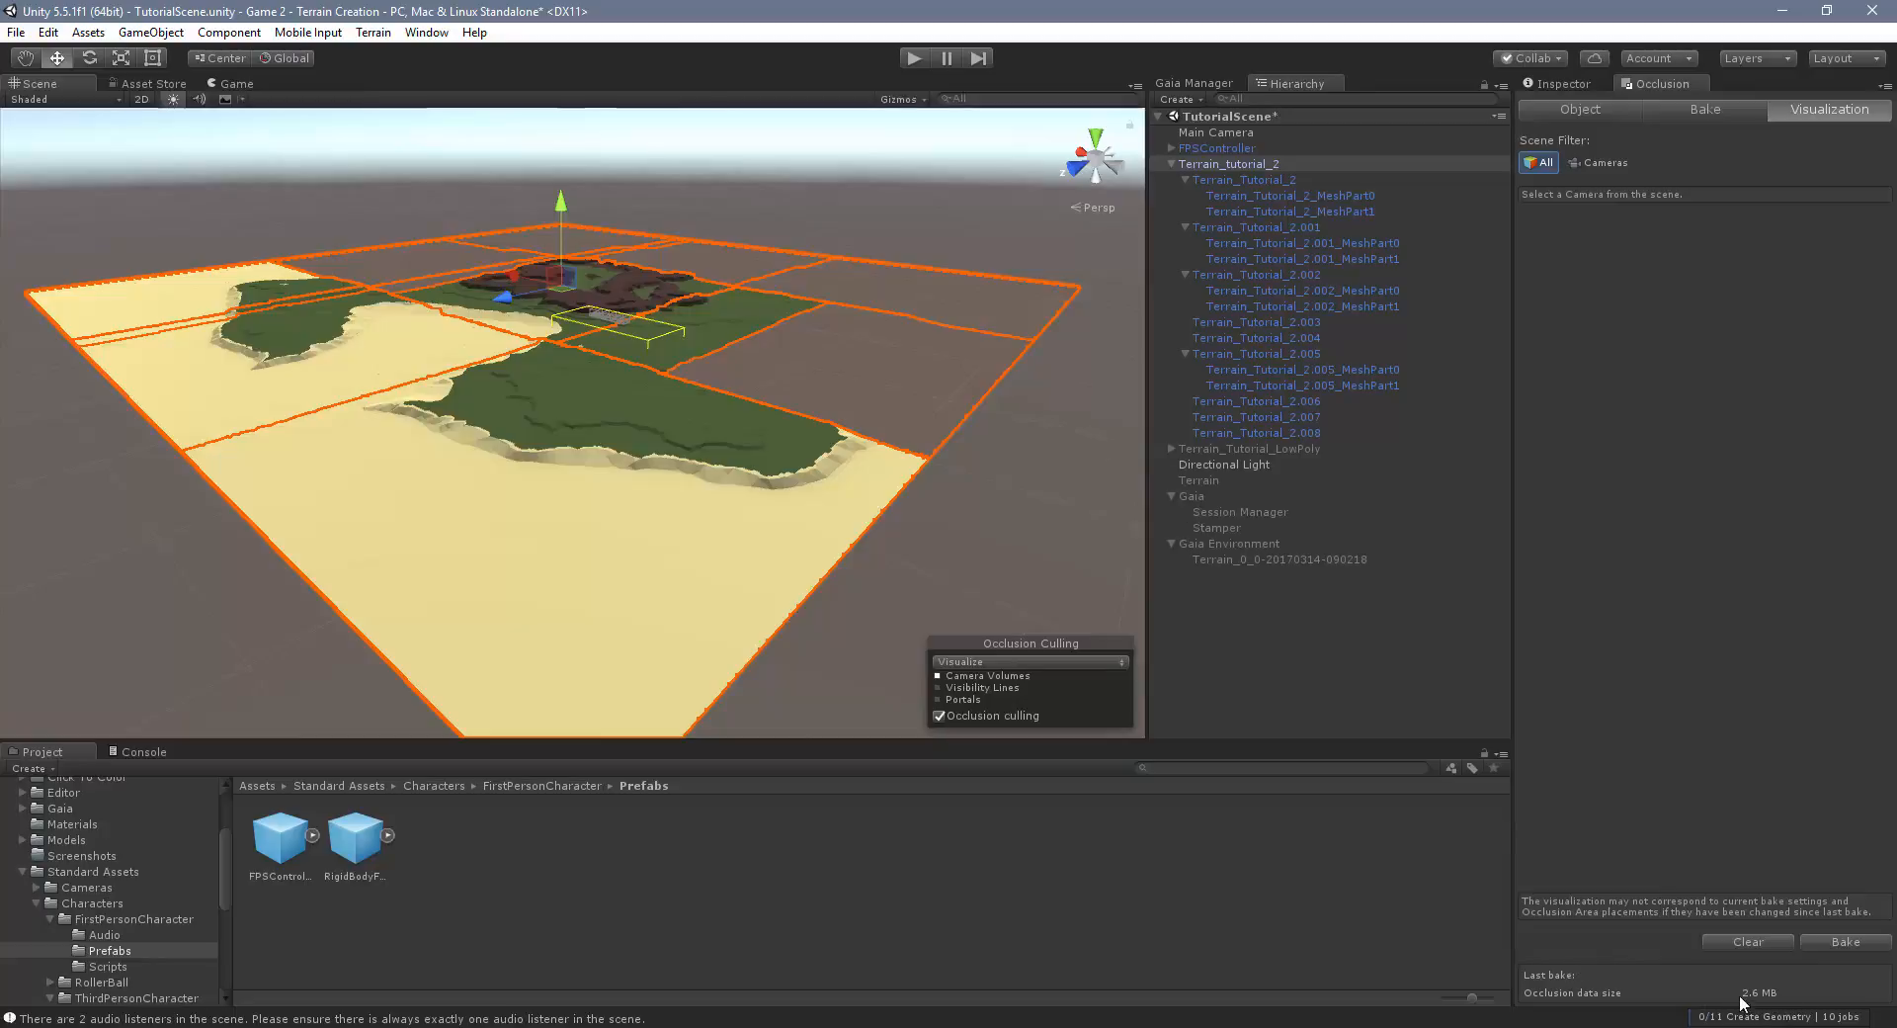
mouse_move(1777, 996)
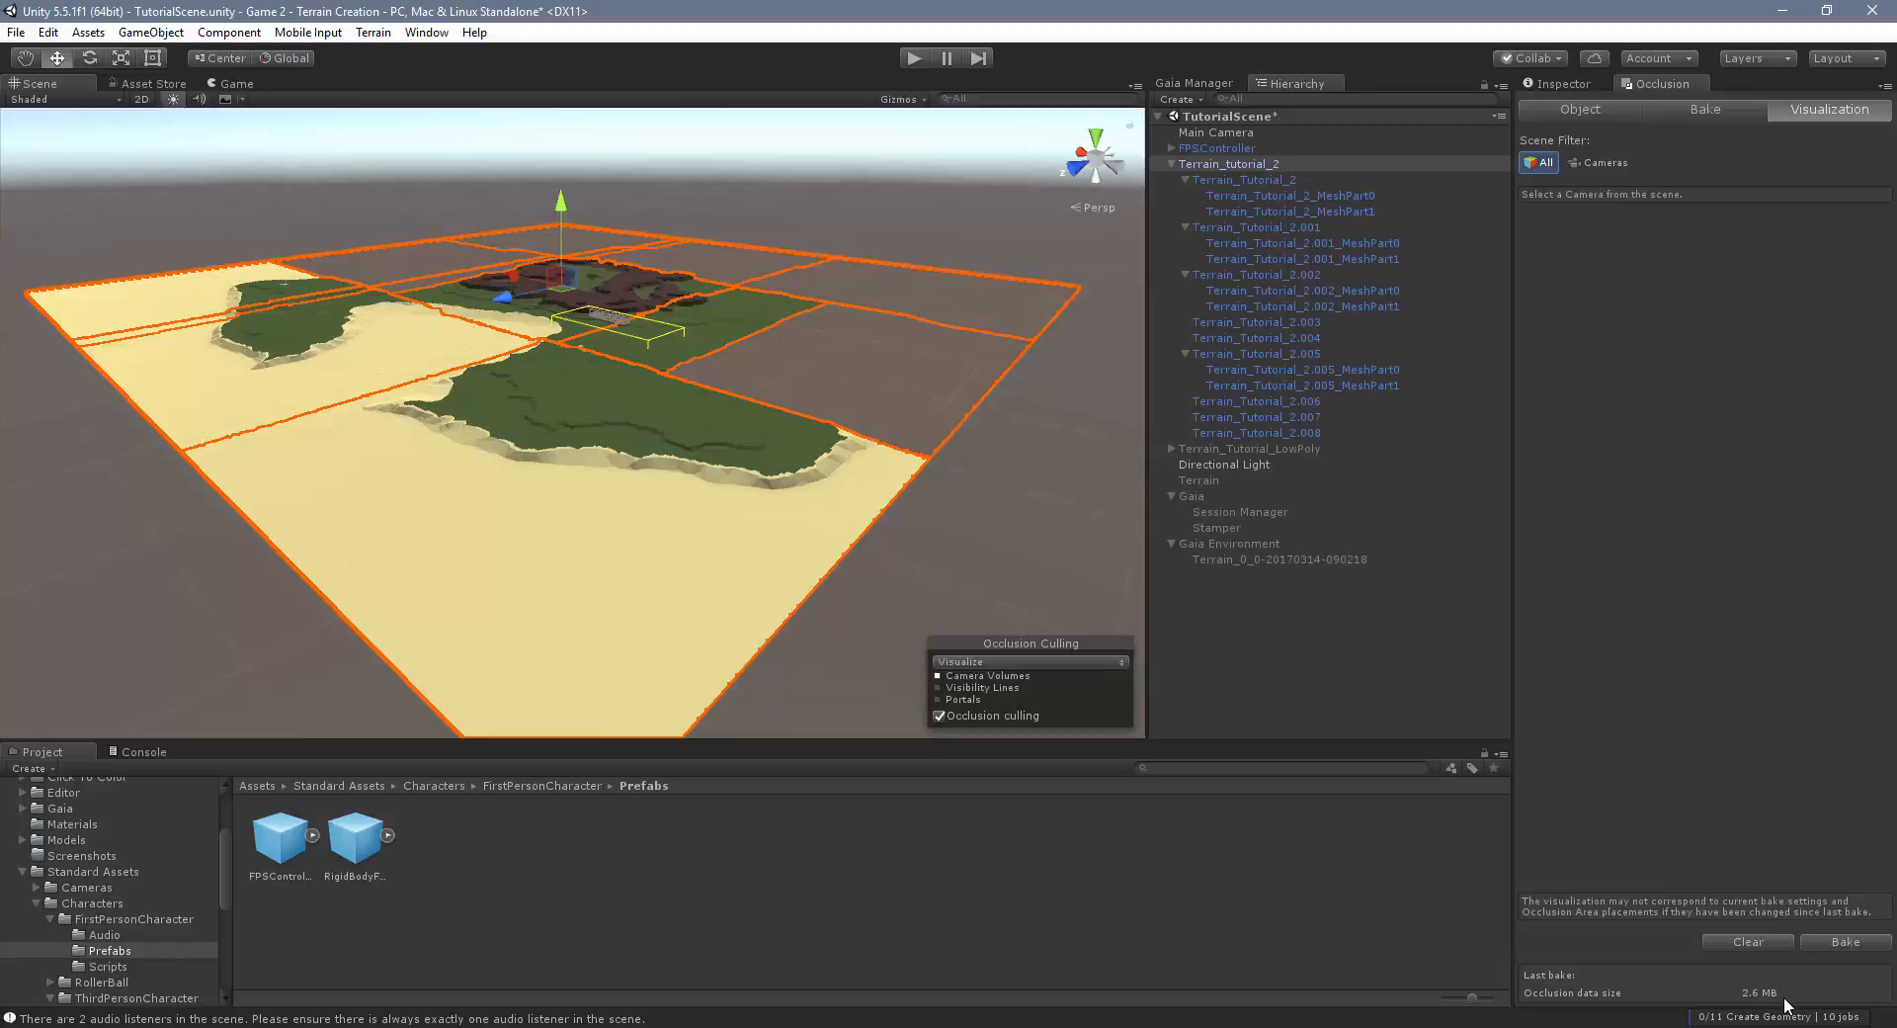
mouse_move(1743, 978)
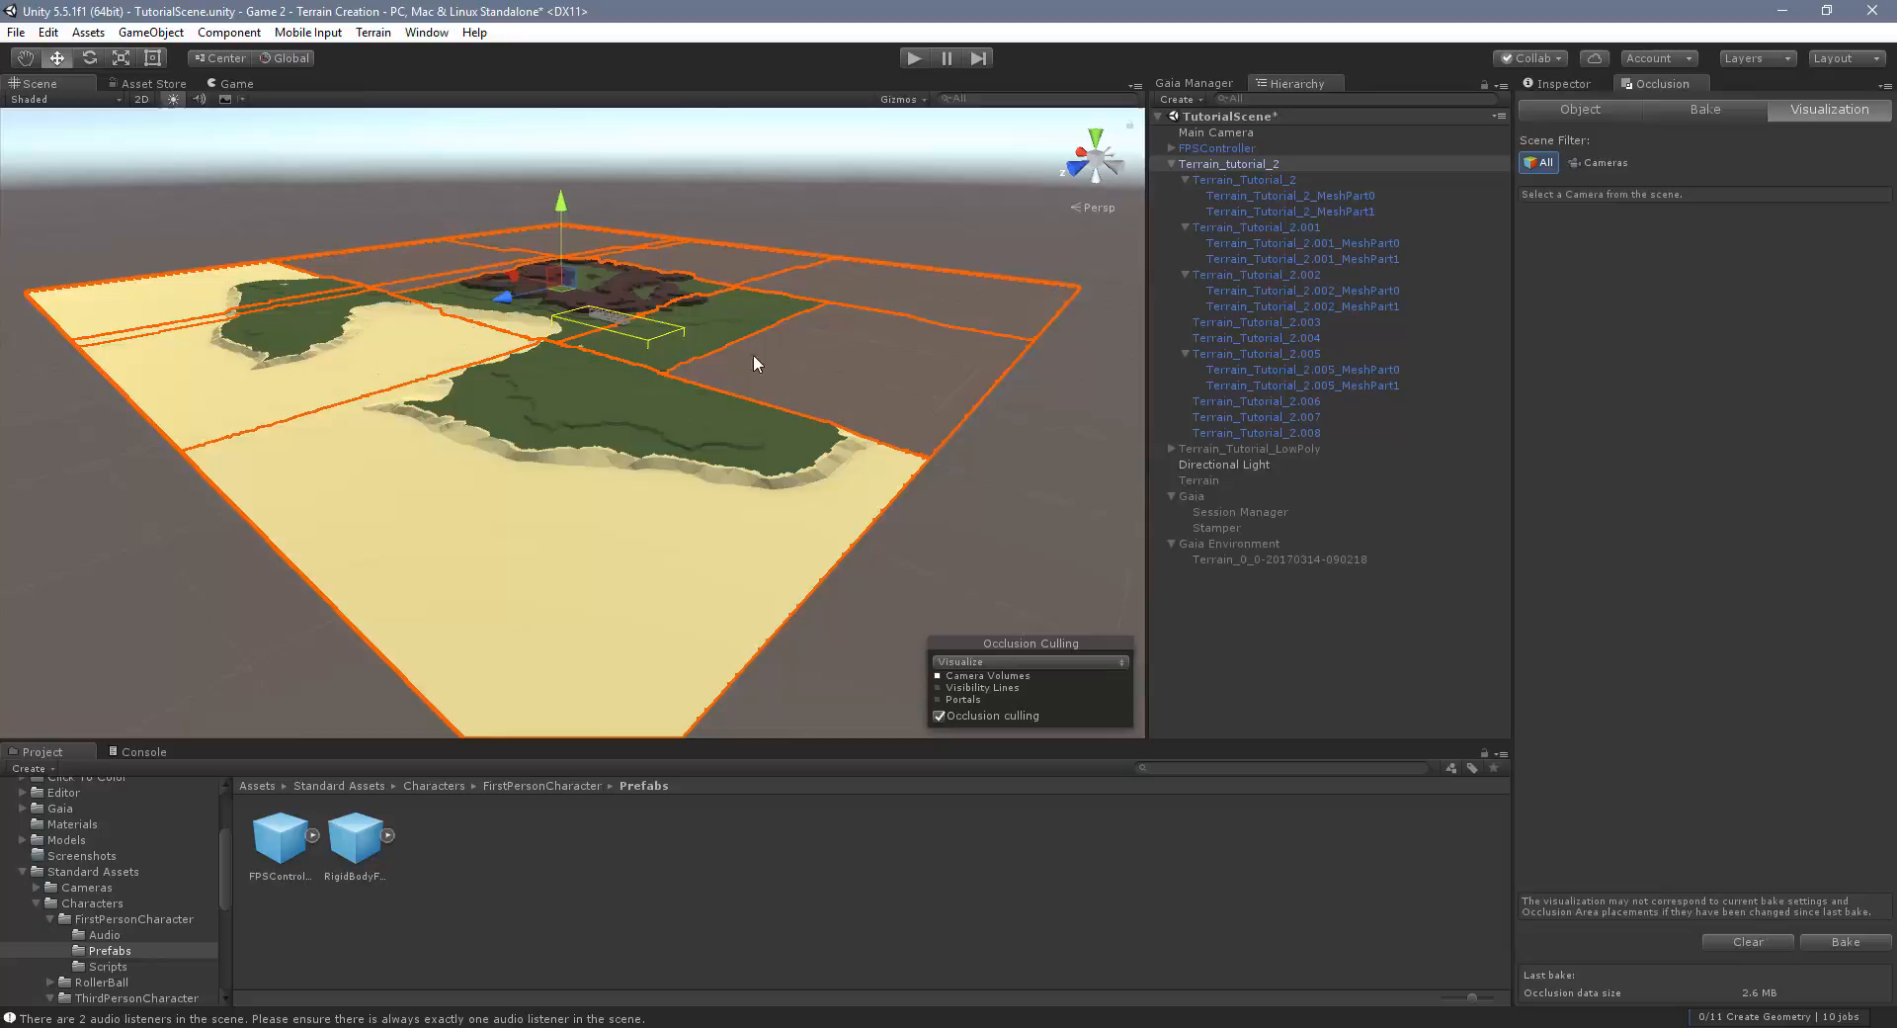
left_click_drag(753, 363, 300, 179)
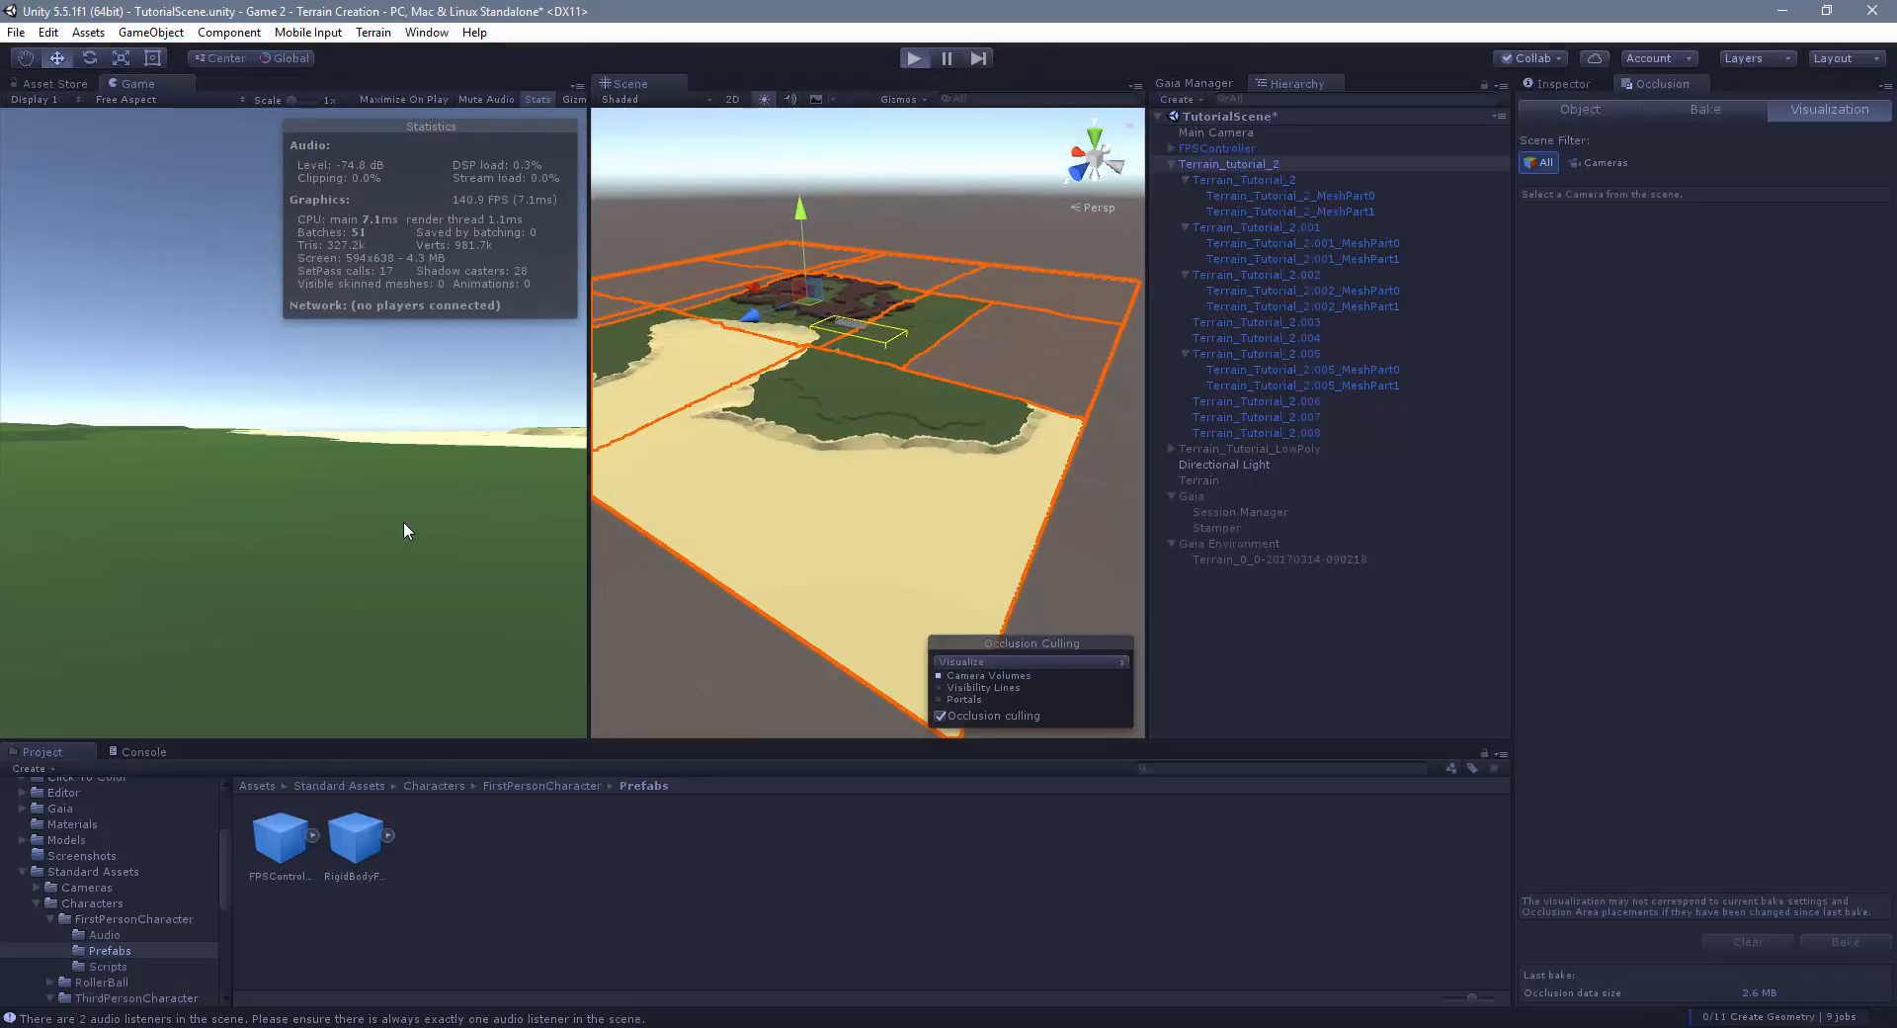
Walk around in the running game, then show Terrain_tutorial_2's properties in the Inspector
left_click(915, 58)
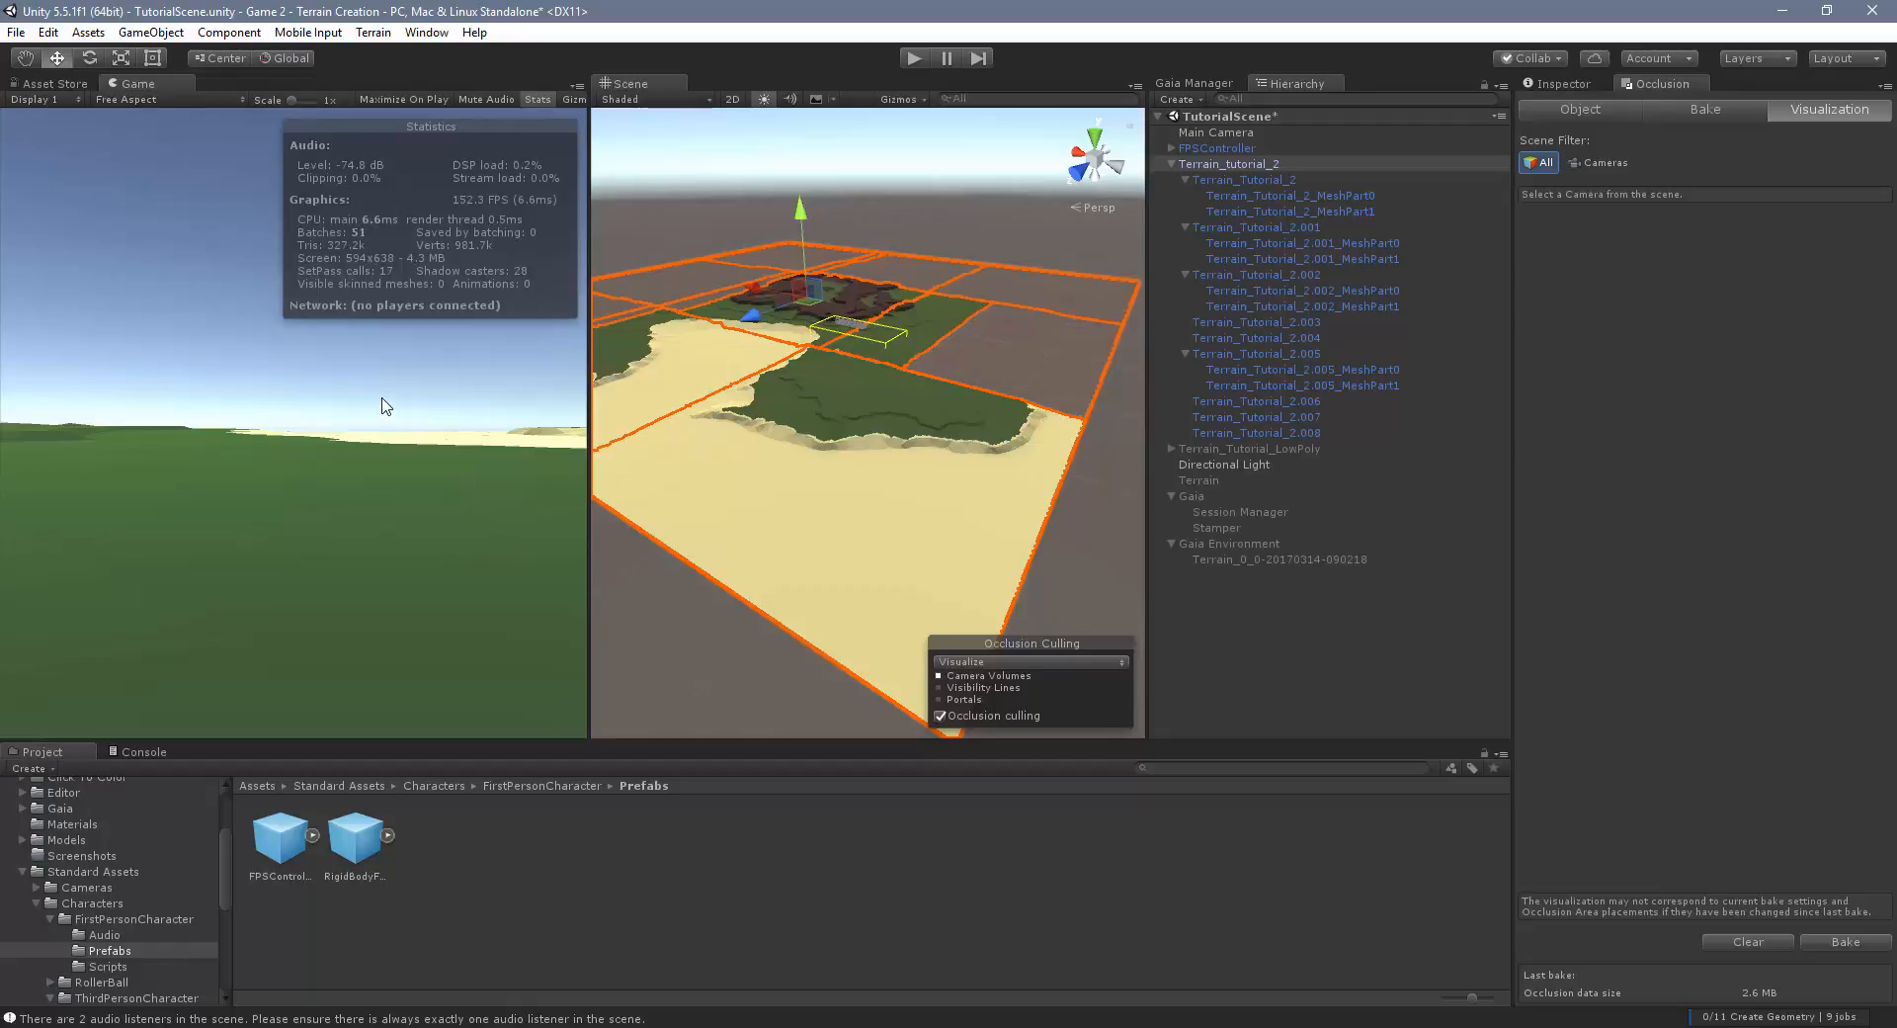
mouse_move(404, 400)
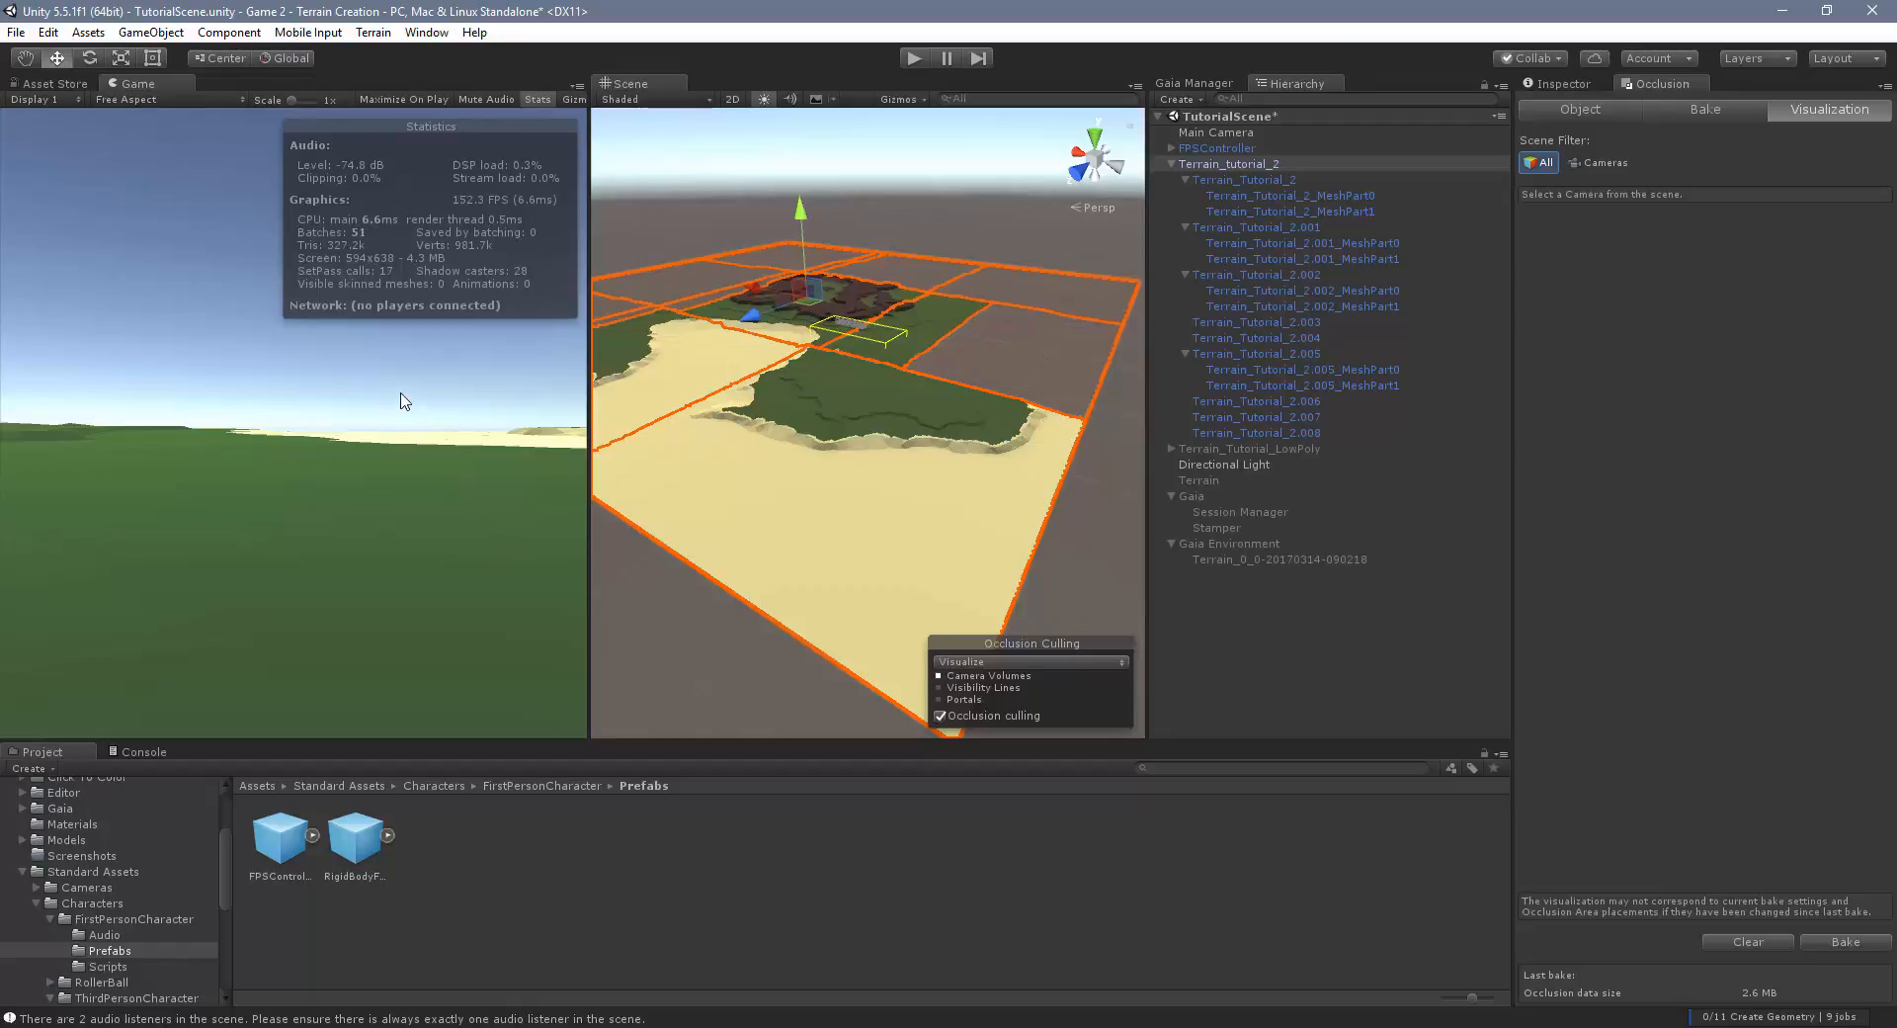
mouse_move(421, 423)
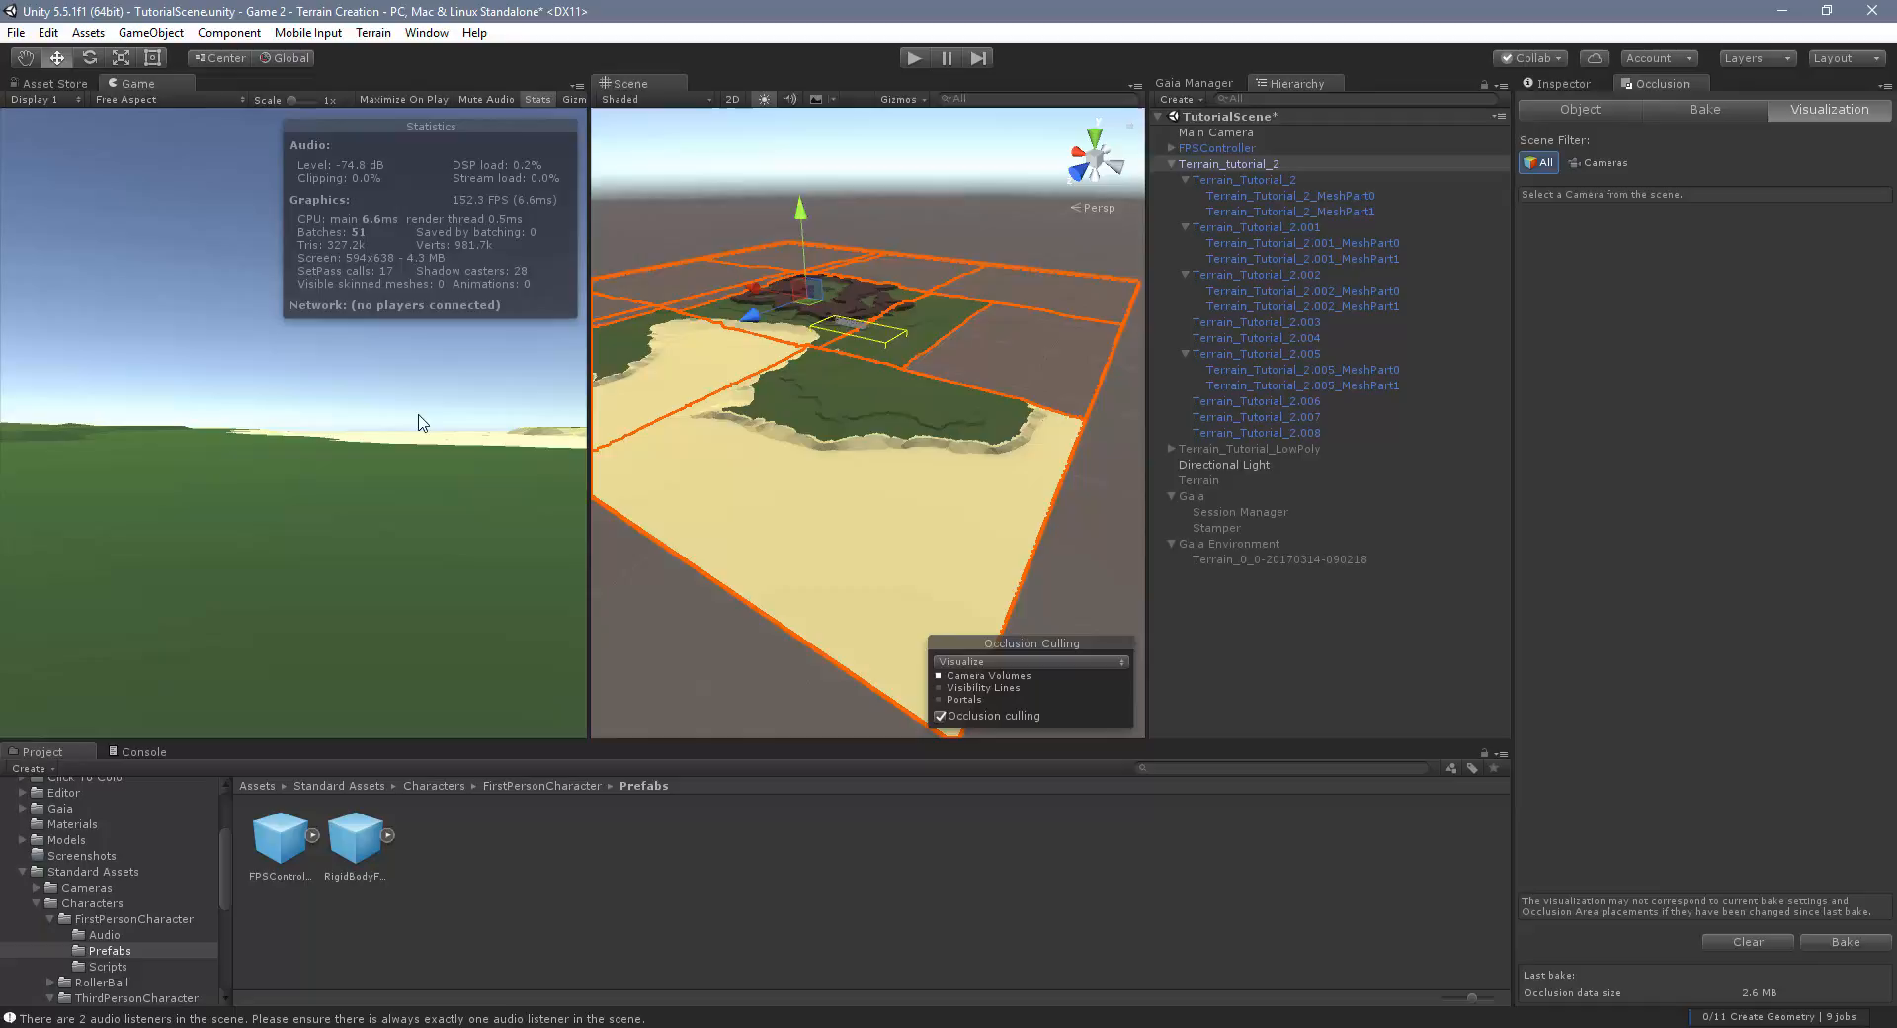
mouse_move(505, 505)
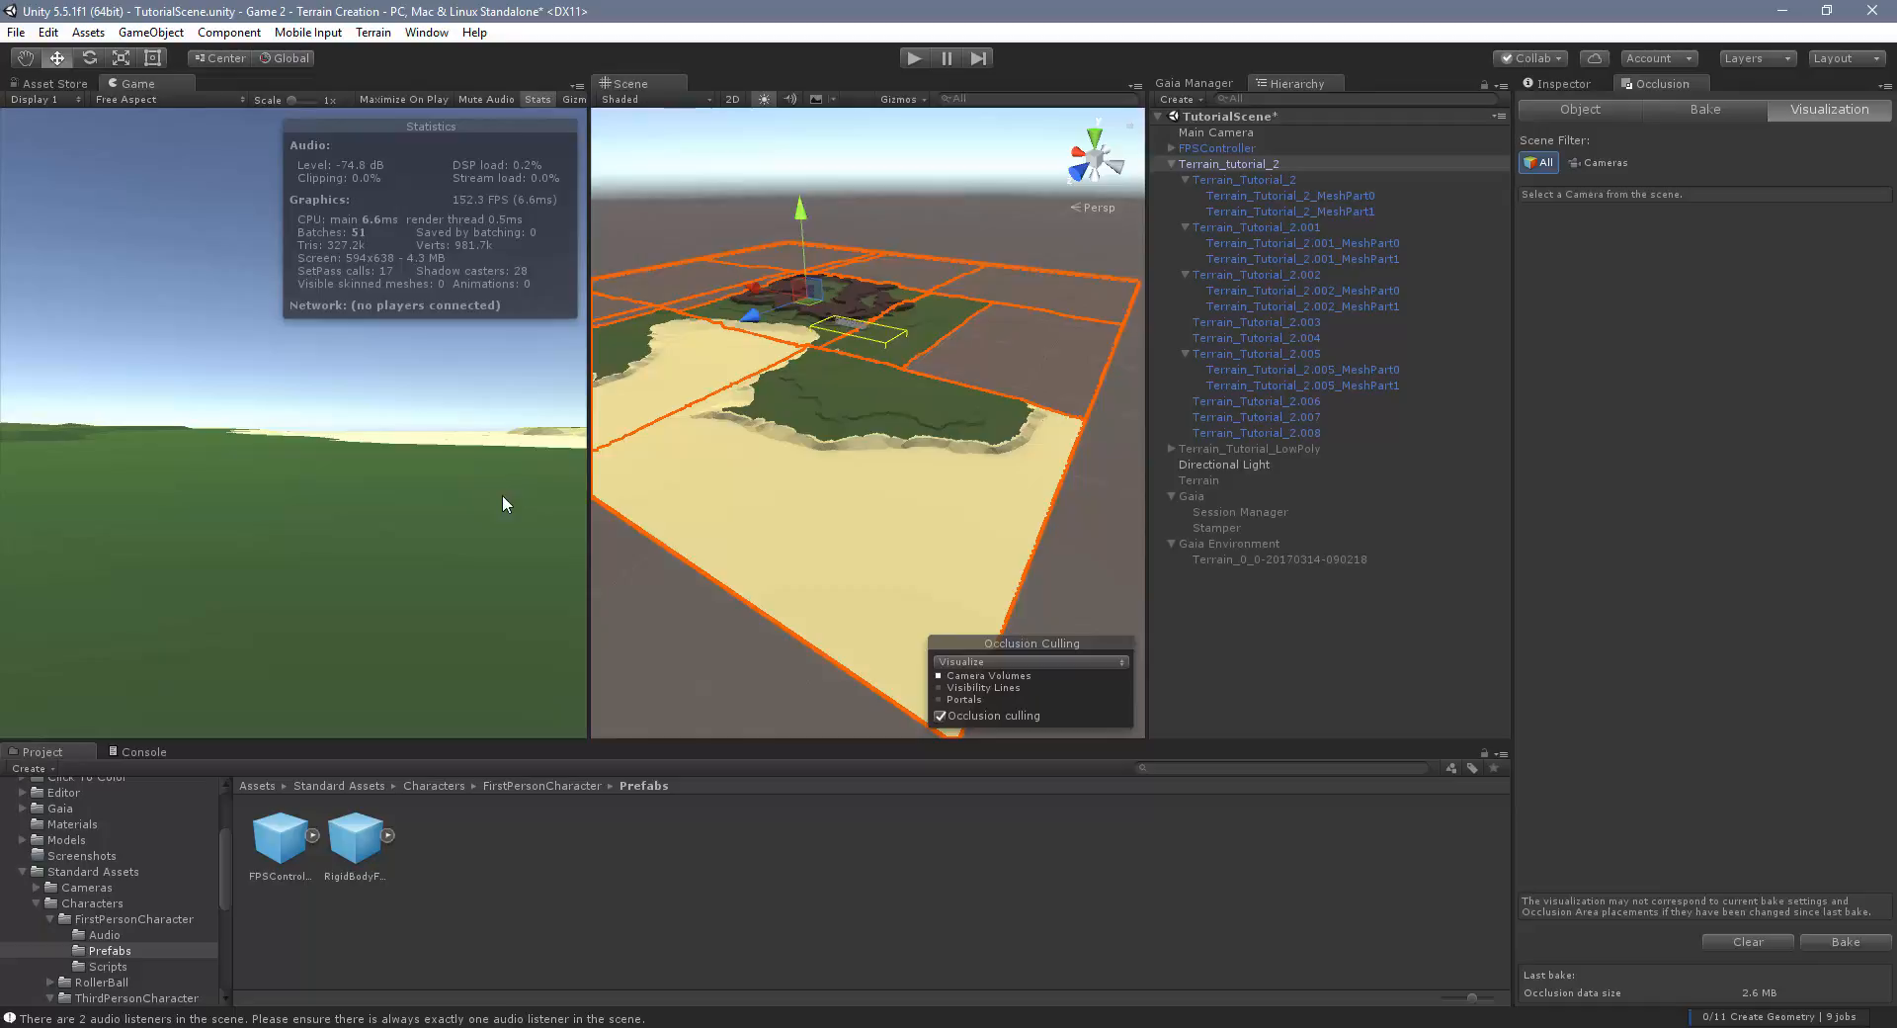
mouse_move(767, 497)
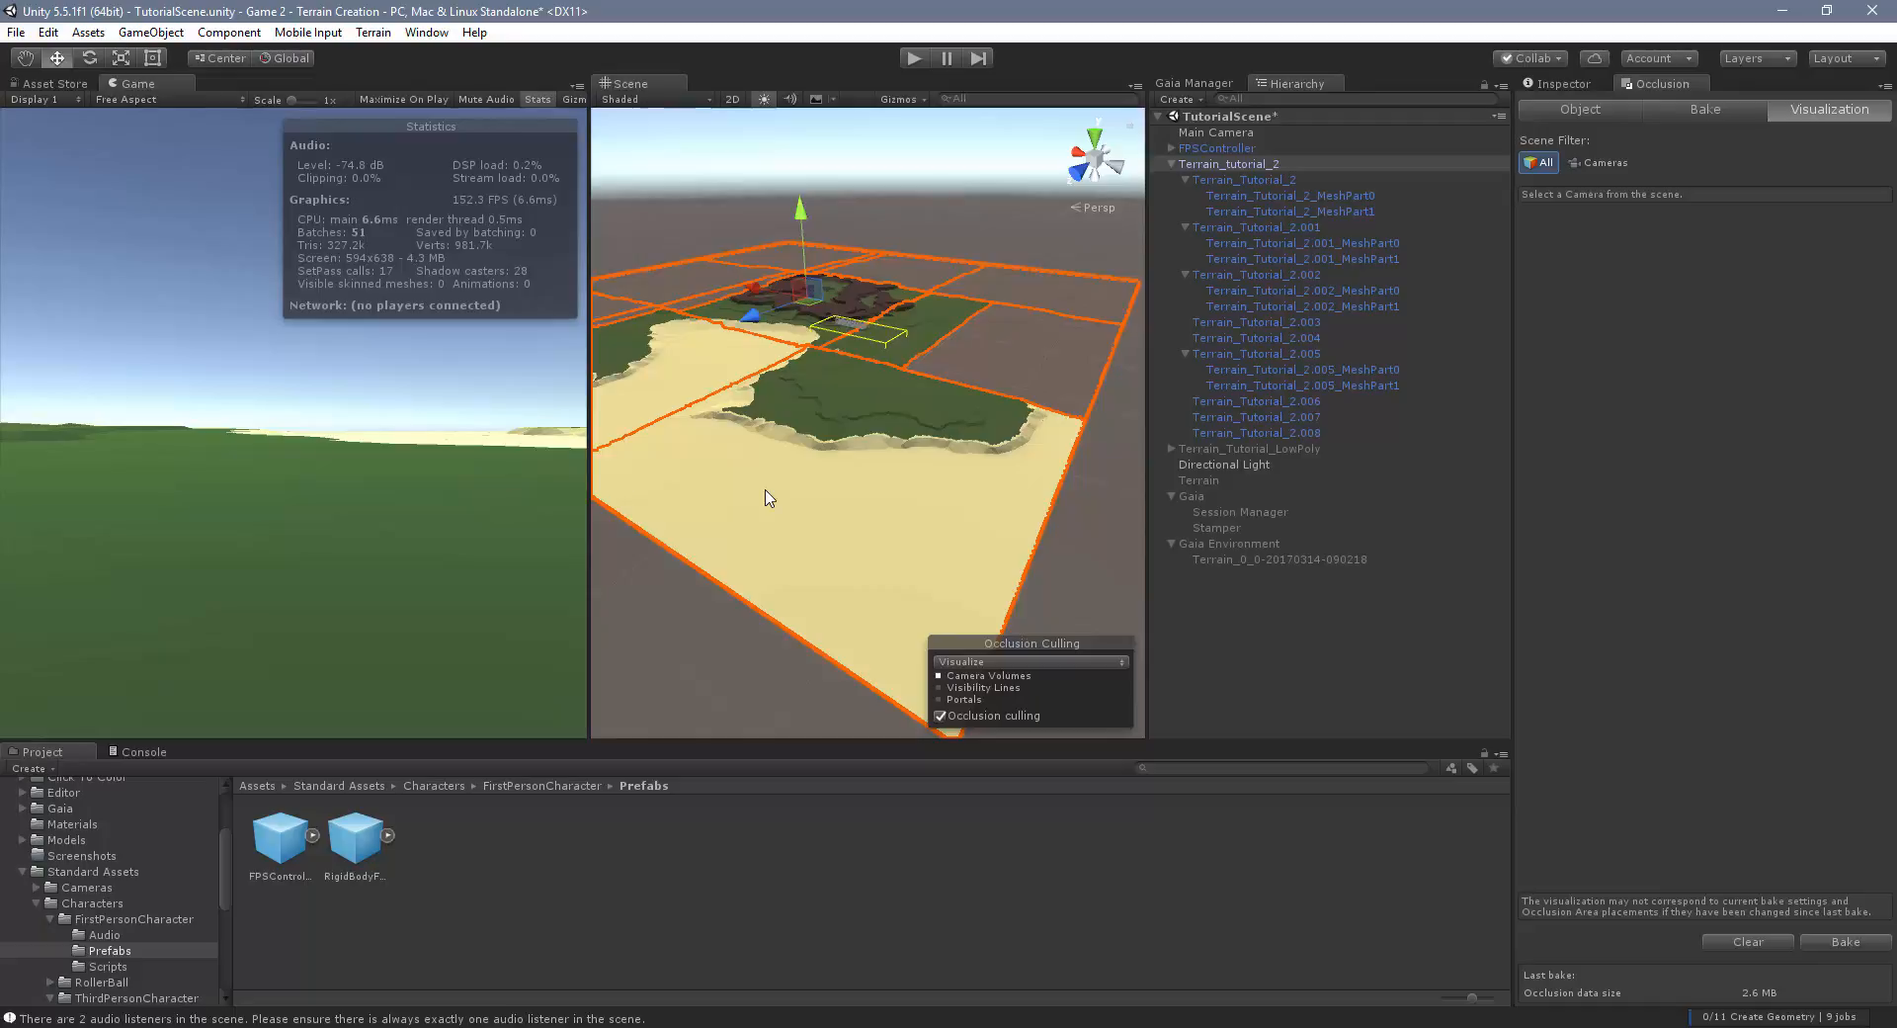
mouse_move(1702, 303)
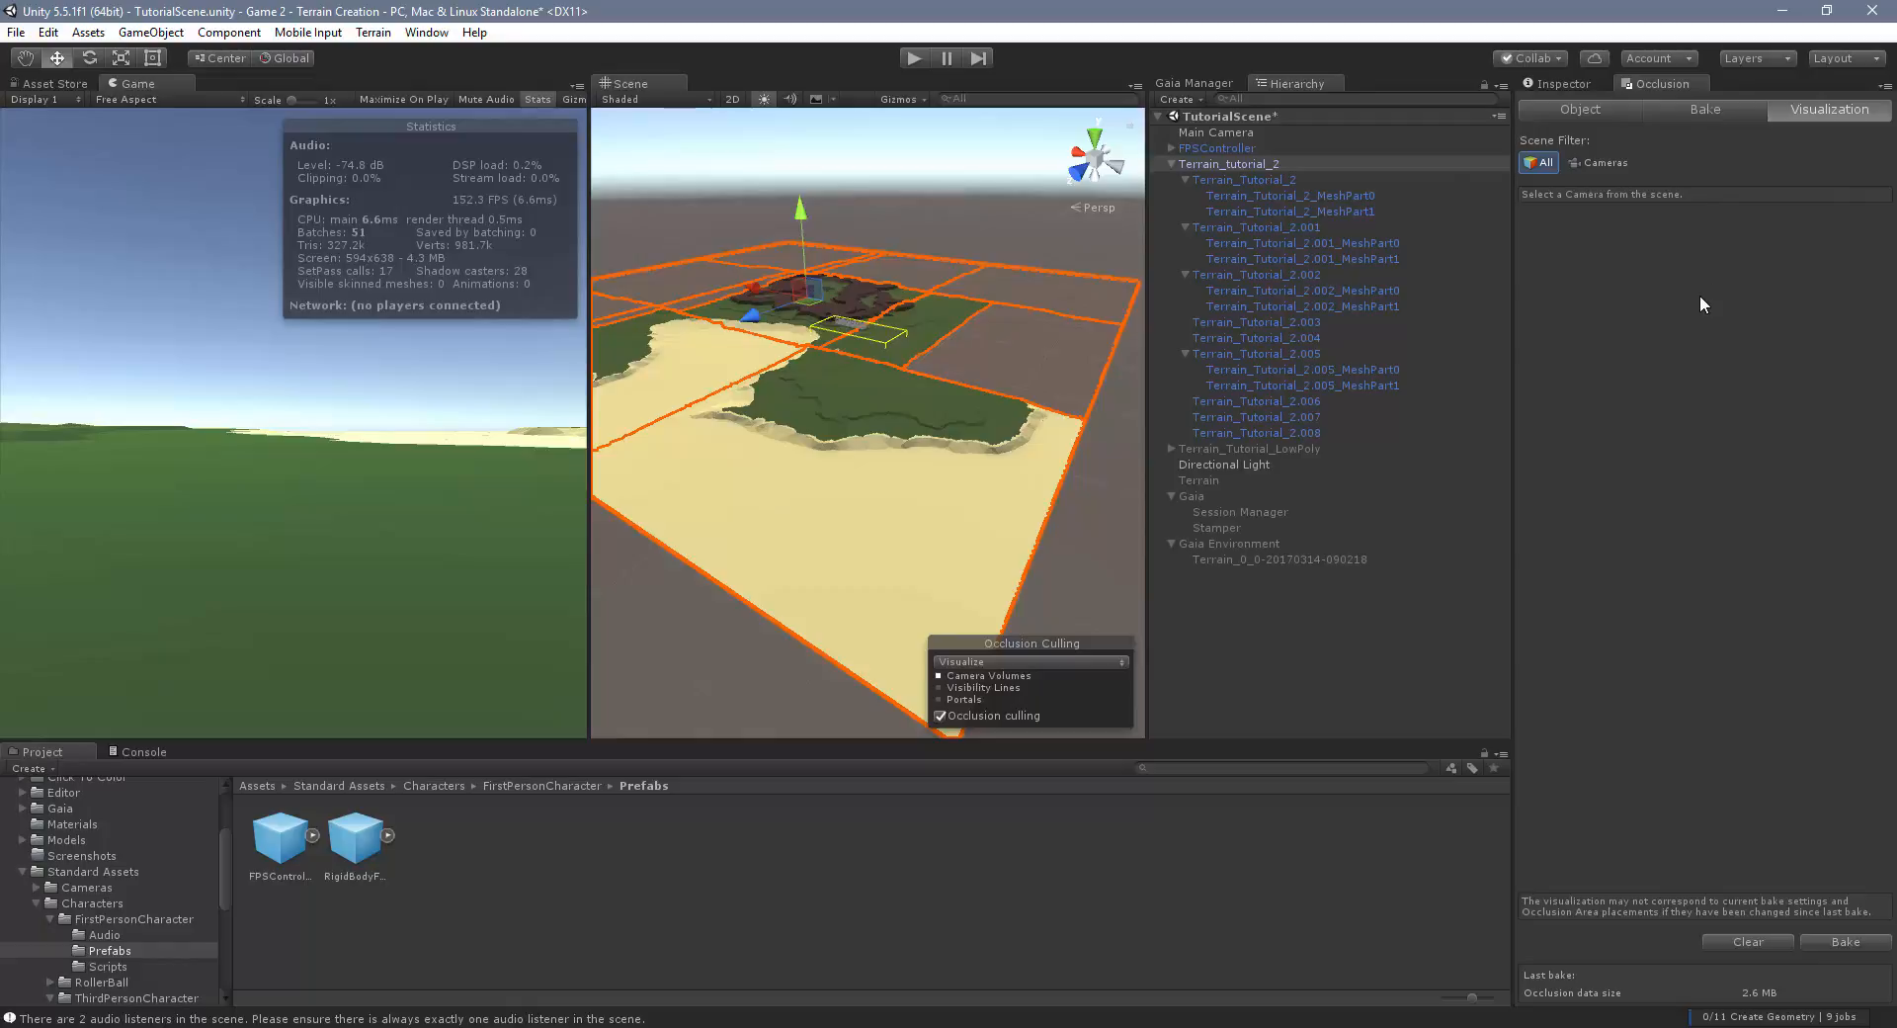
mouse_move(1579, 95)
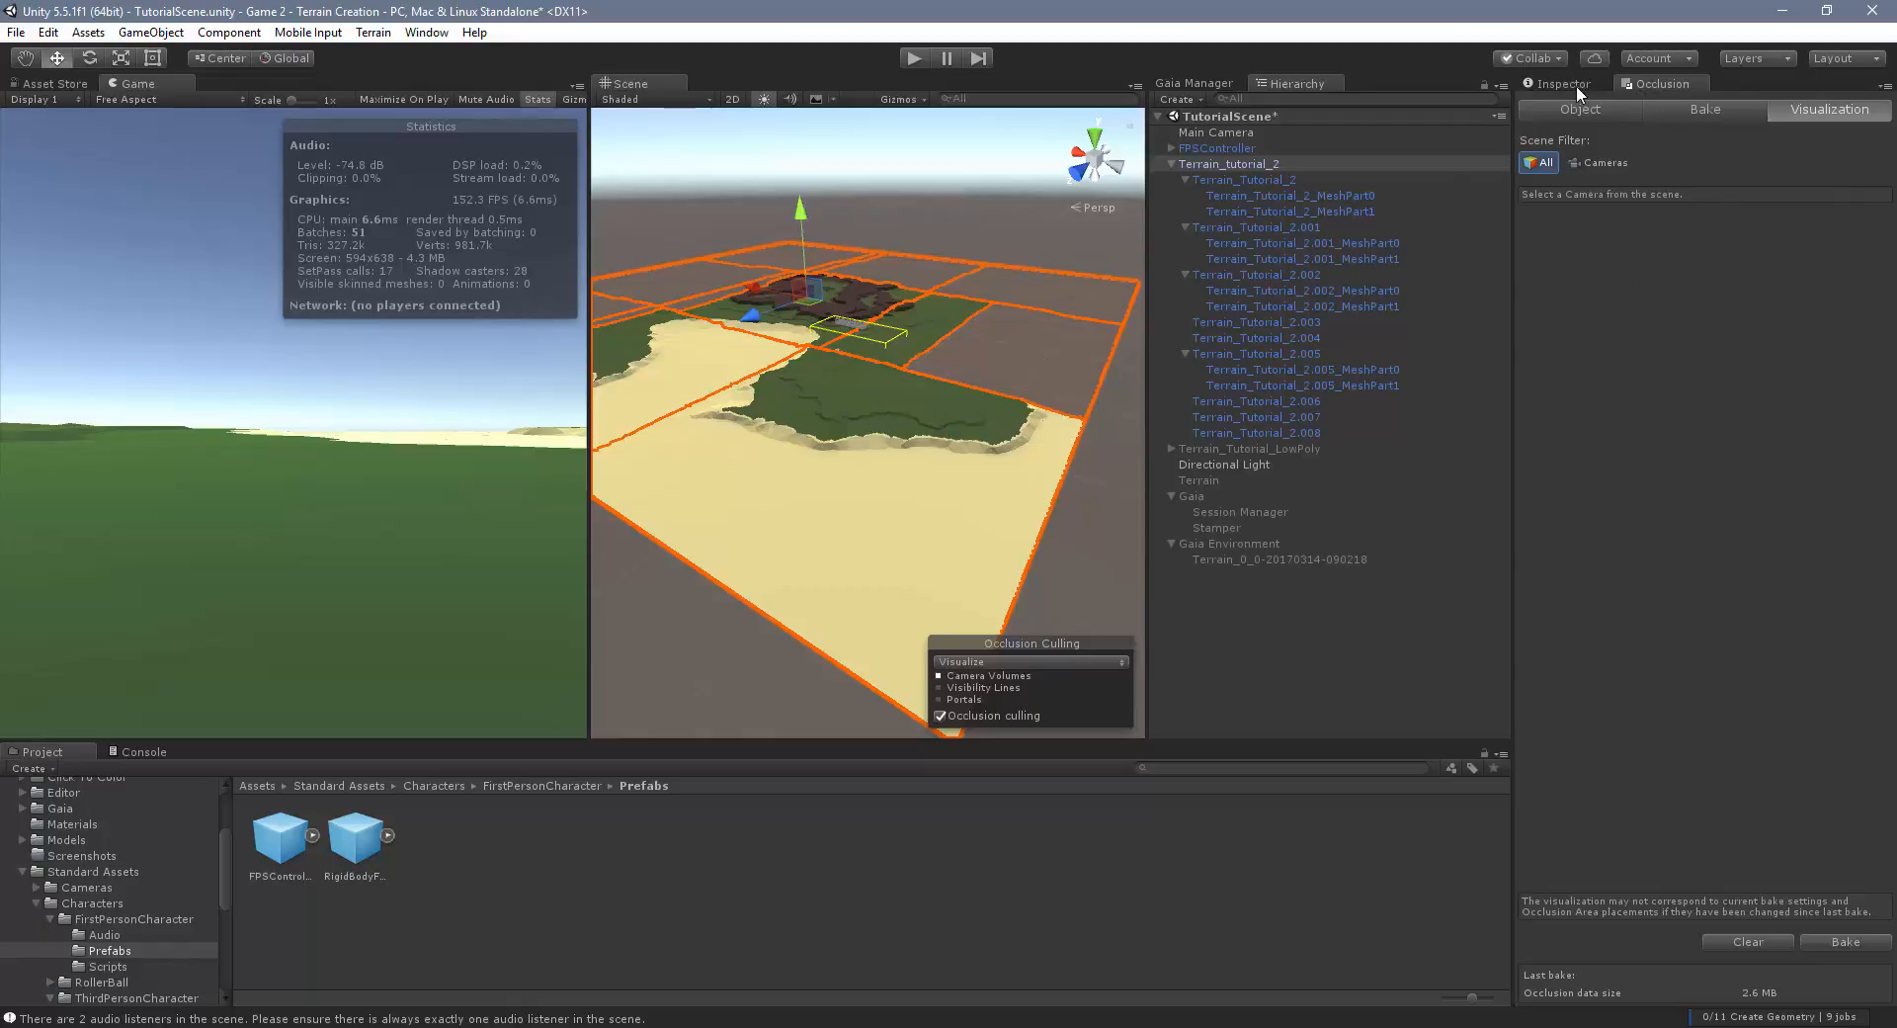
left_click(1228, 163)
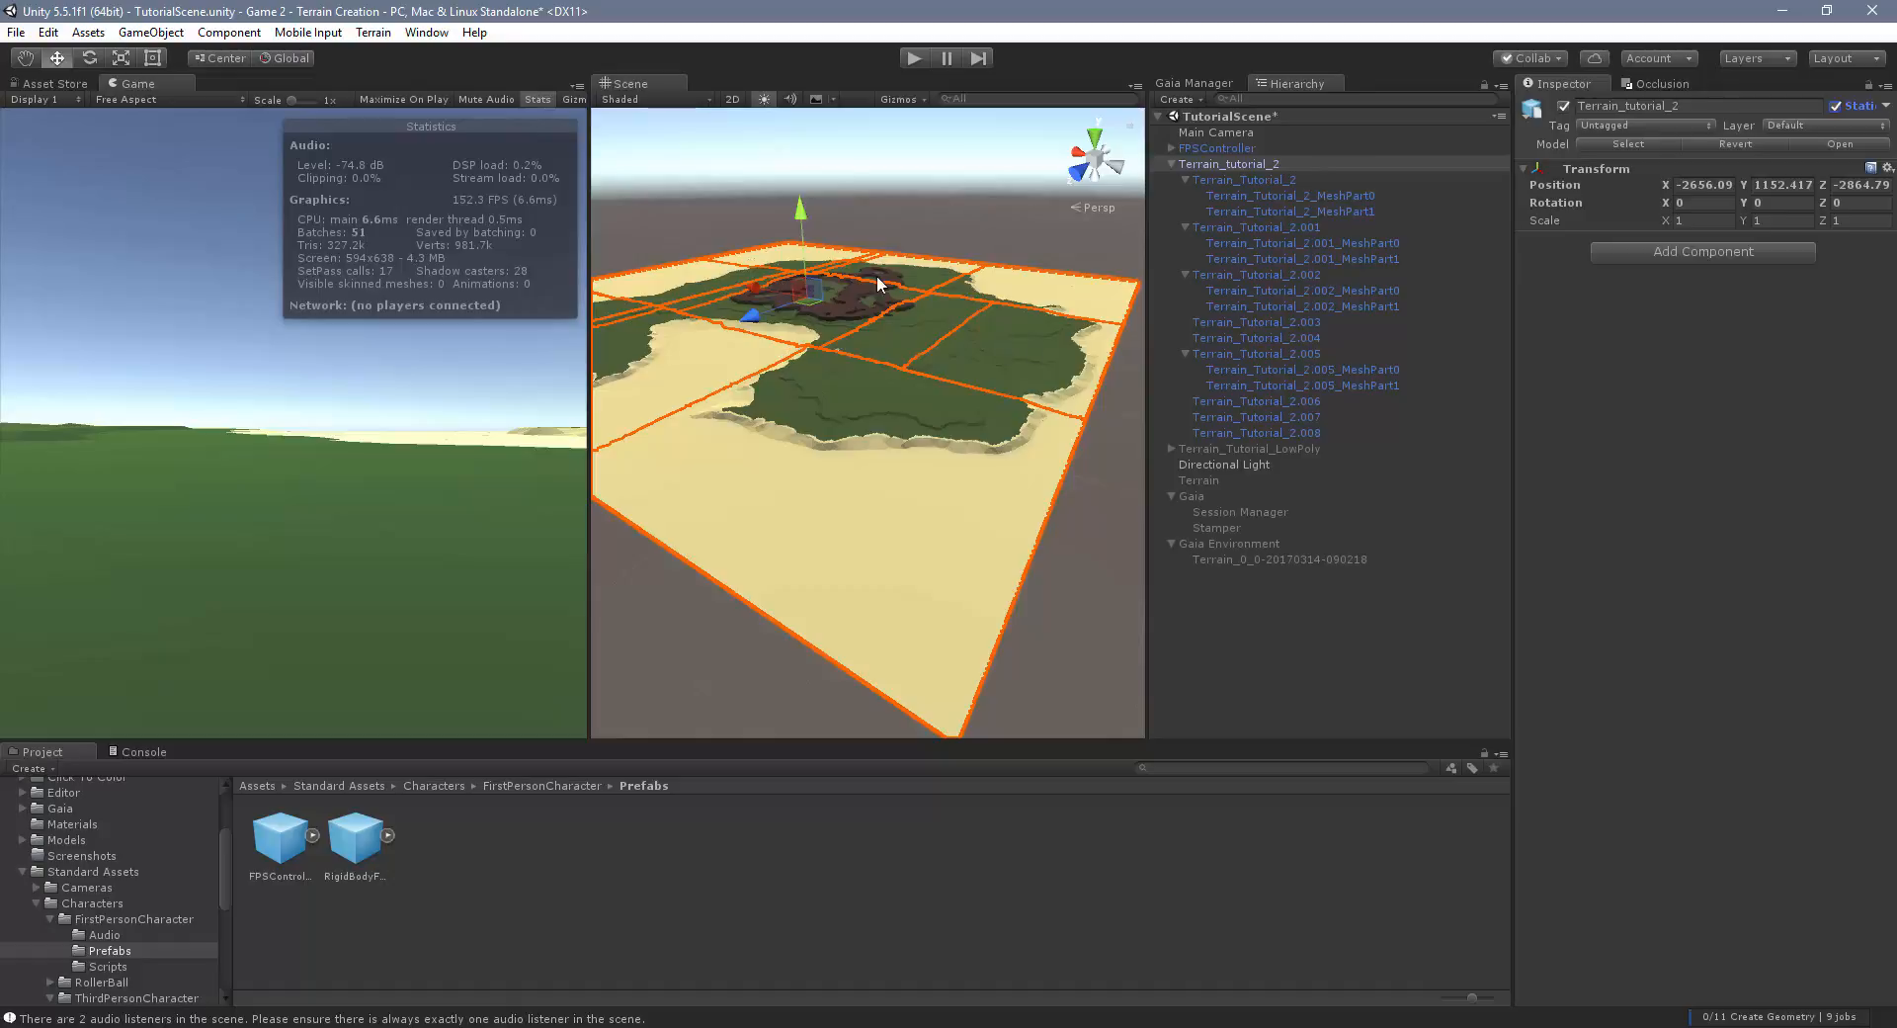
mouse_move(841, 362)
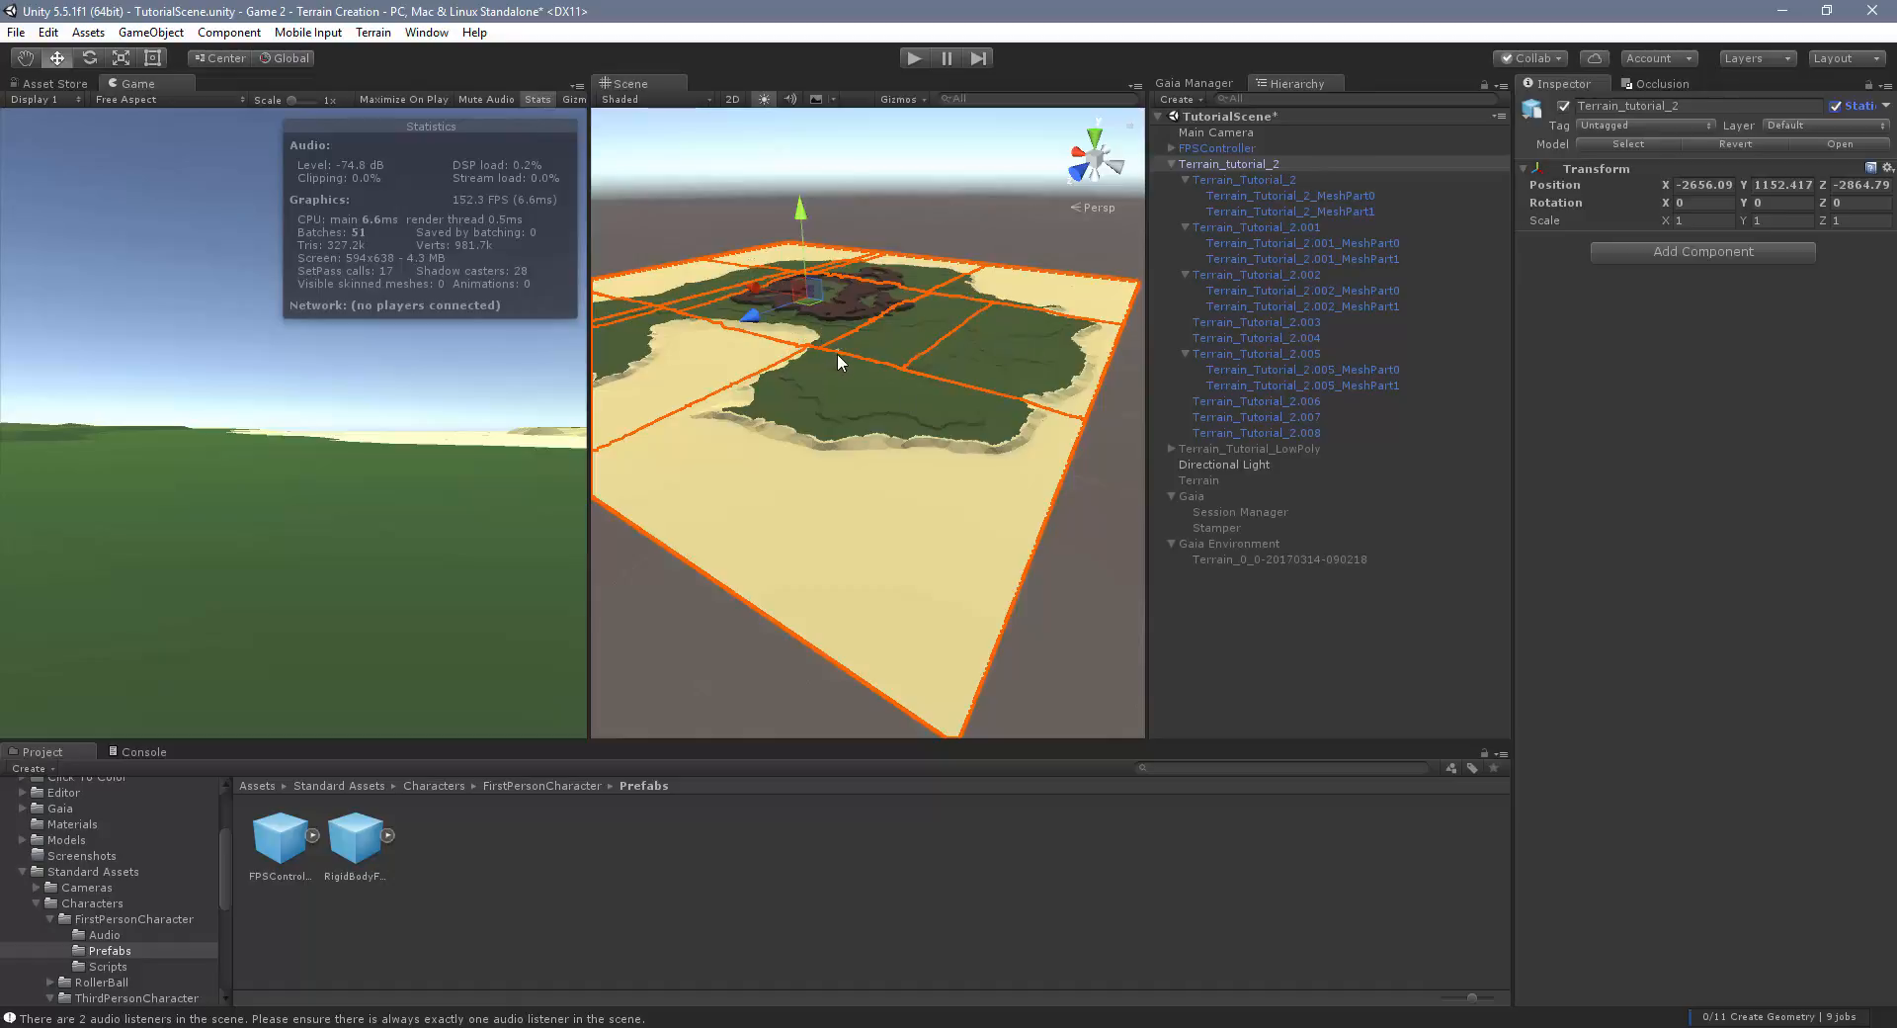
mouse_move(839, 389)
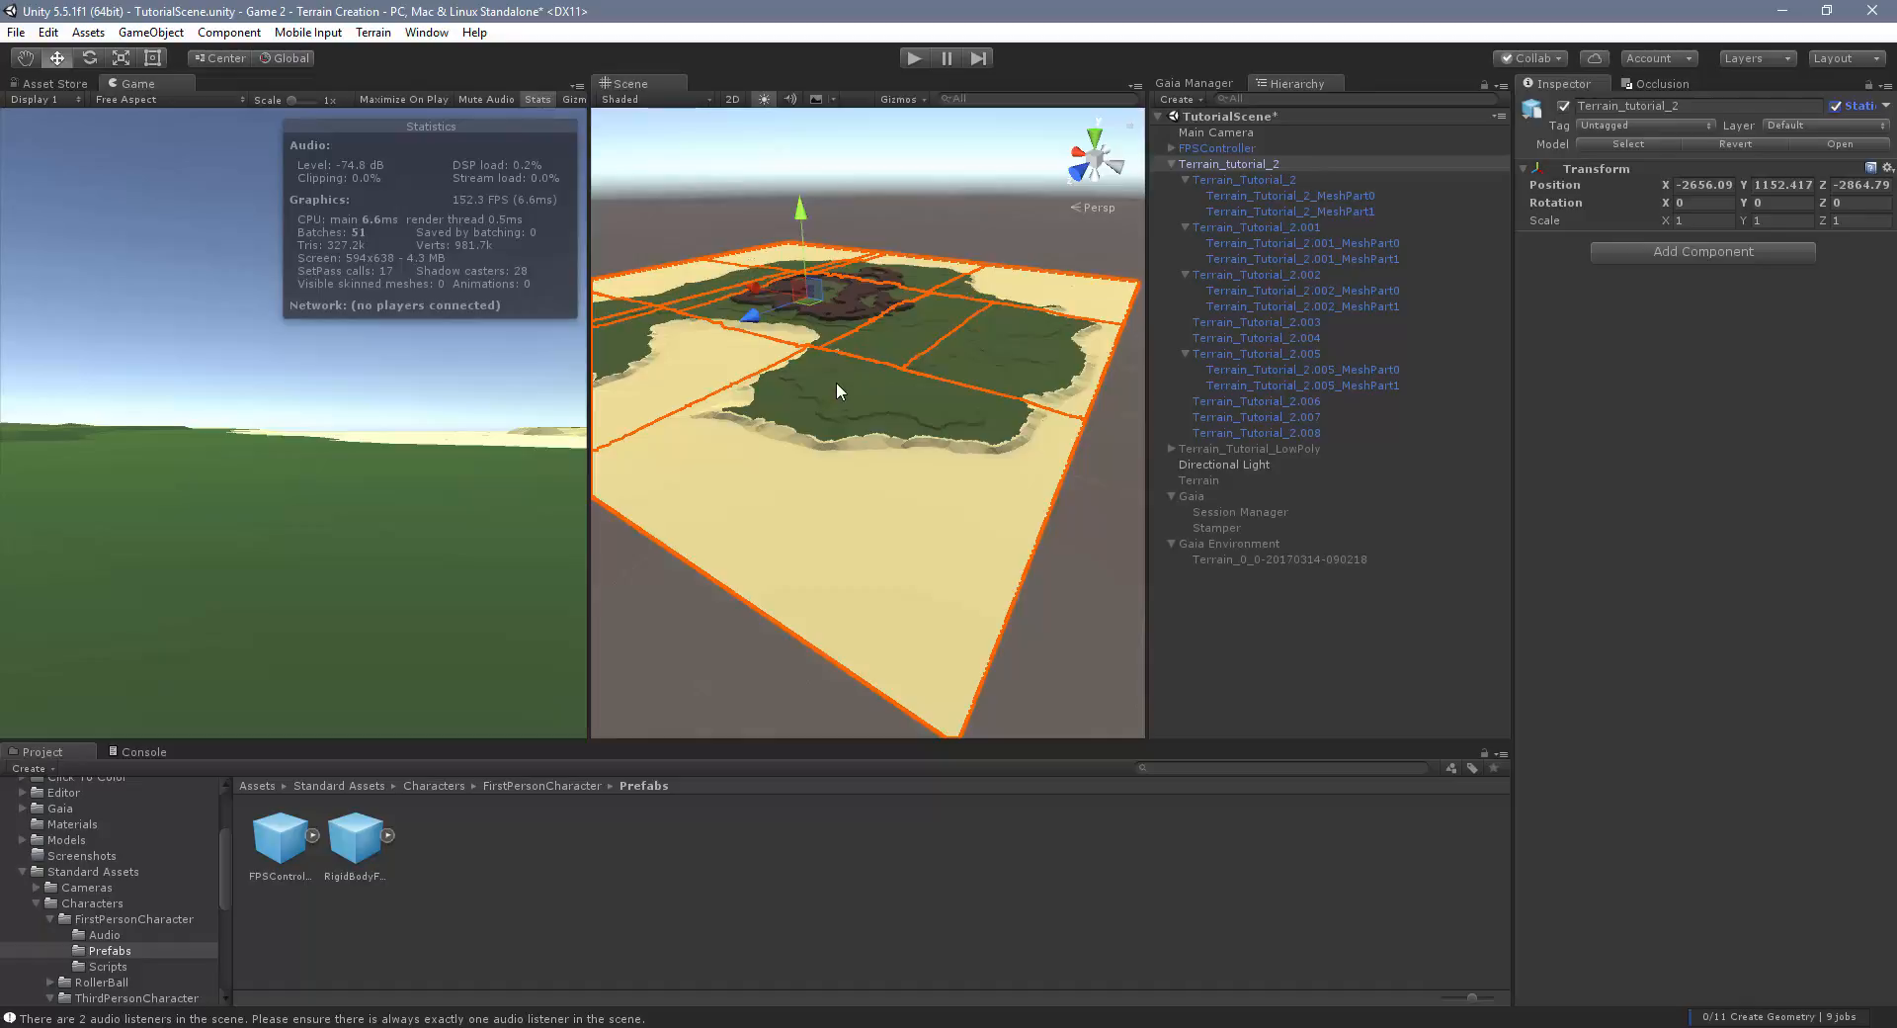